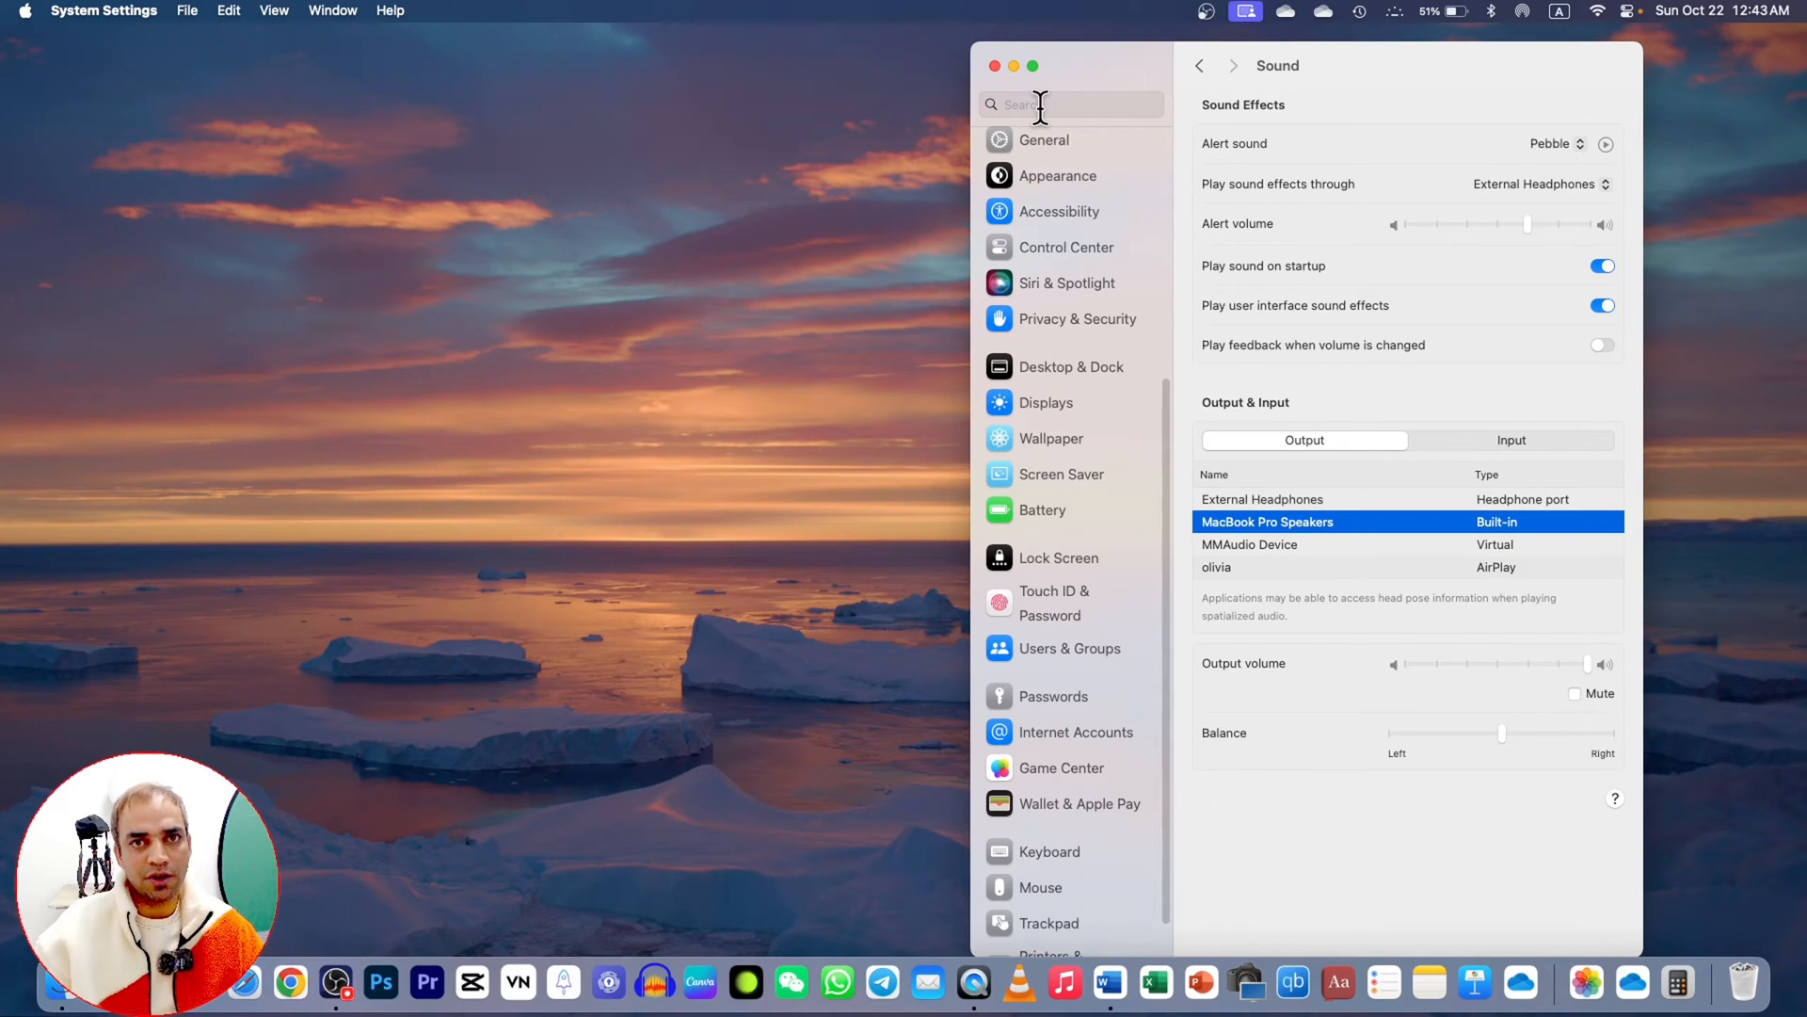
mouse_move(1014, 87)
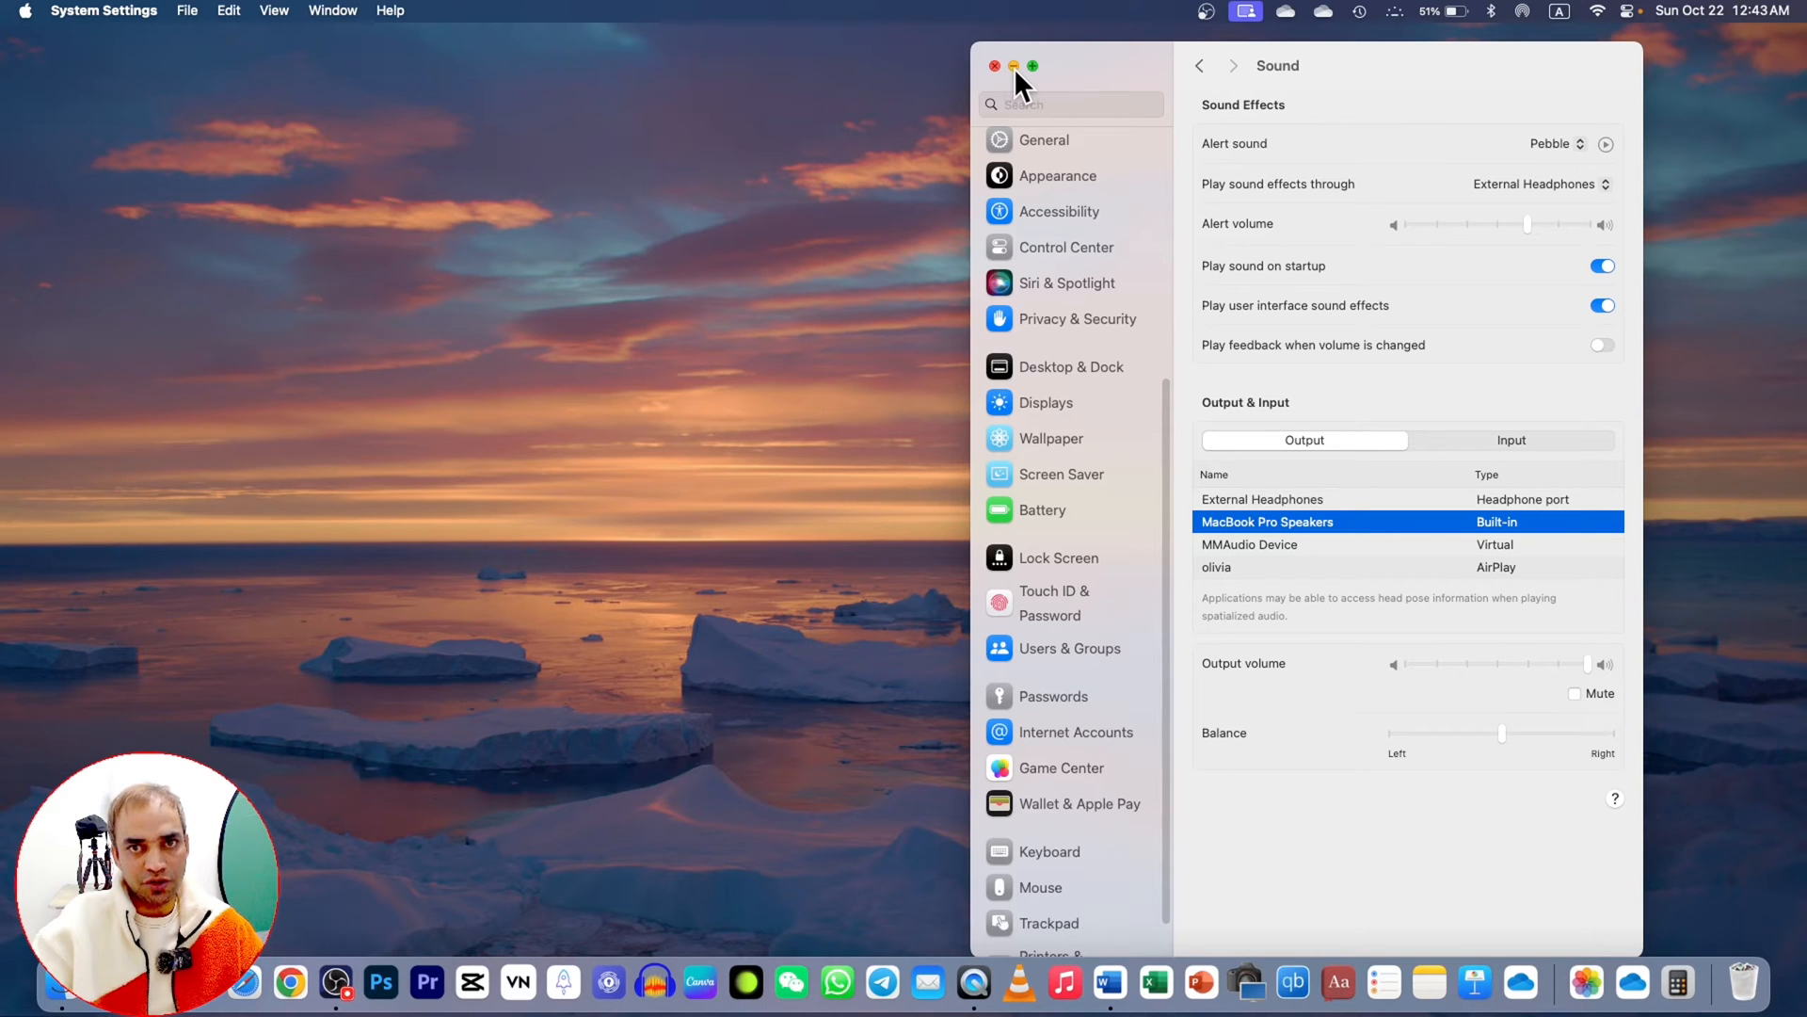
- Close System Settings, reopen it from the Apple menu and choose the Keyboard section
left_click(994, 66)
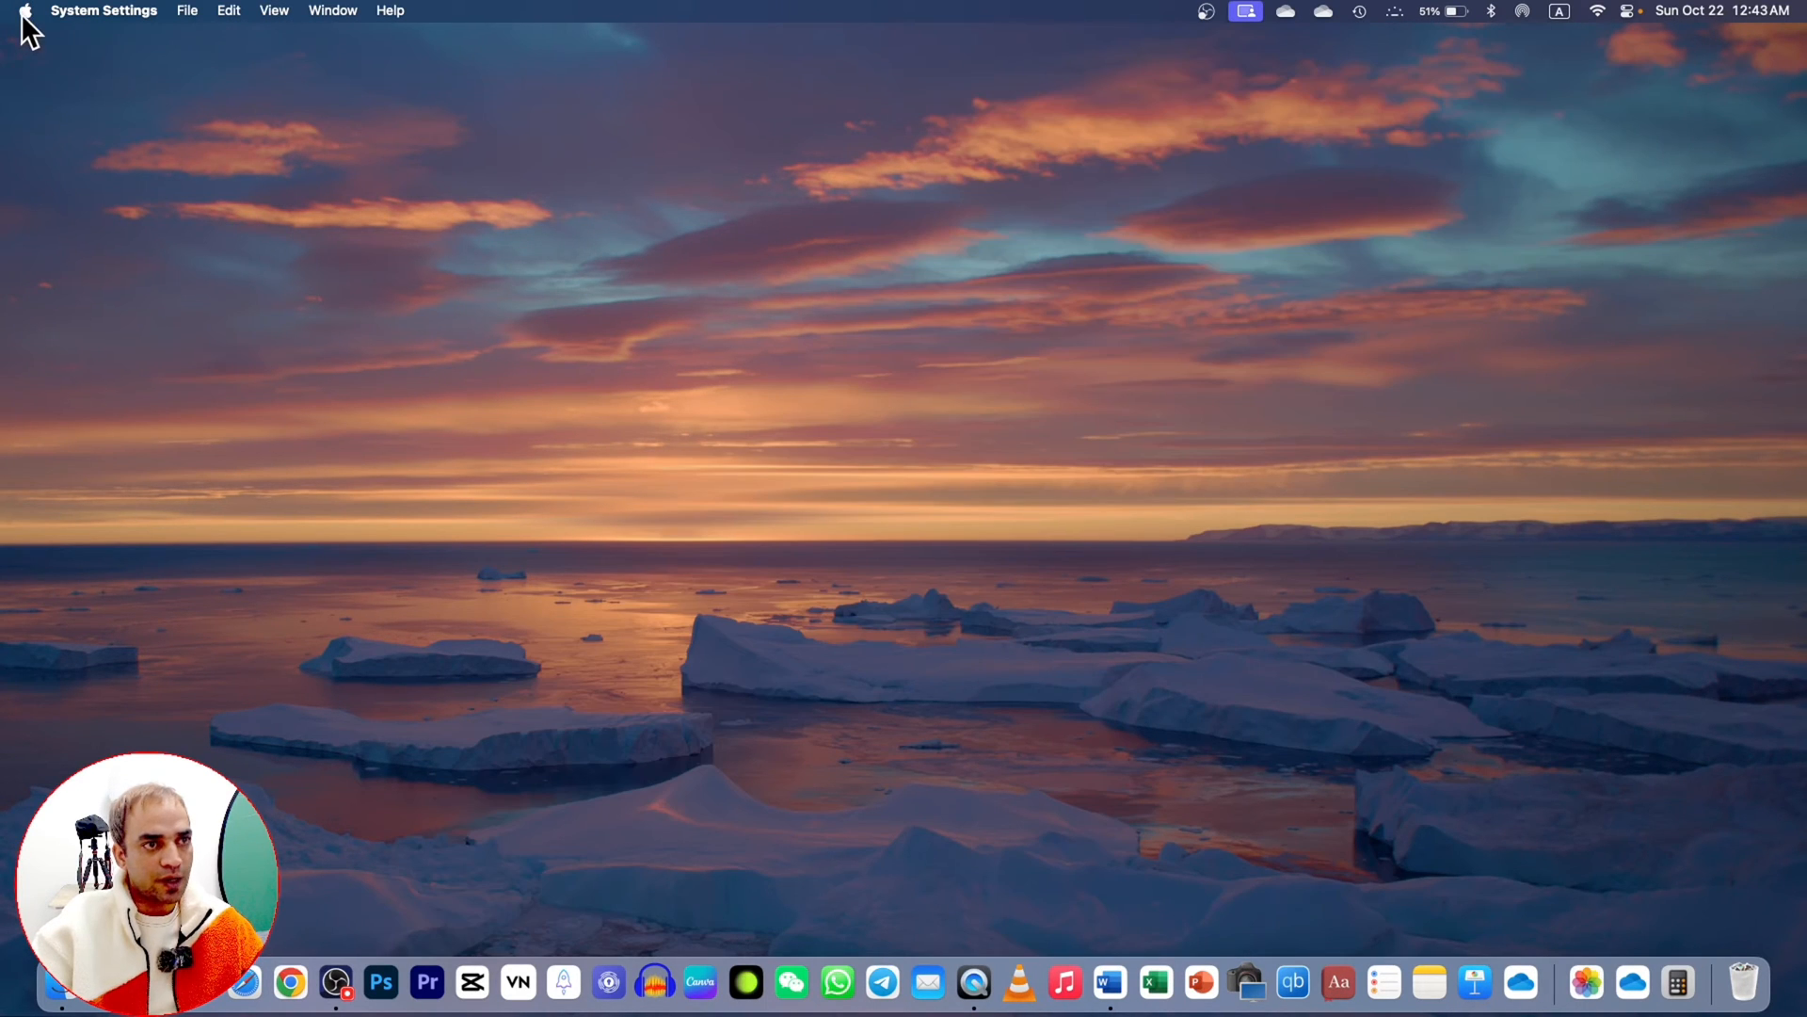
left_click(22, 12)
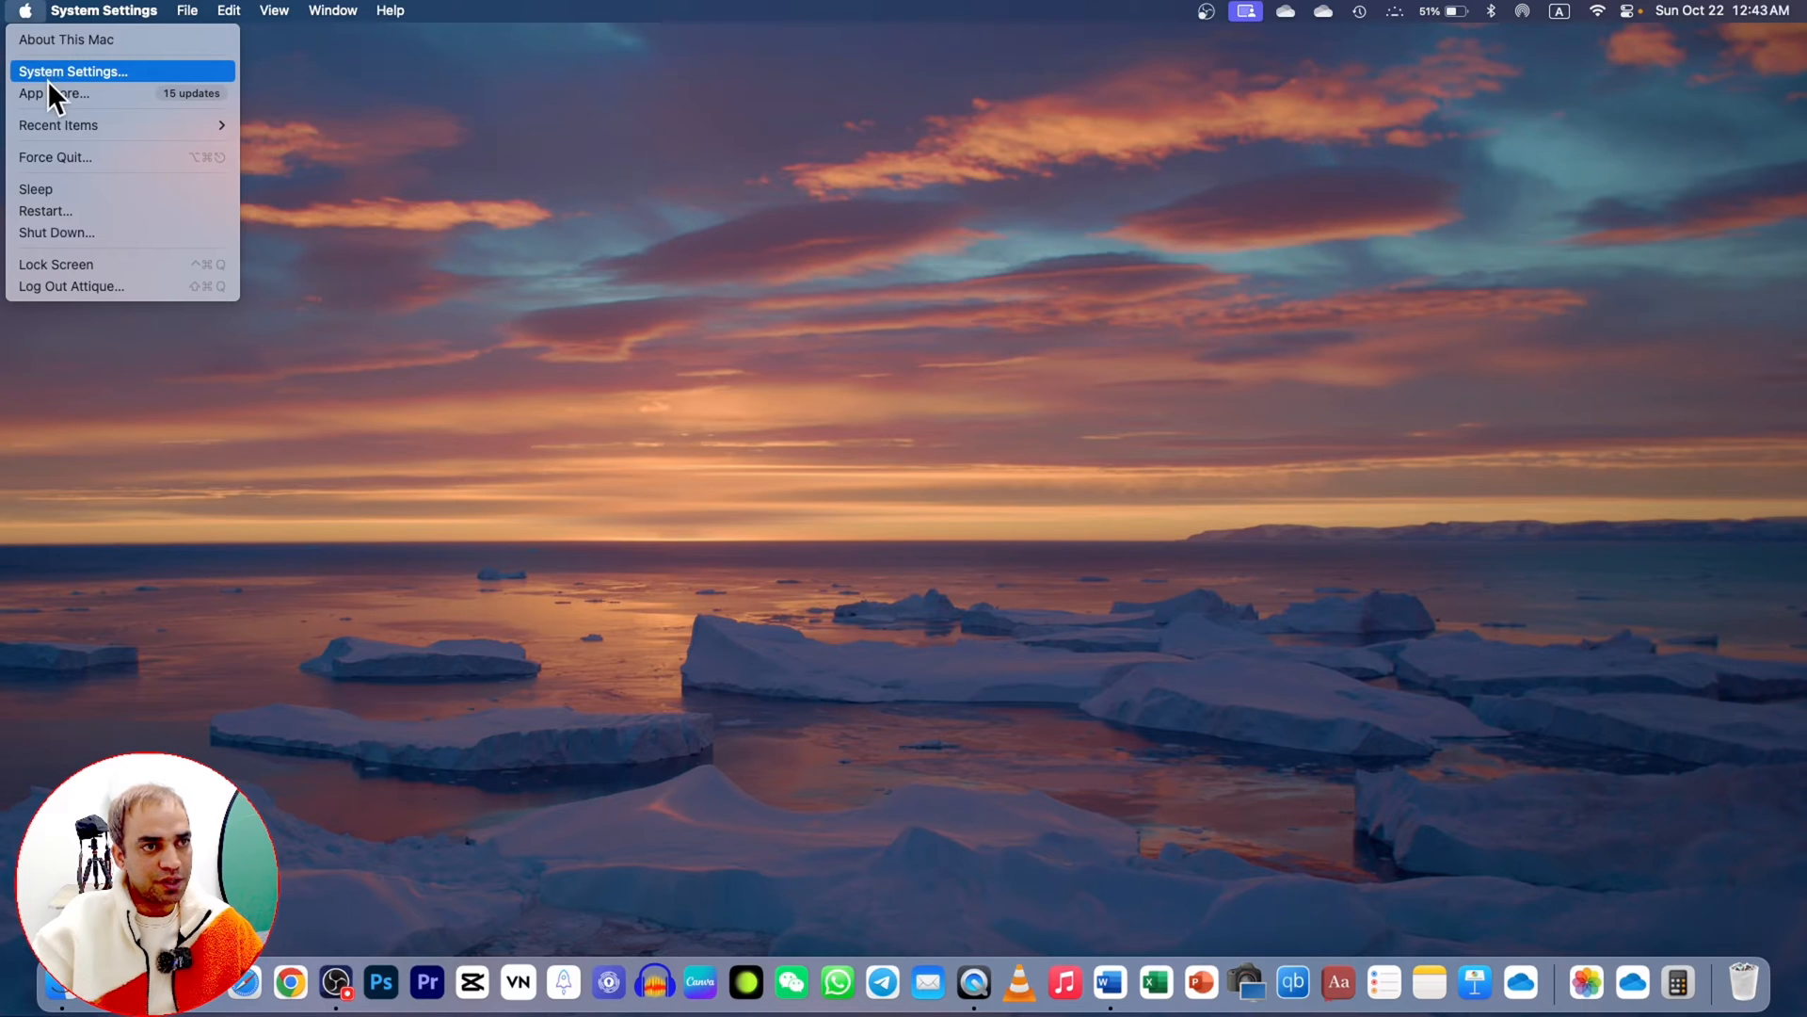
left_click(770, 147)
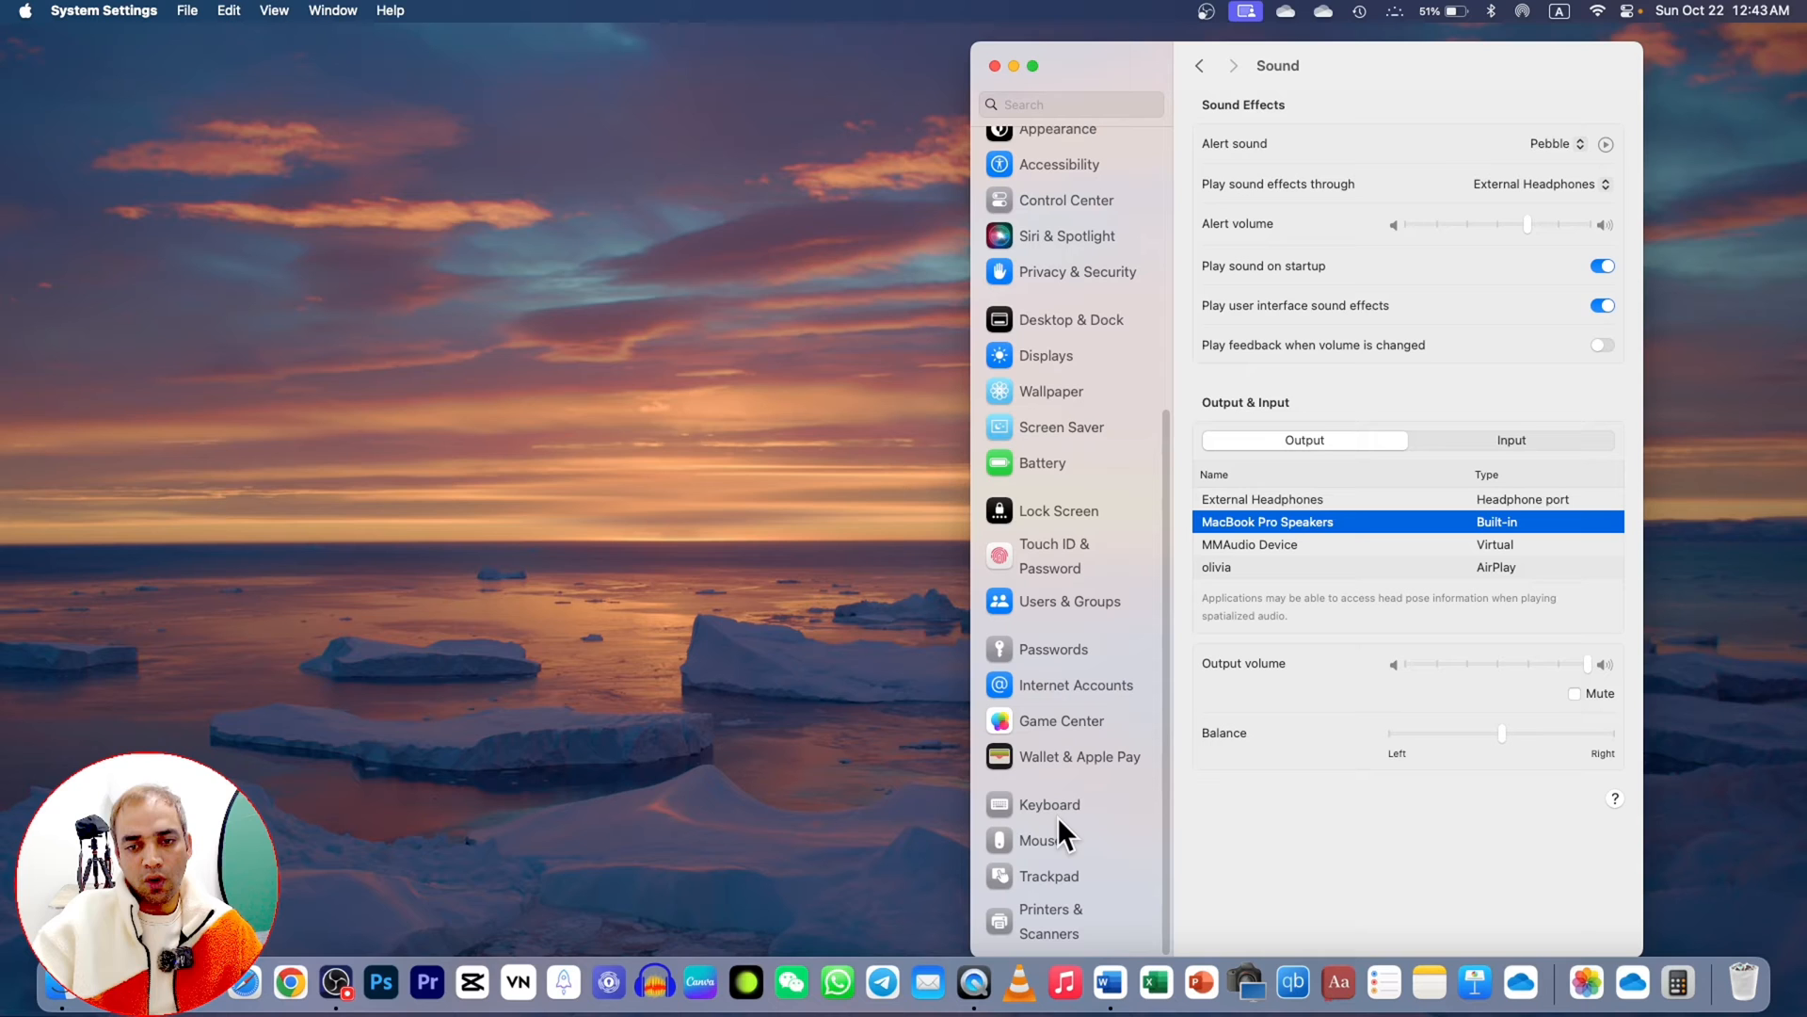
left_click(1049, 804)
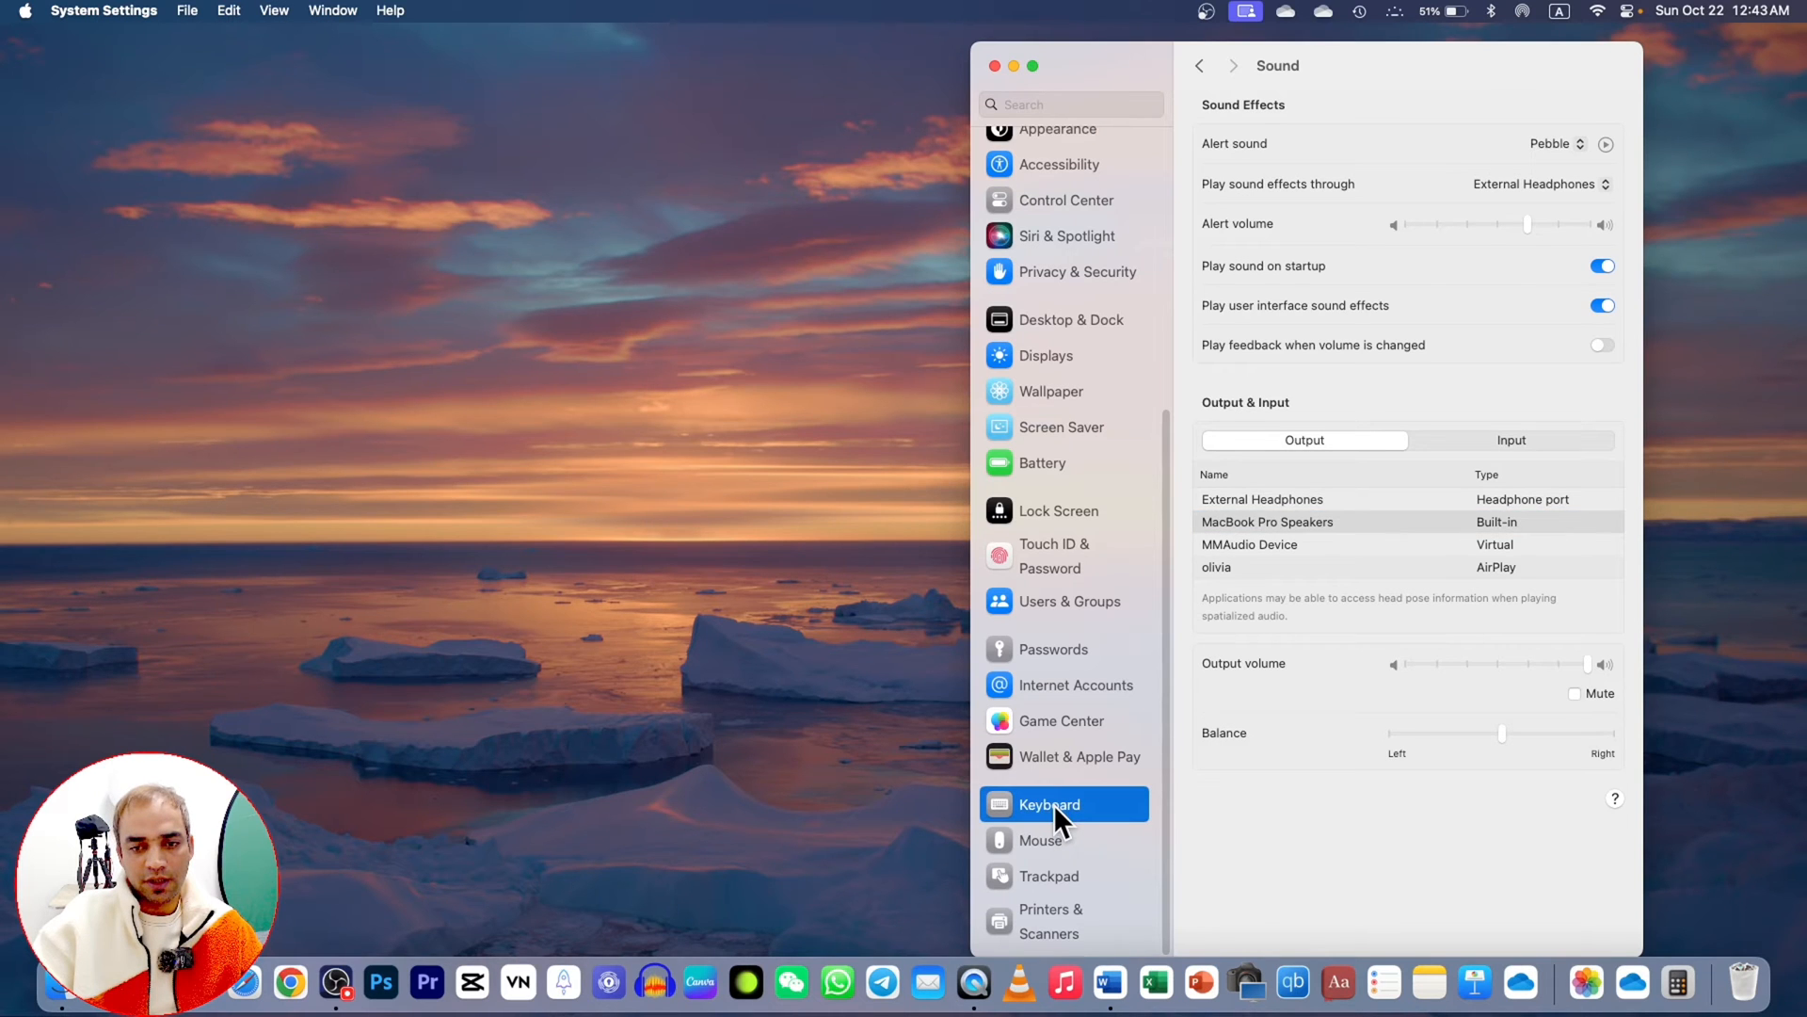
- Show the Keyboard pane with Dictation on, HD Pro Webcam C920 microphone and Left Command twice shortcut
left_click(1049, 804)
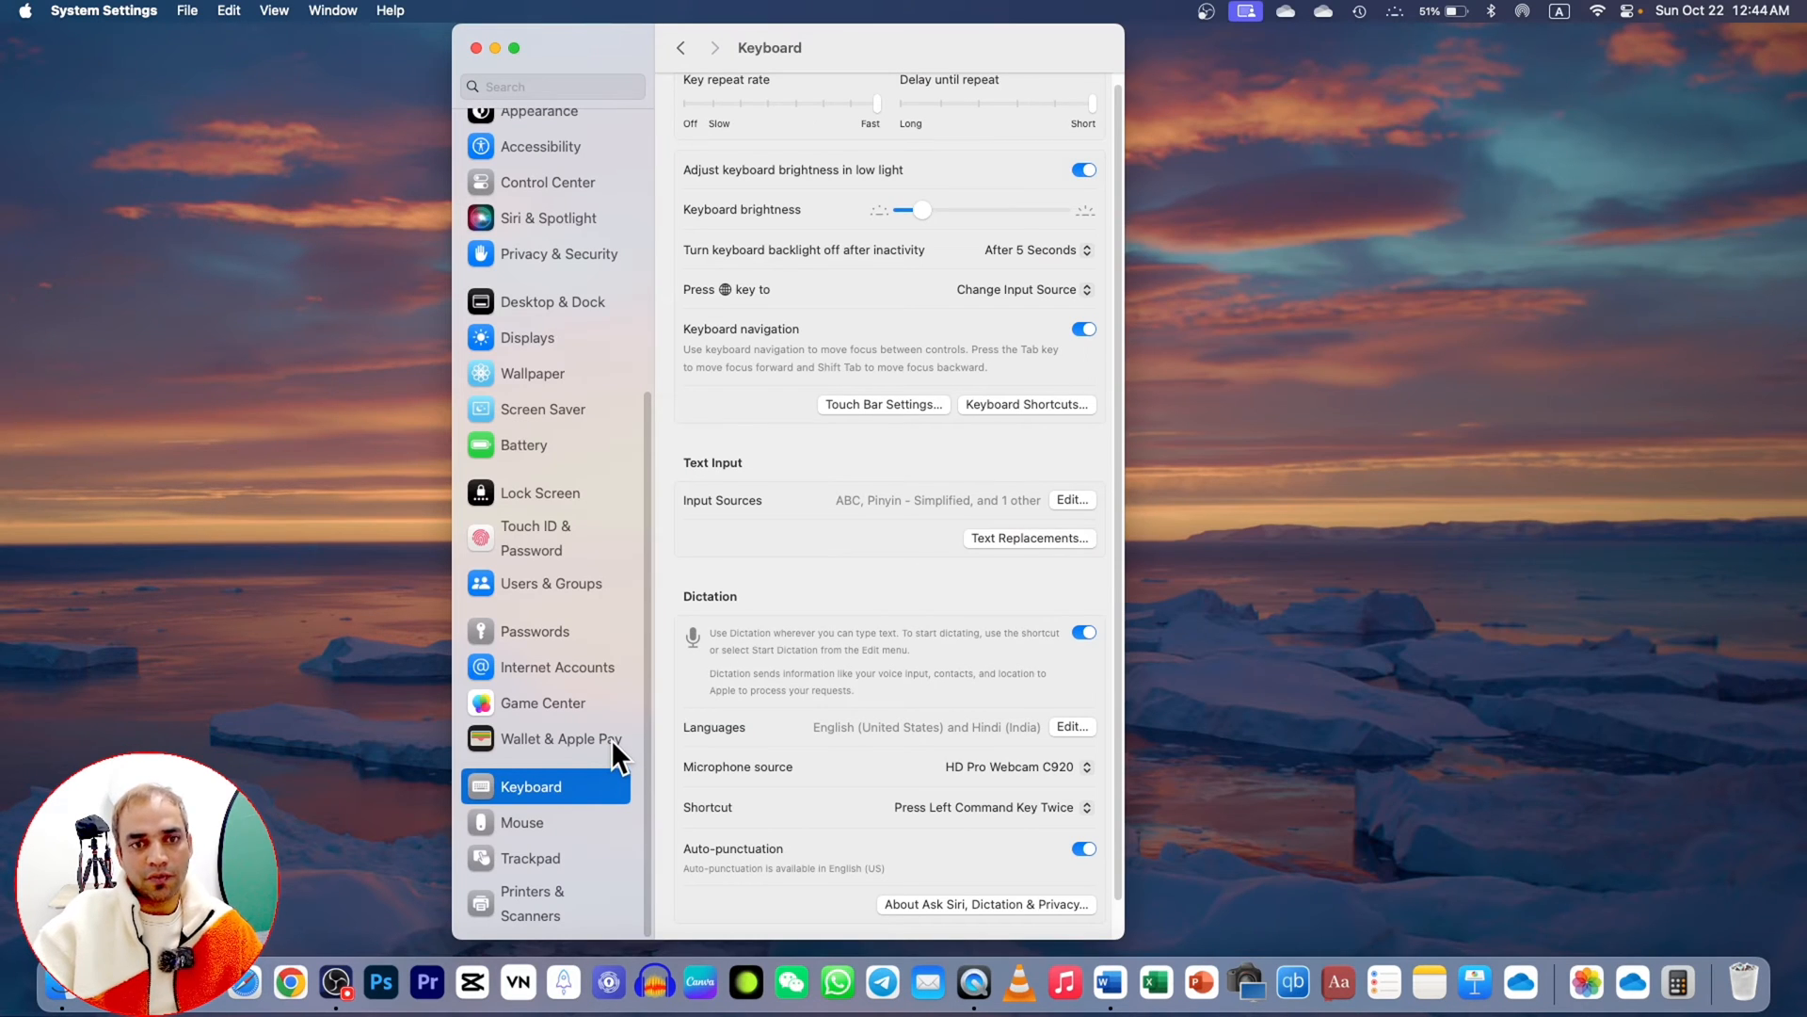
mouse_move(551, 785)
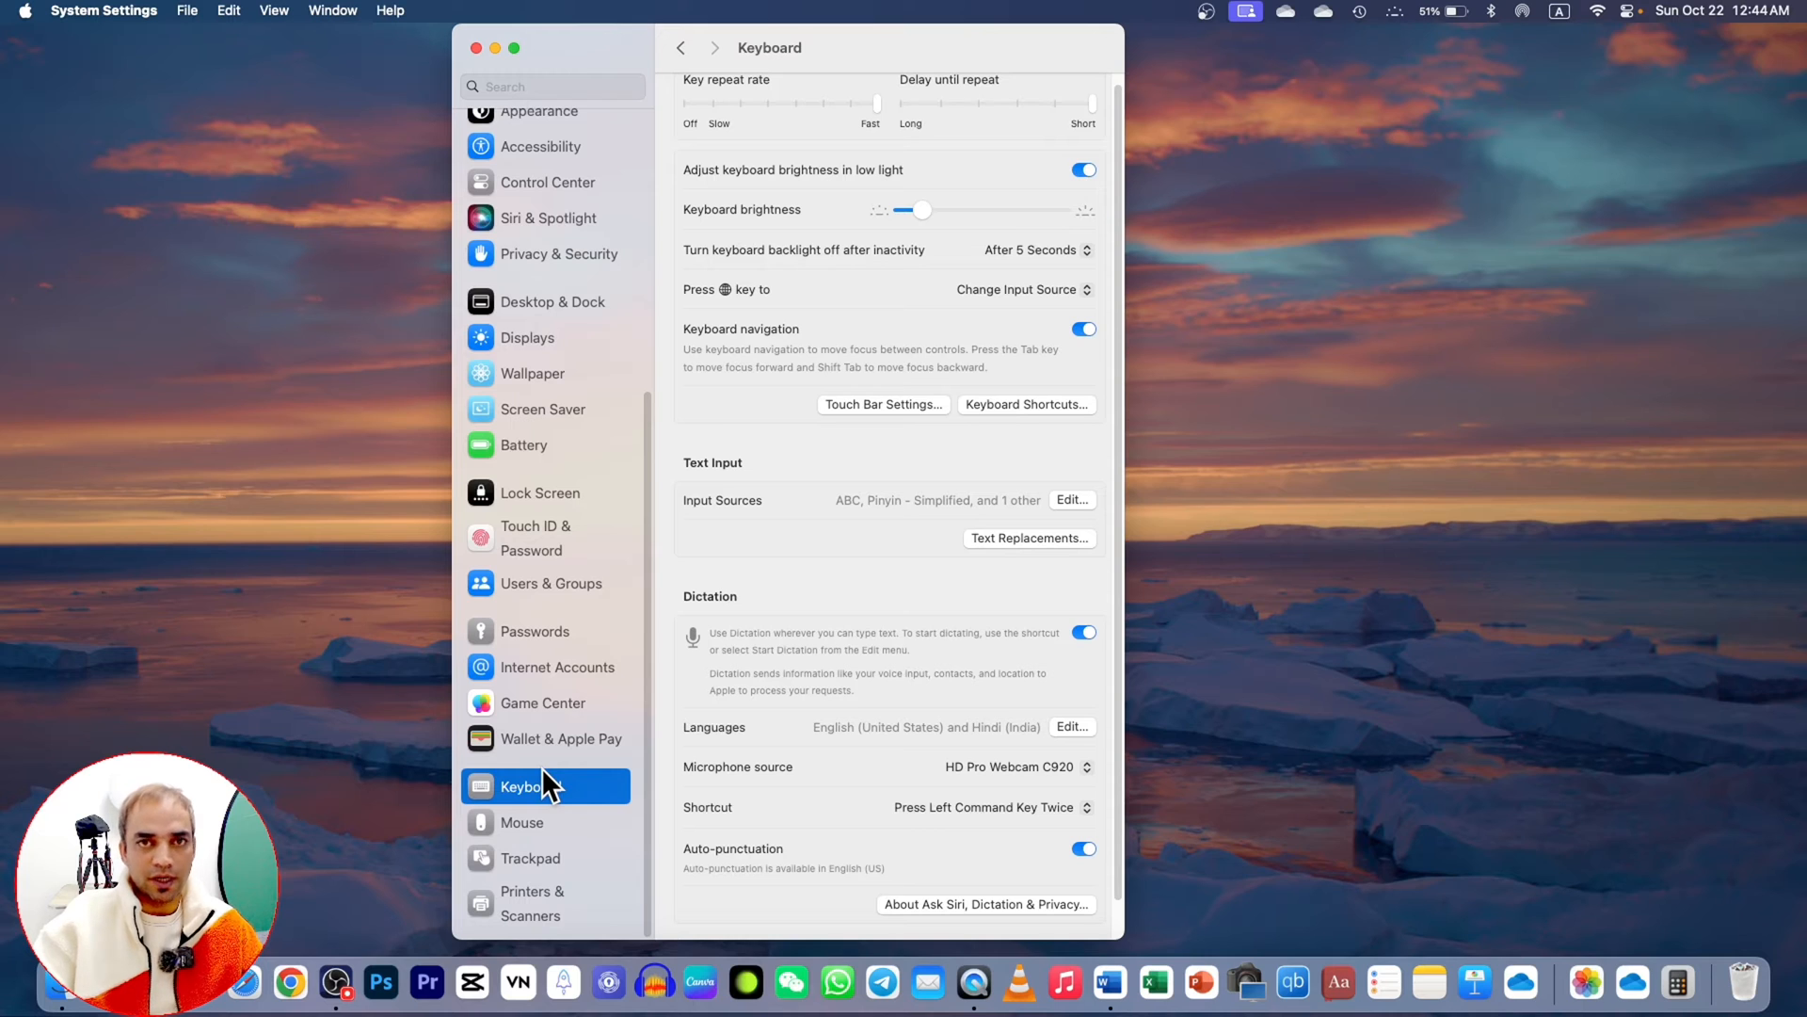
mouse_move(576, 807)
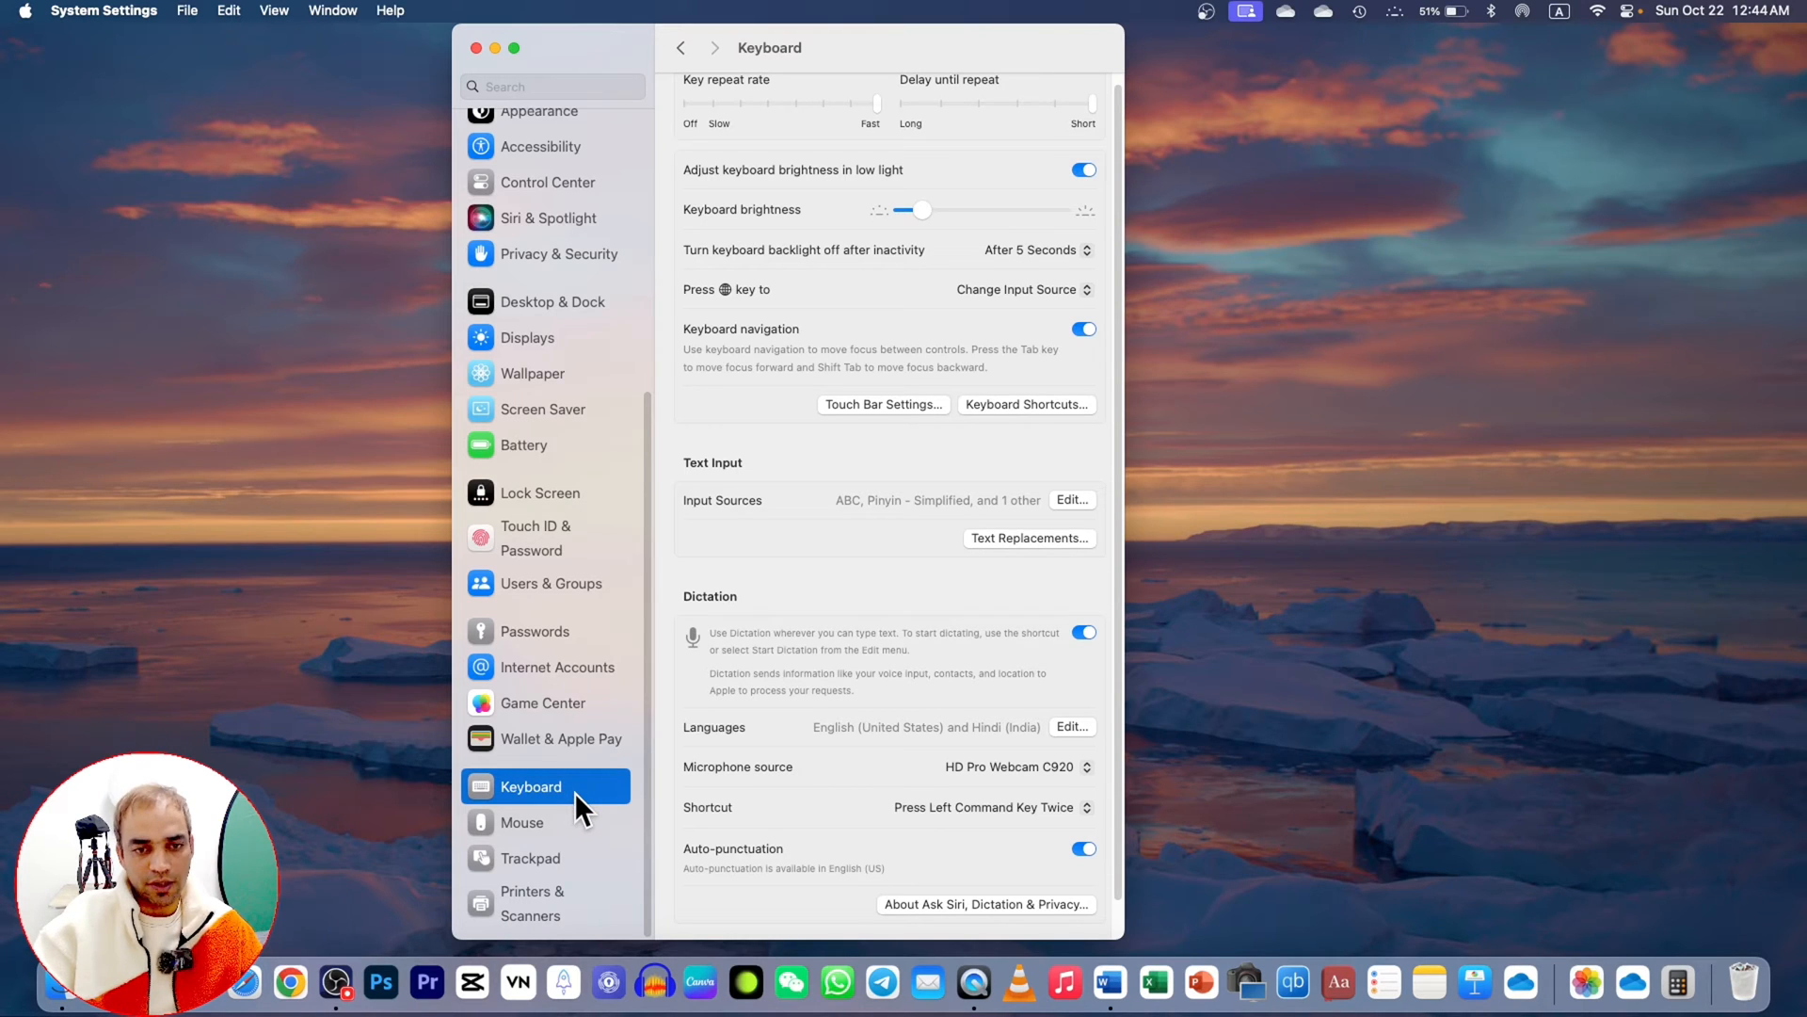
mouse_move(892, 832)
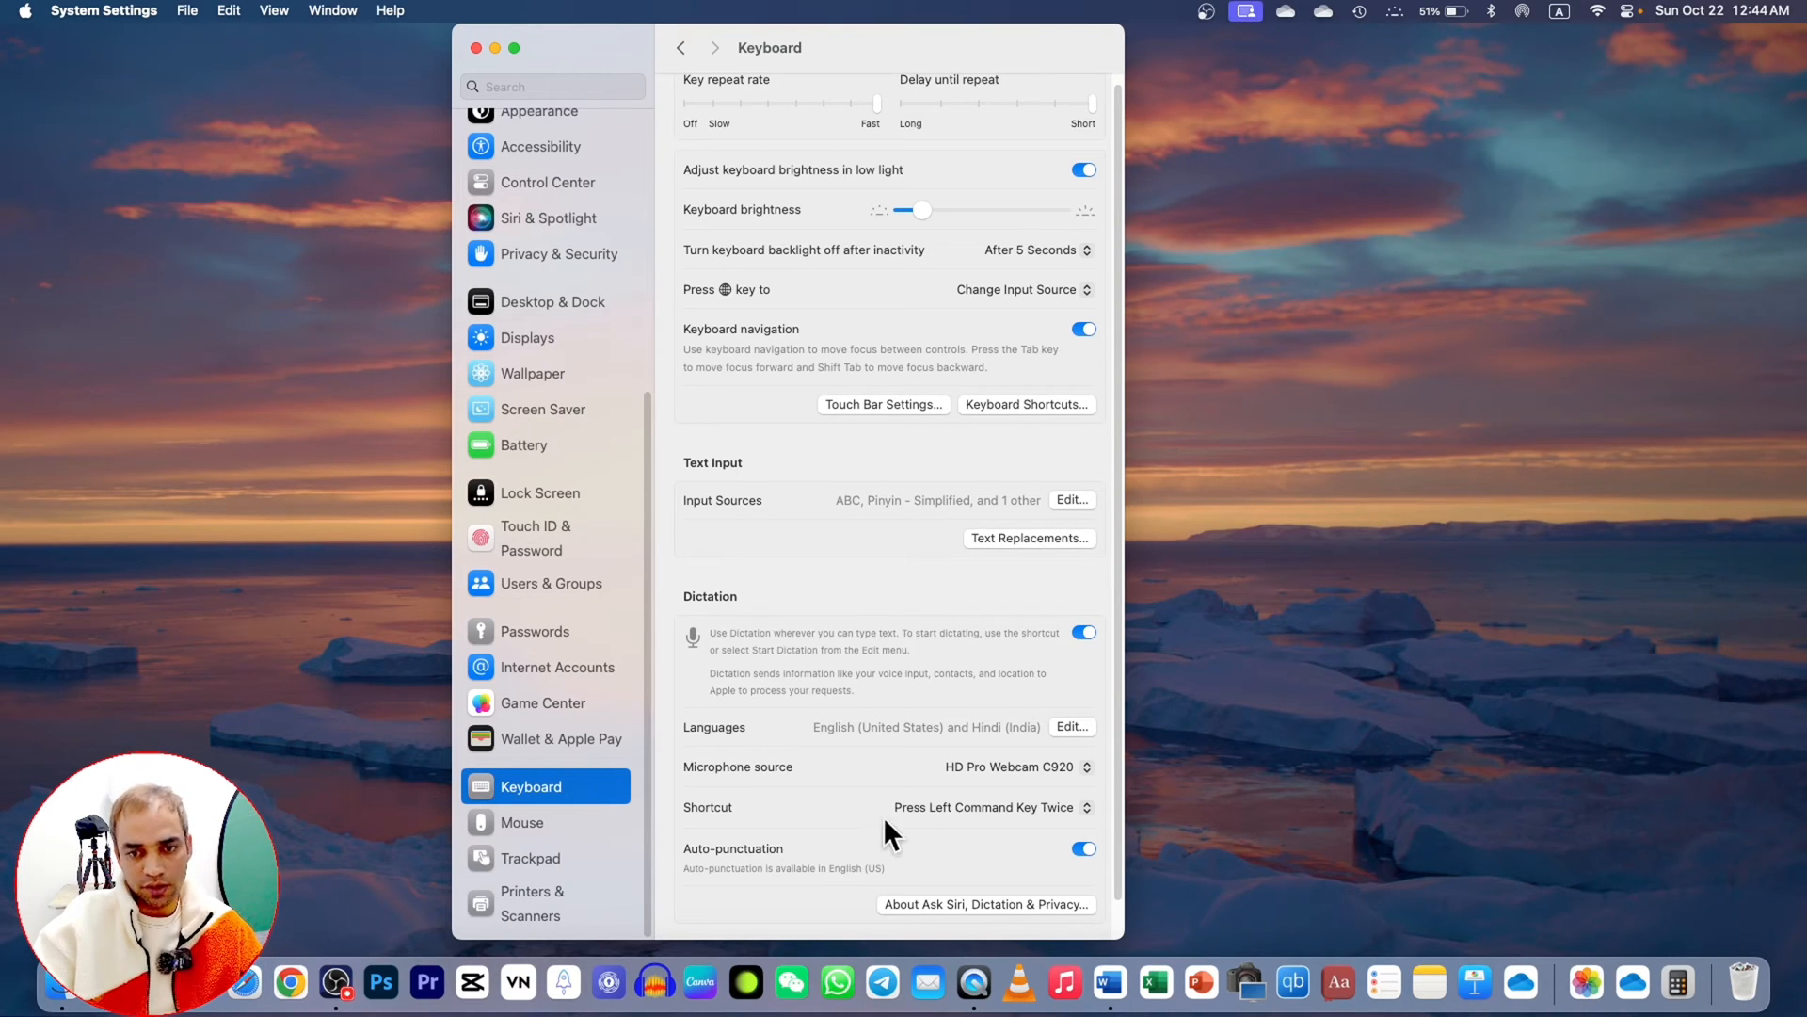
mouse_move(752, 619)
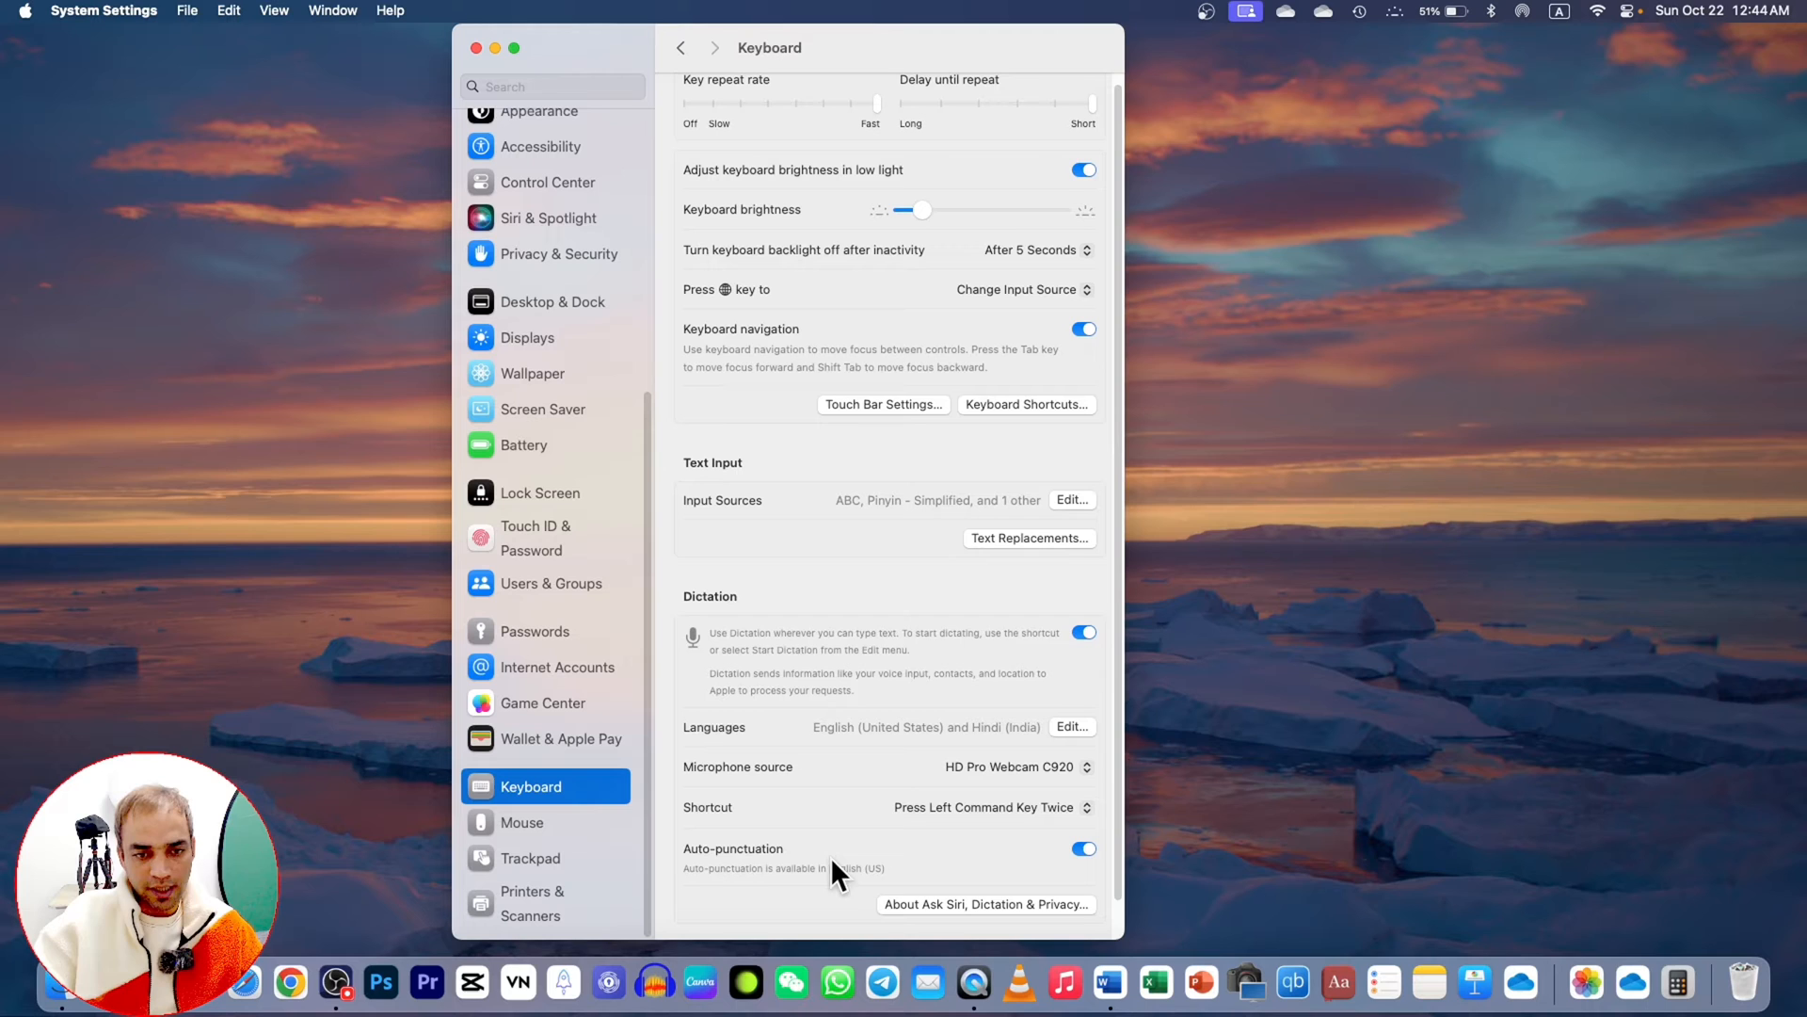
mouse_move(911, 876)
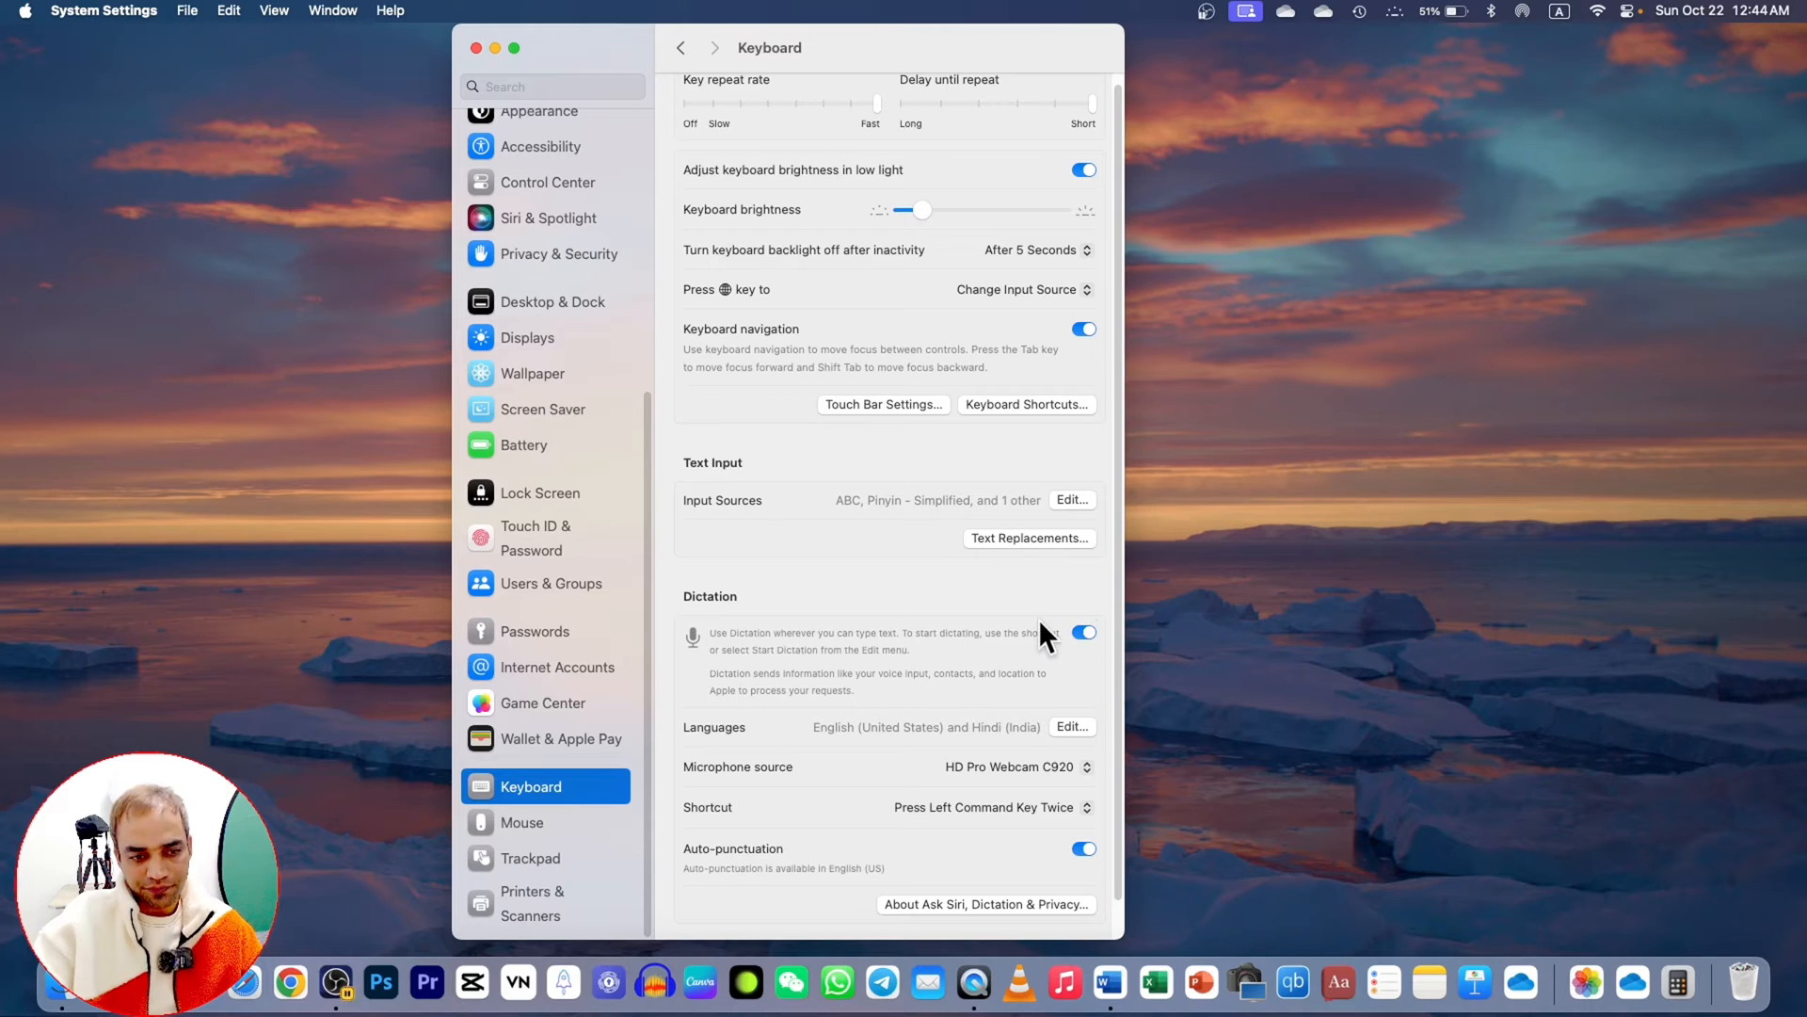
mouse_move(1062, 742)
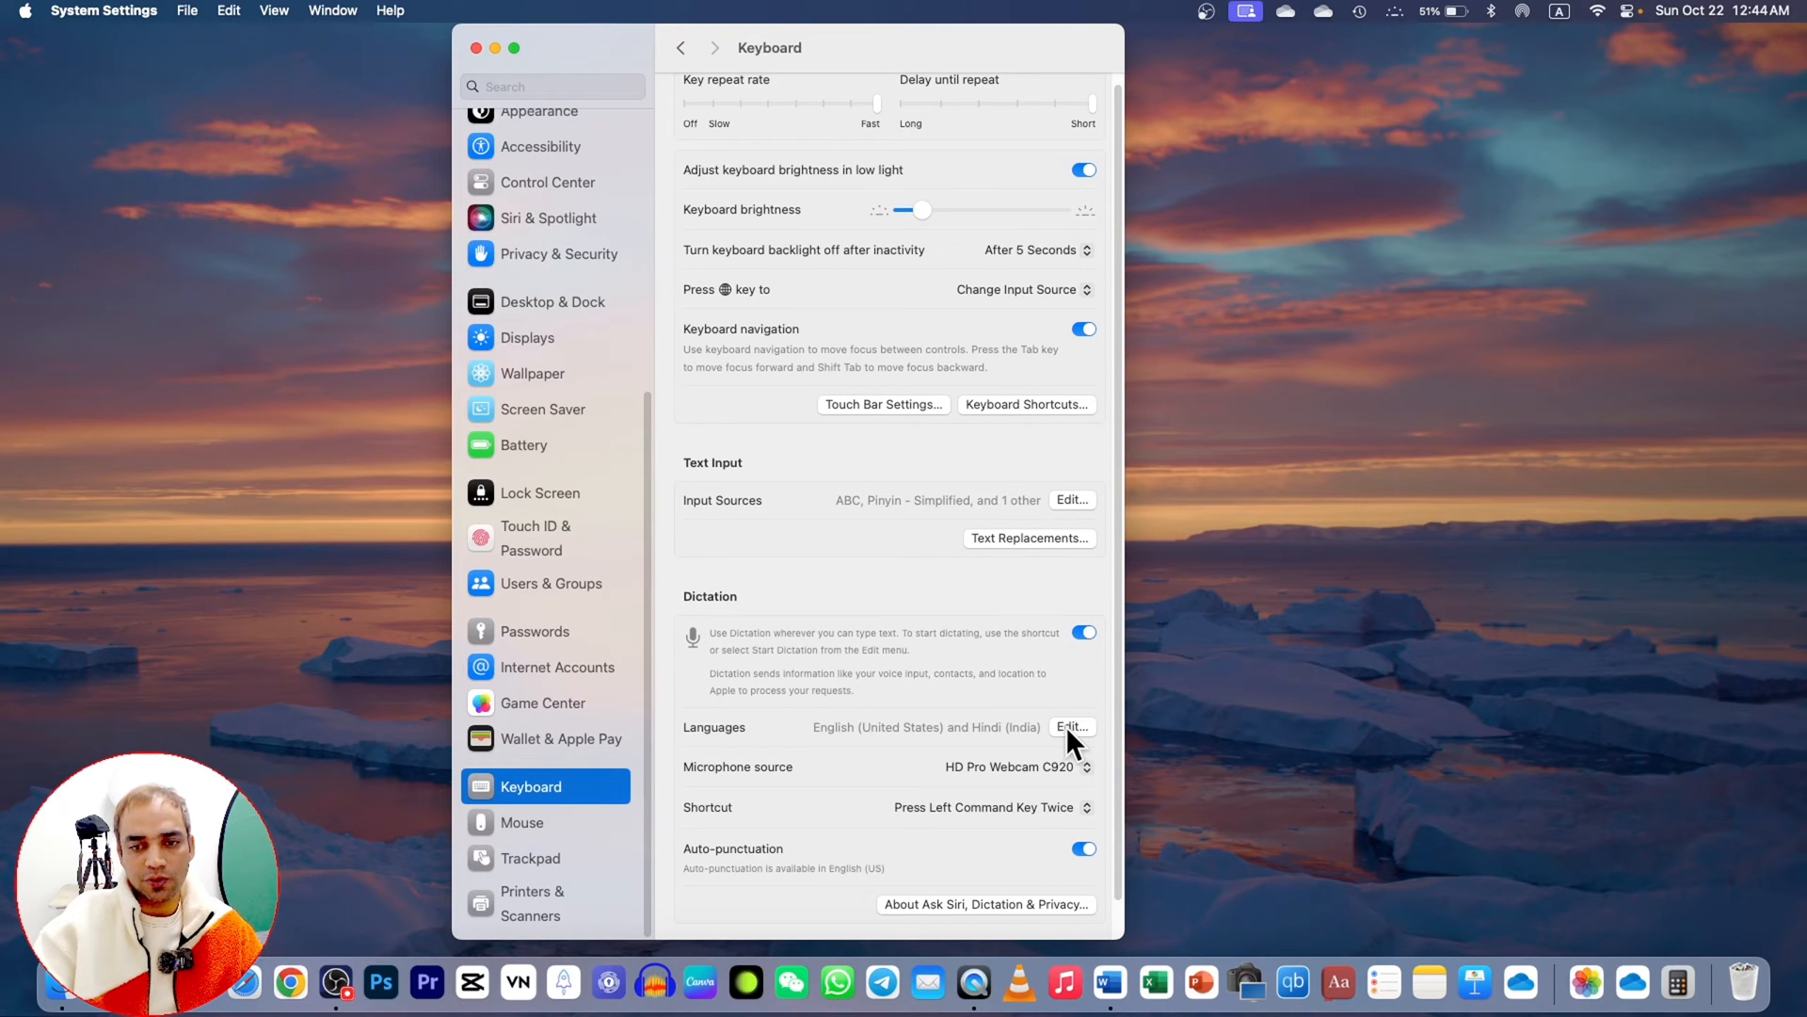
- Add English for Australia, Canada, India and the United Kingdom to the dictation languages and confirm
left_click(1071, 727)
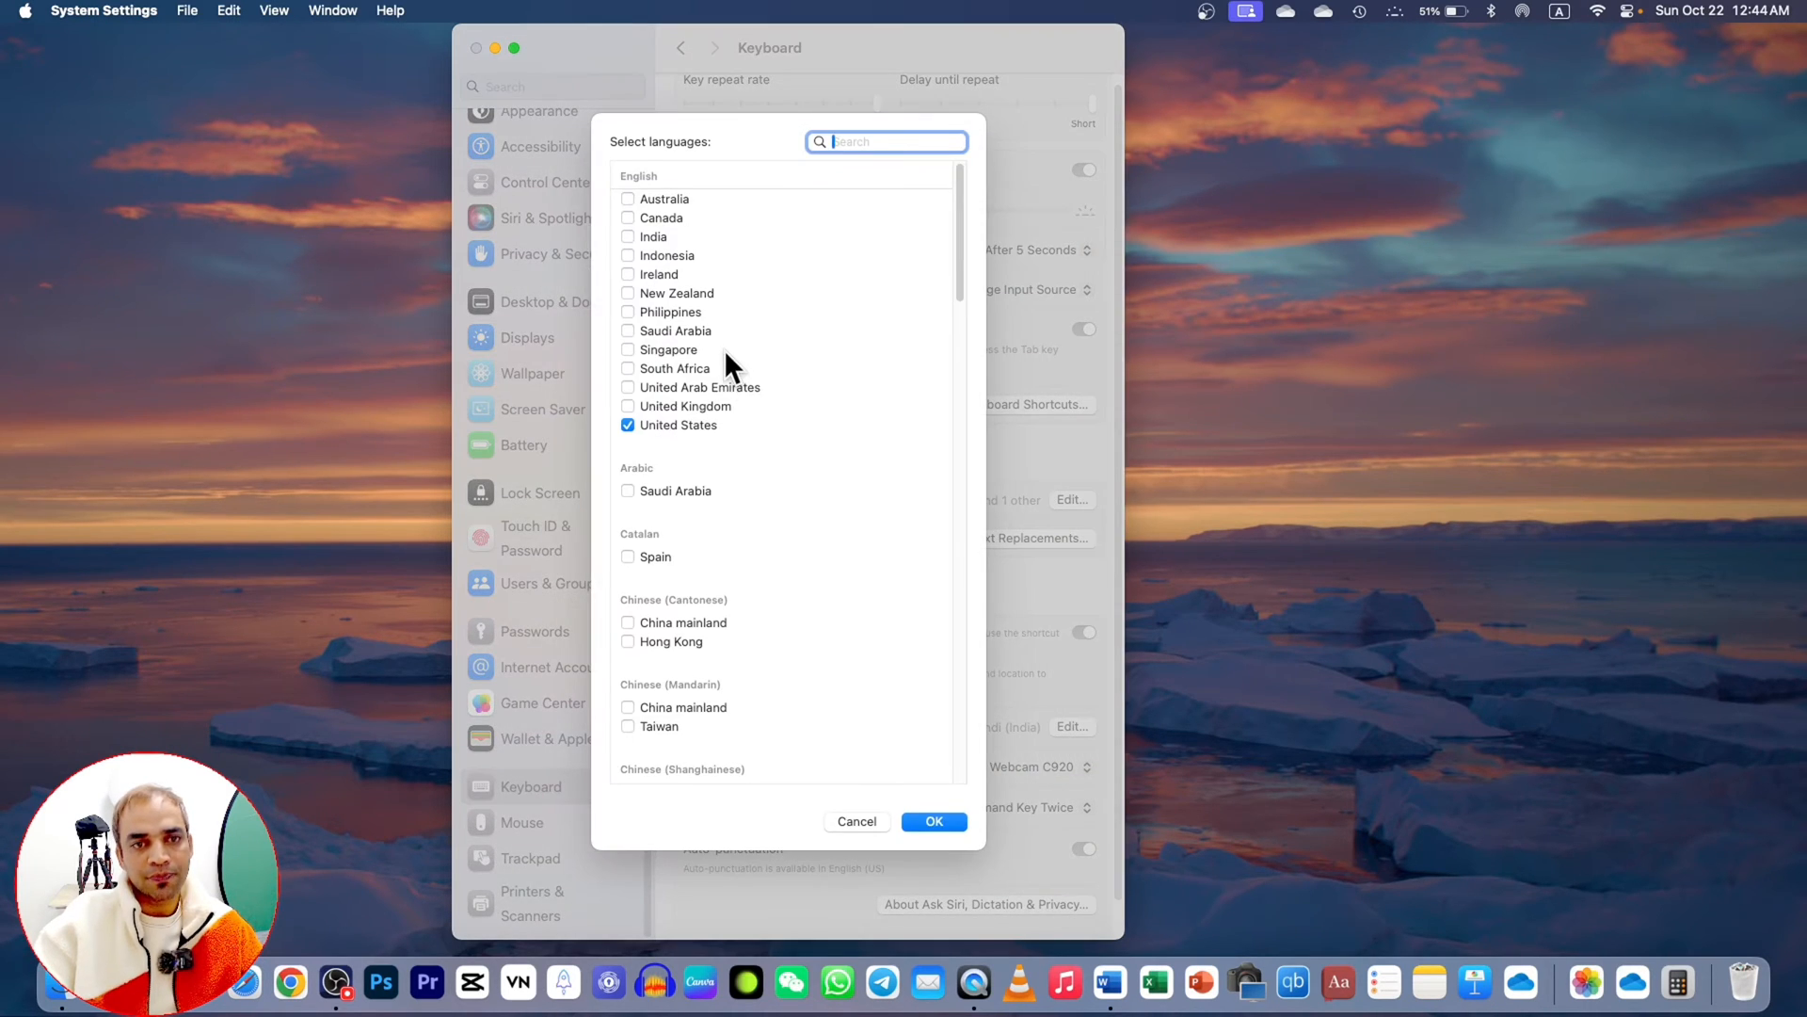
mouse_move(726, 380)
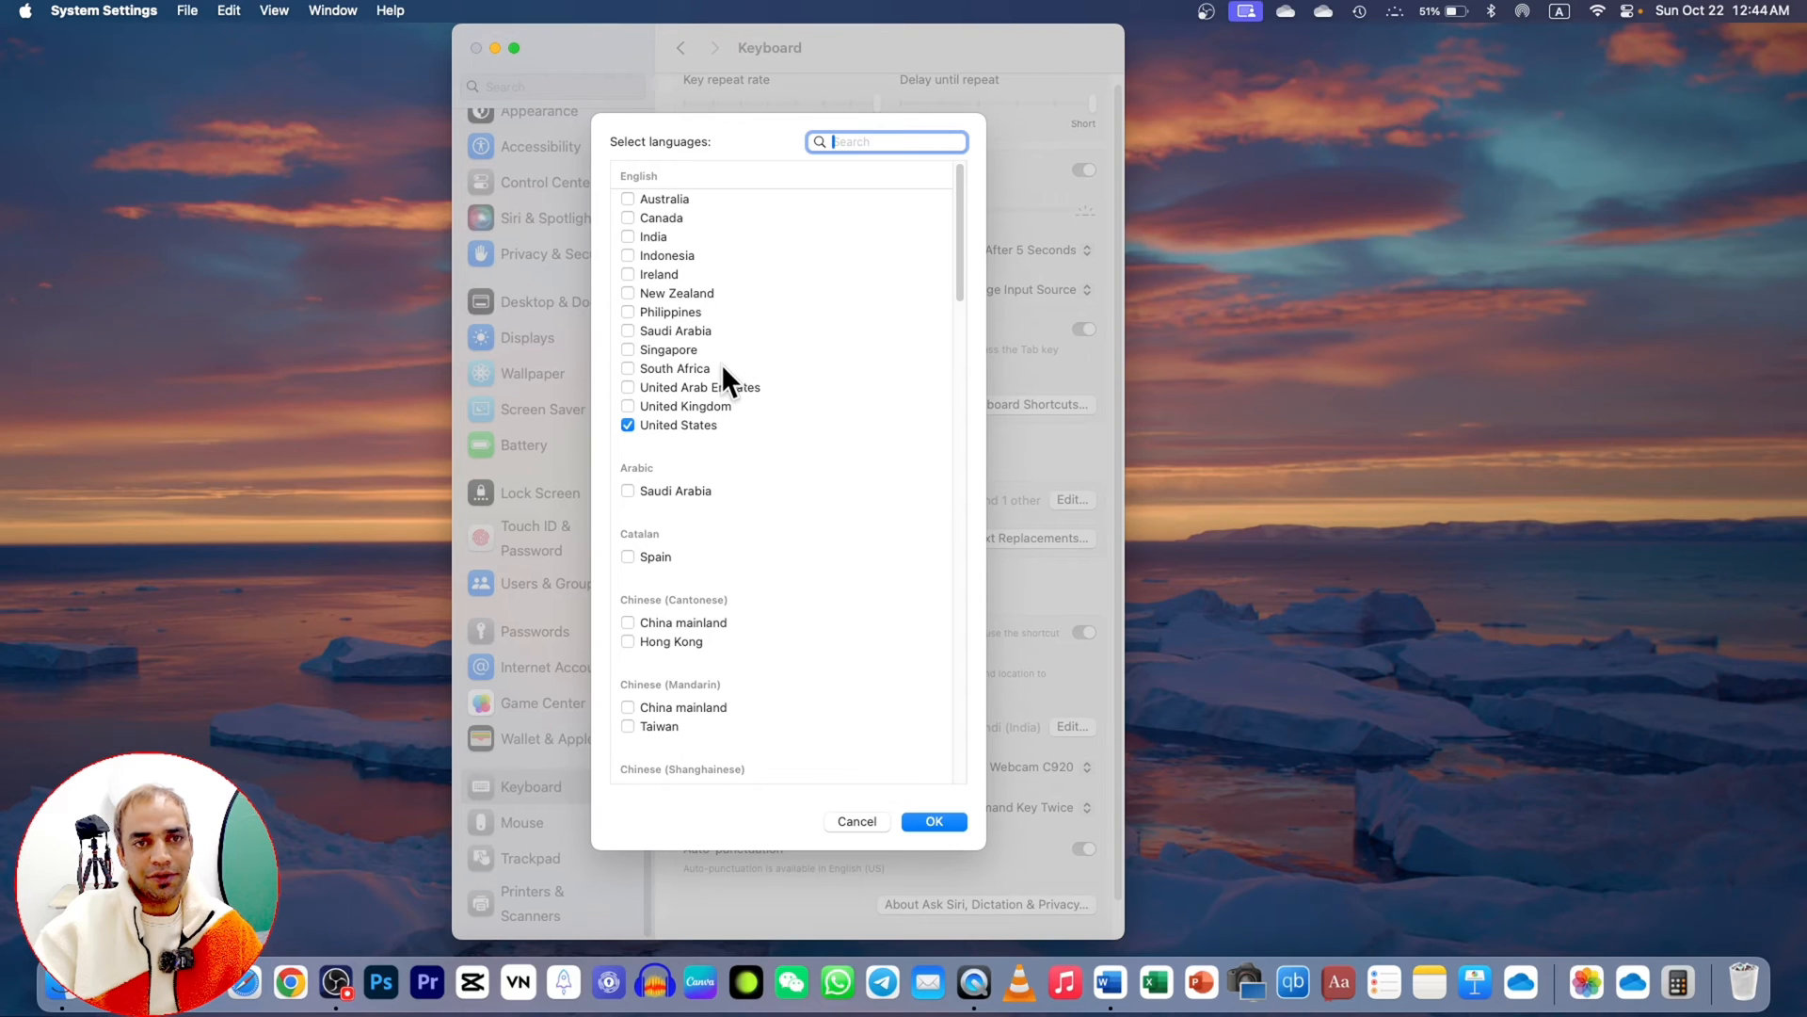
mouse_move(691, 332)
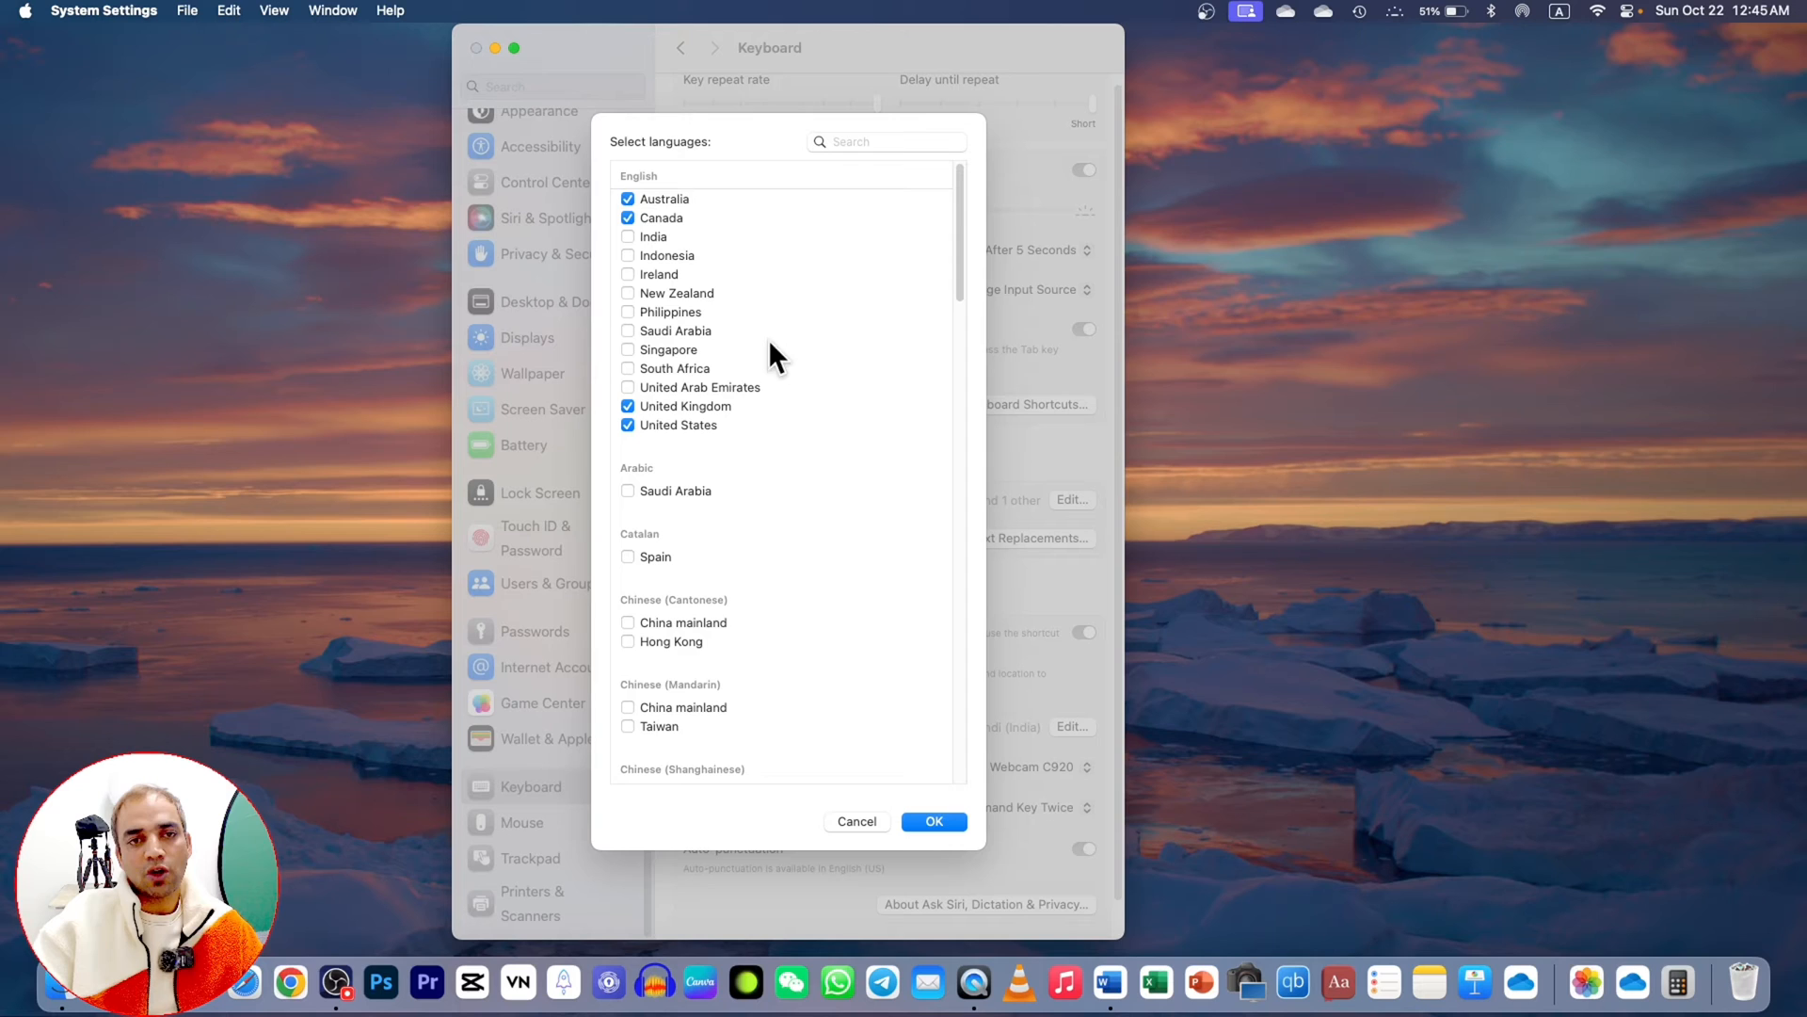
scroll("down", 3)
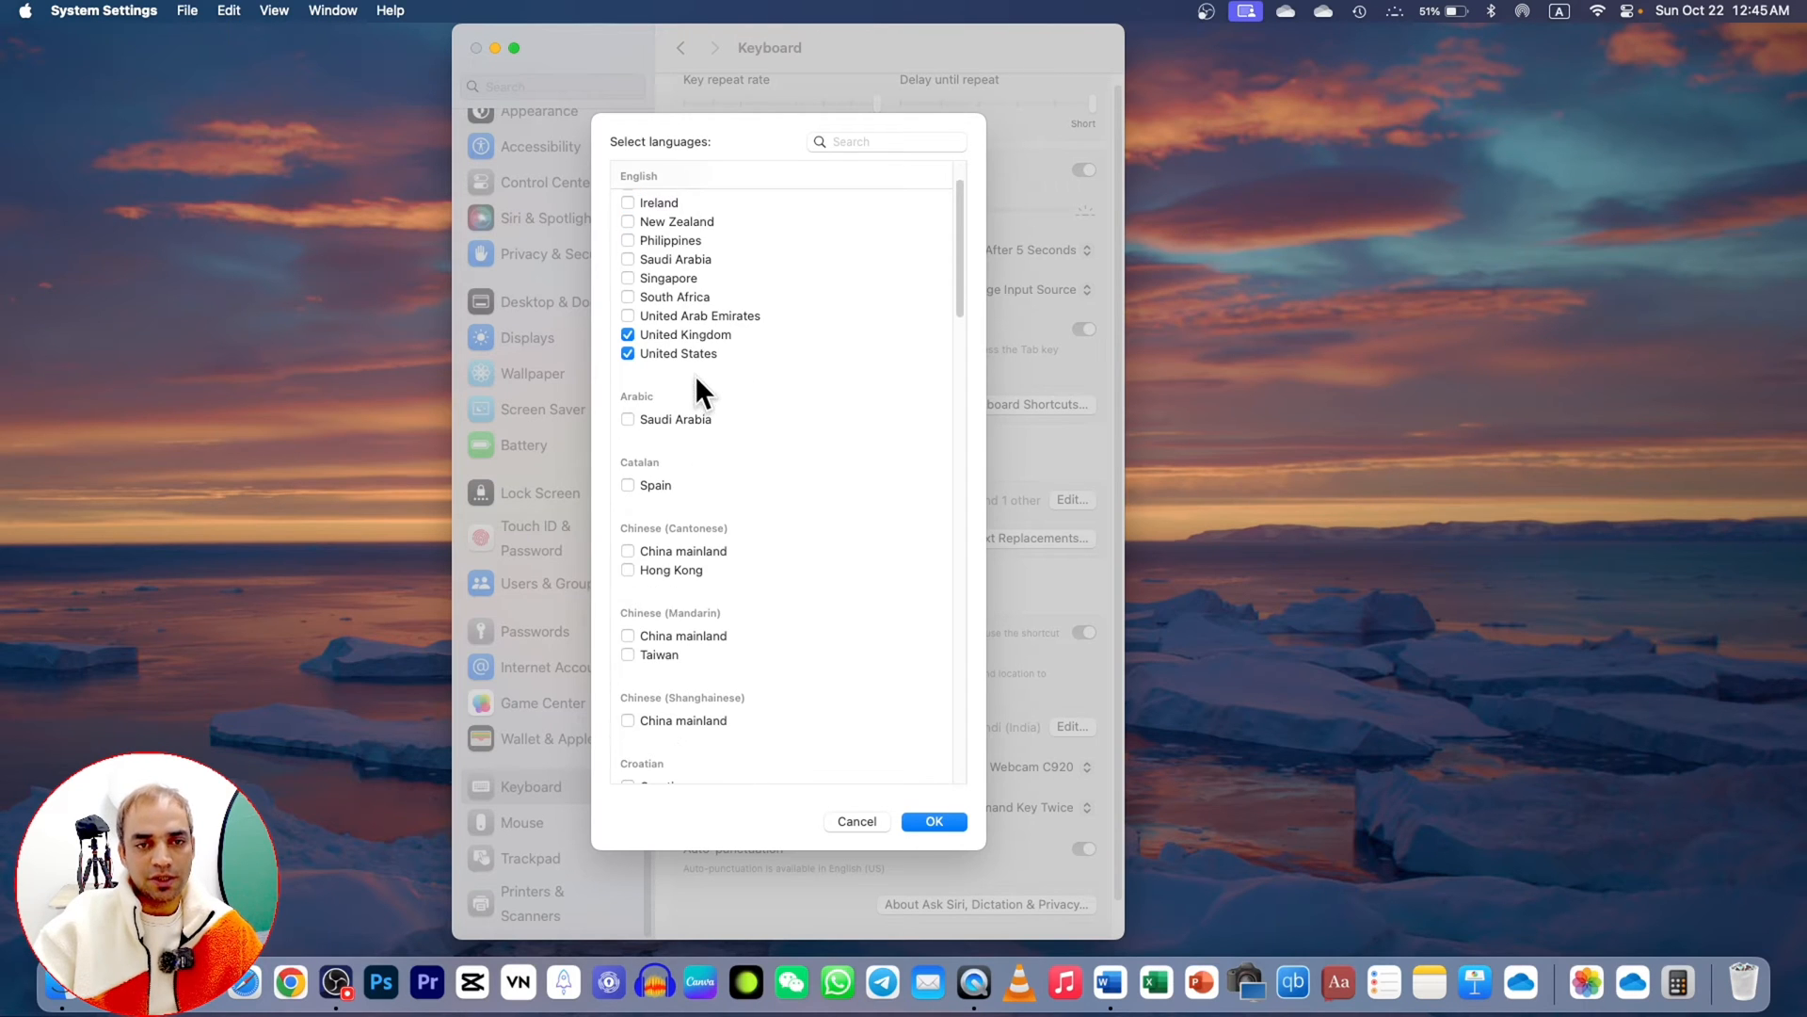
mouse_move(732, 597)
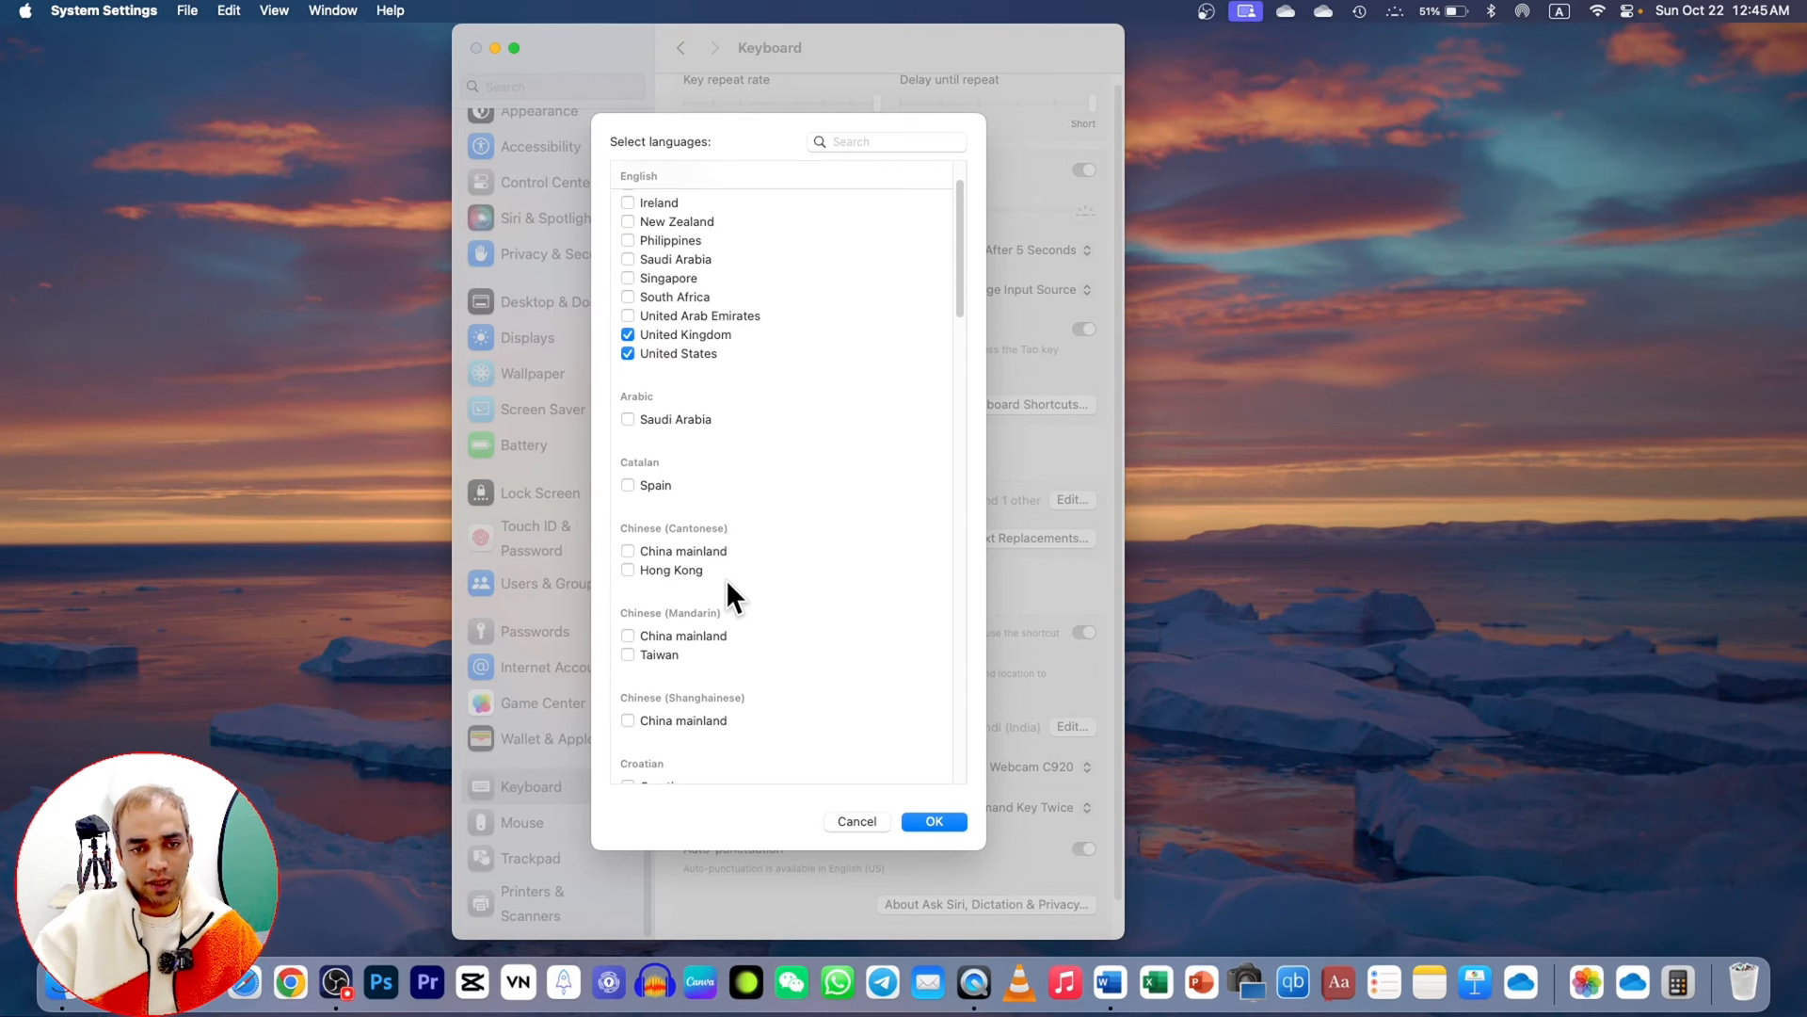
scroll("down", 3)
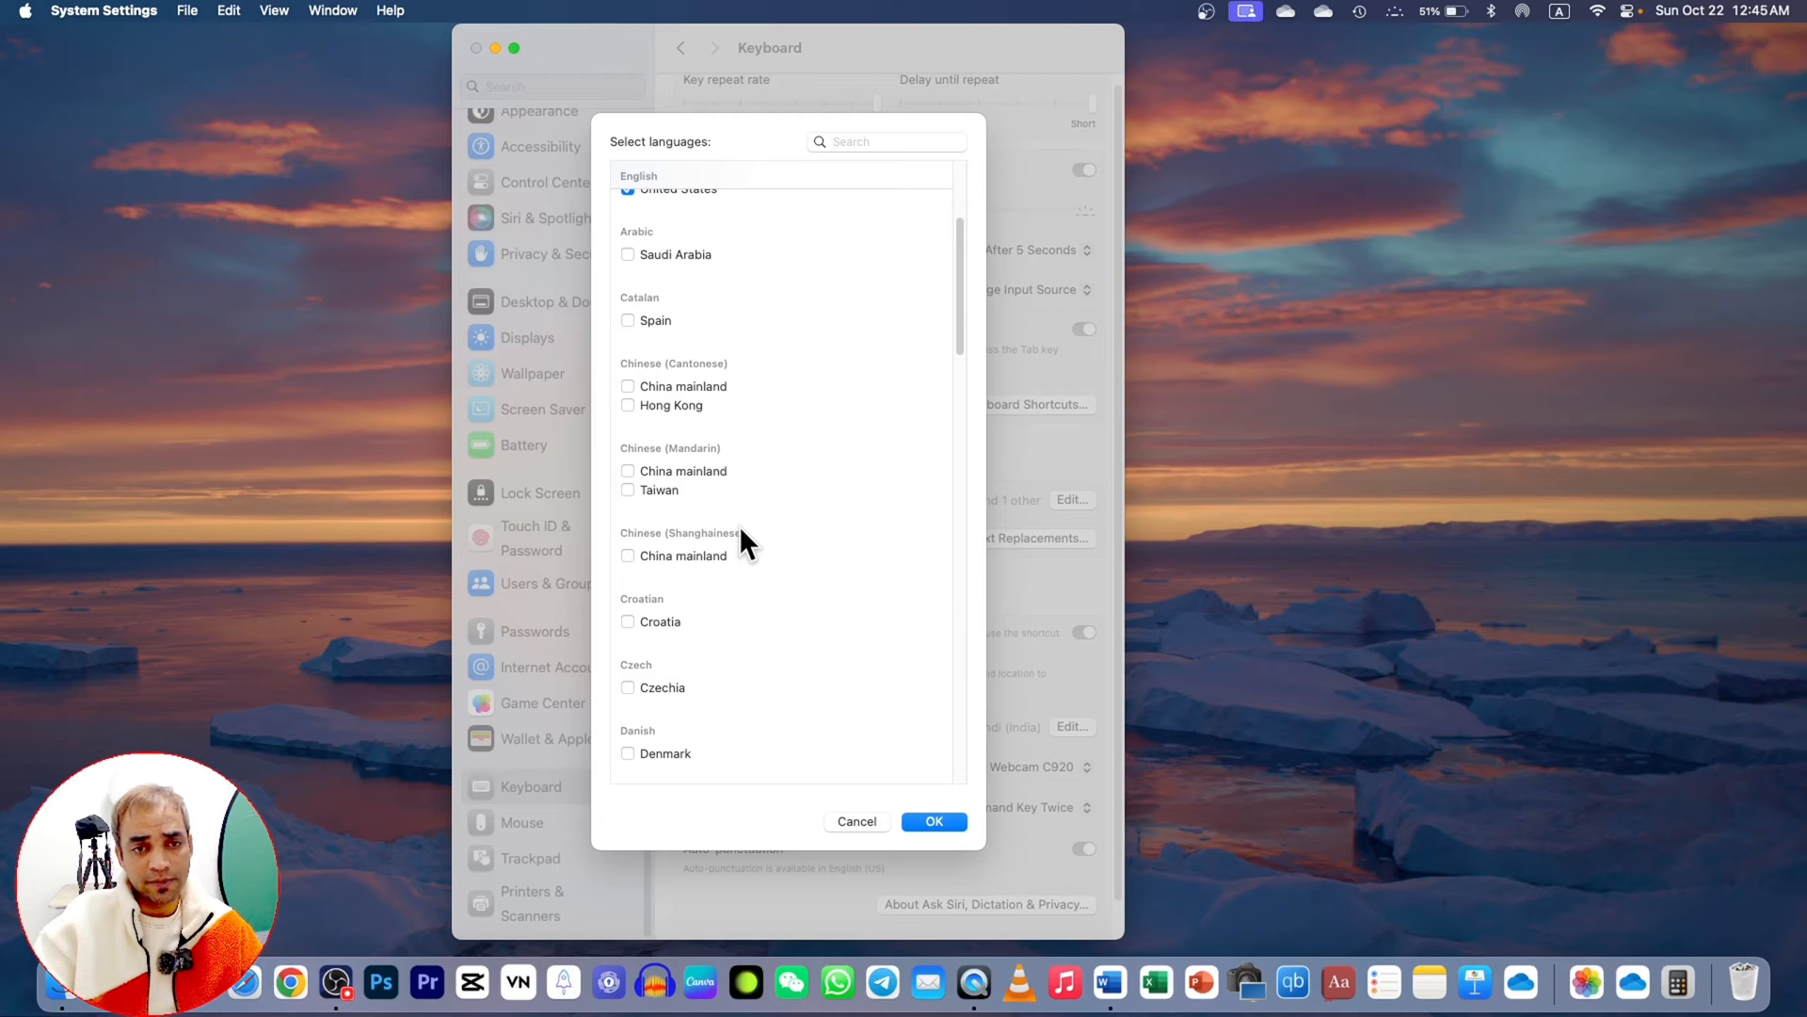
scroll("down", 3)
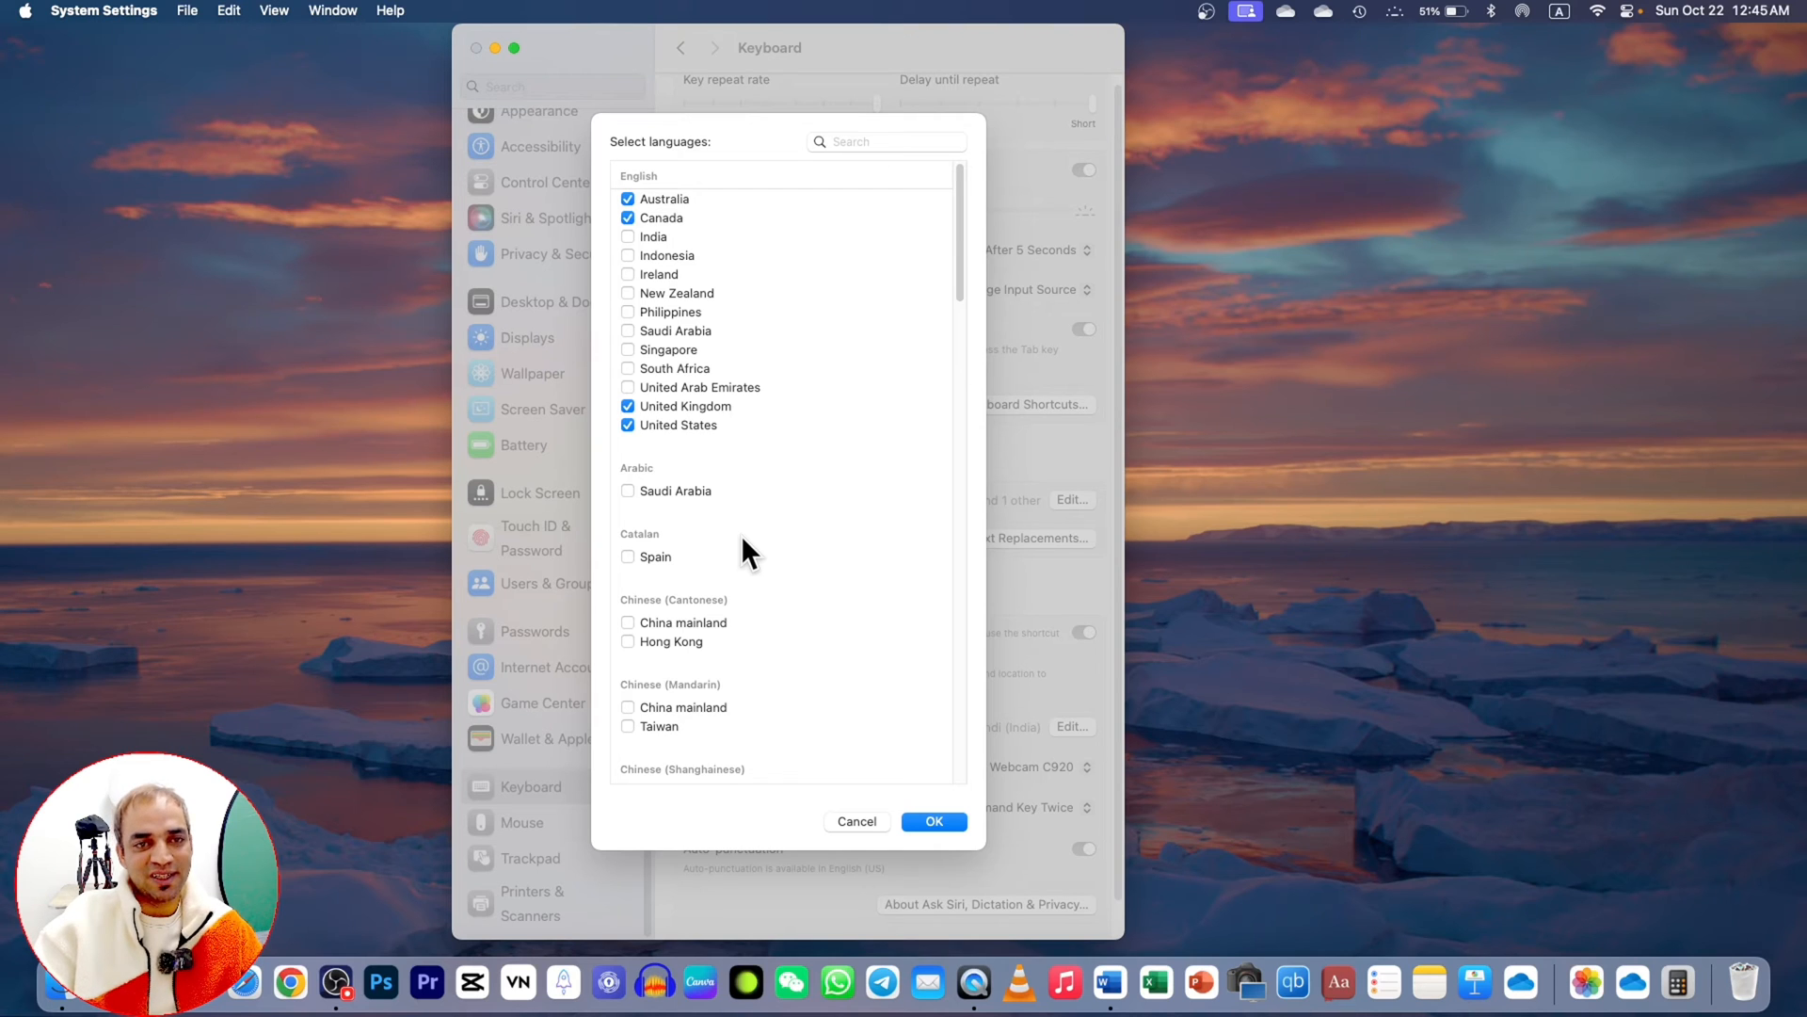
mouse_move(635, 256)
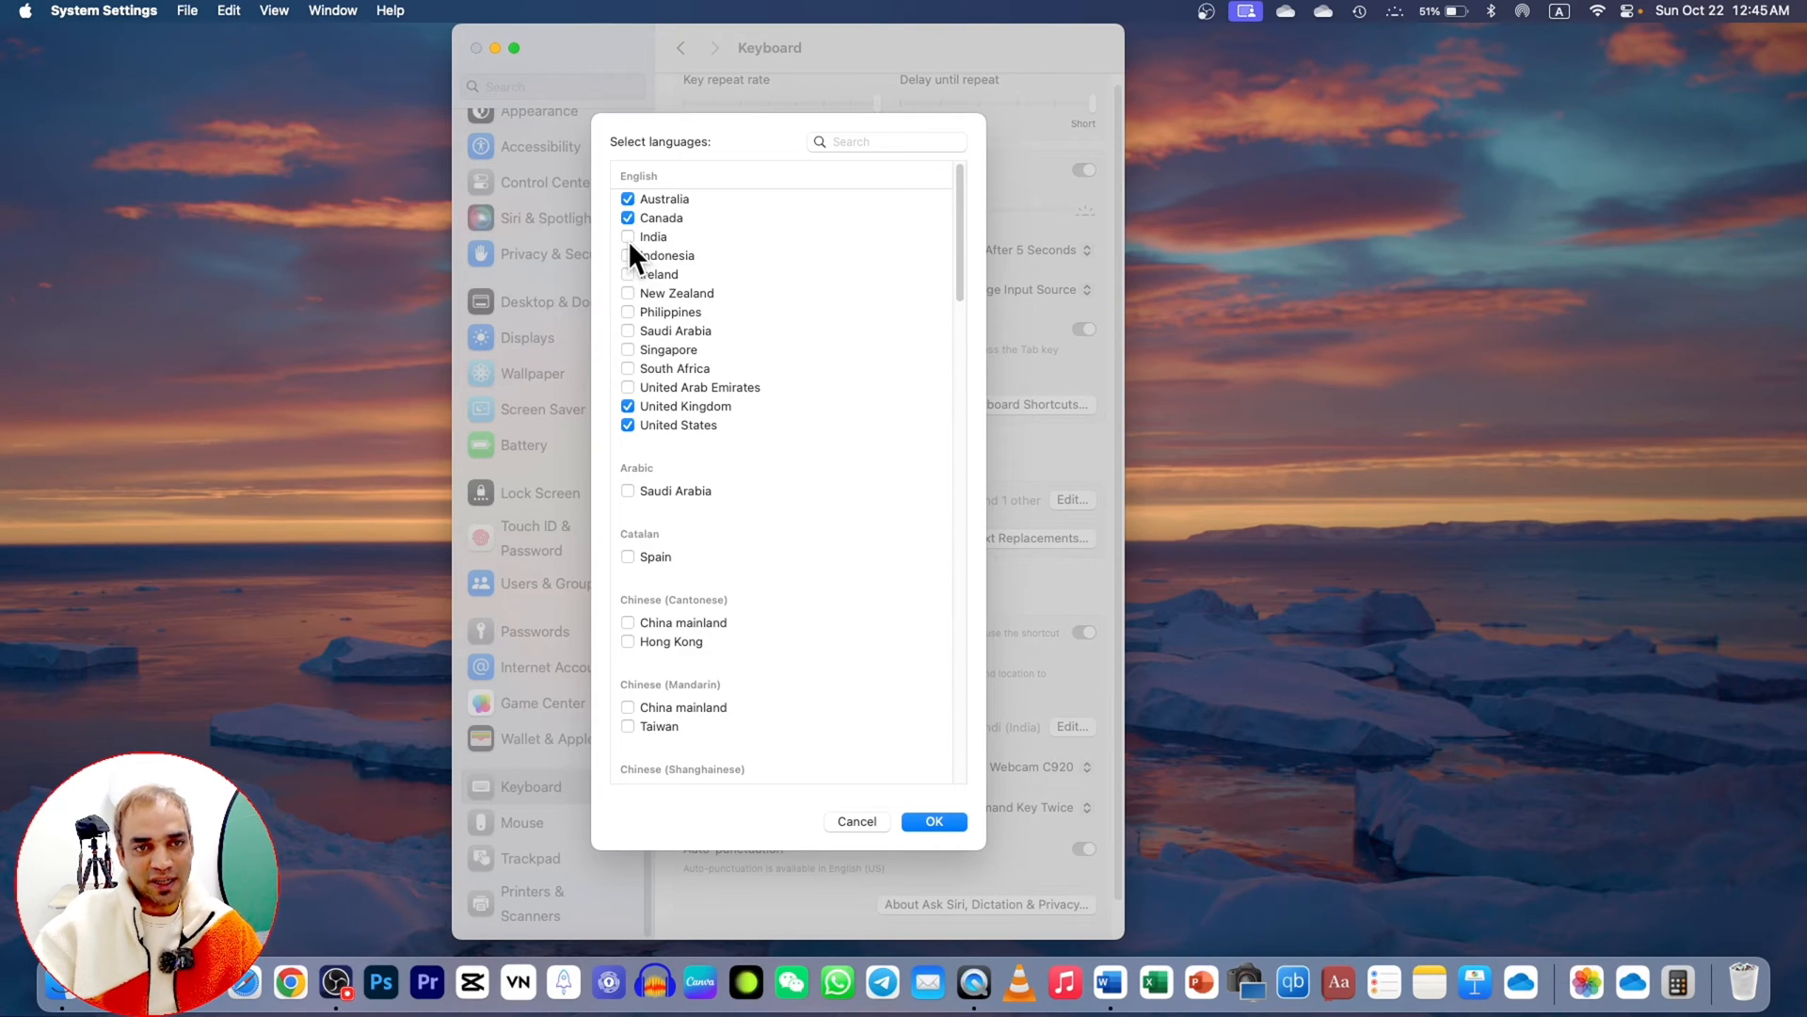
scroll("down", 3)
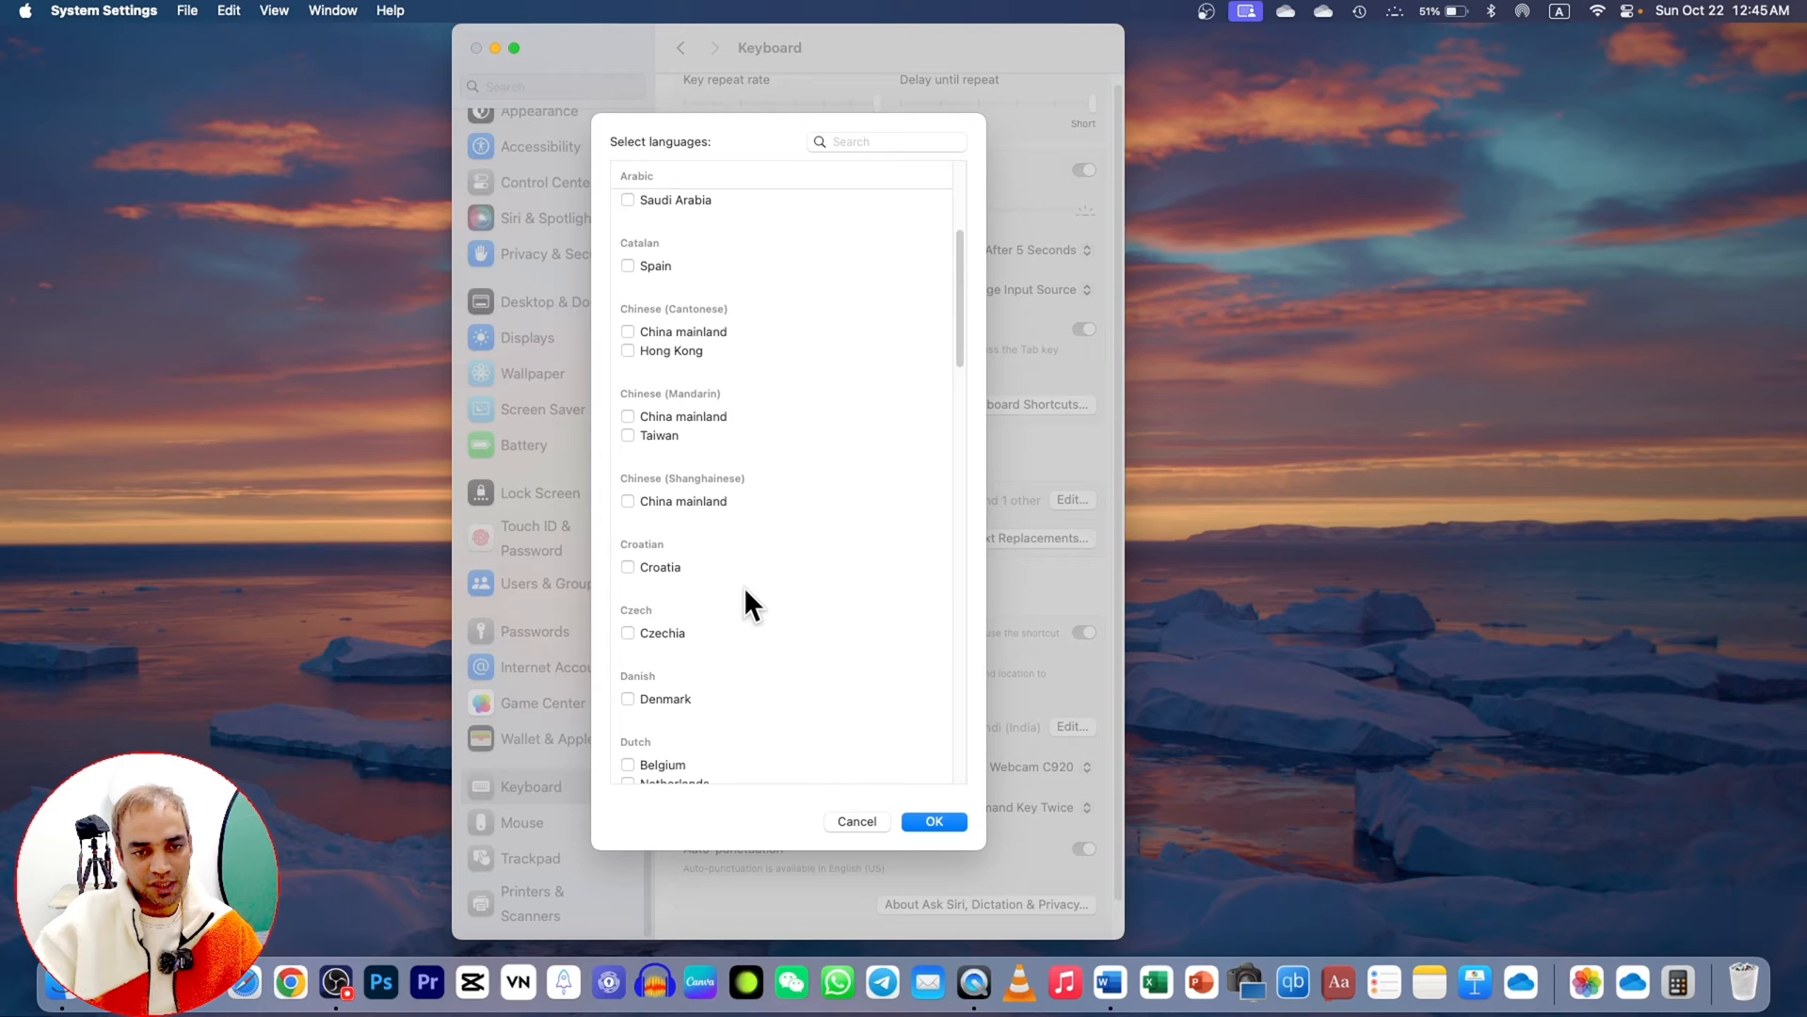
scroll("down", 3)
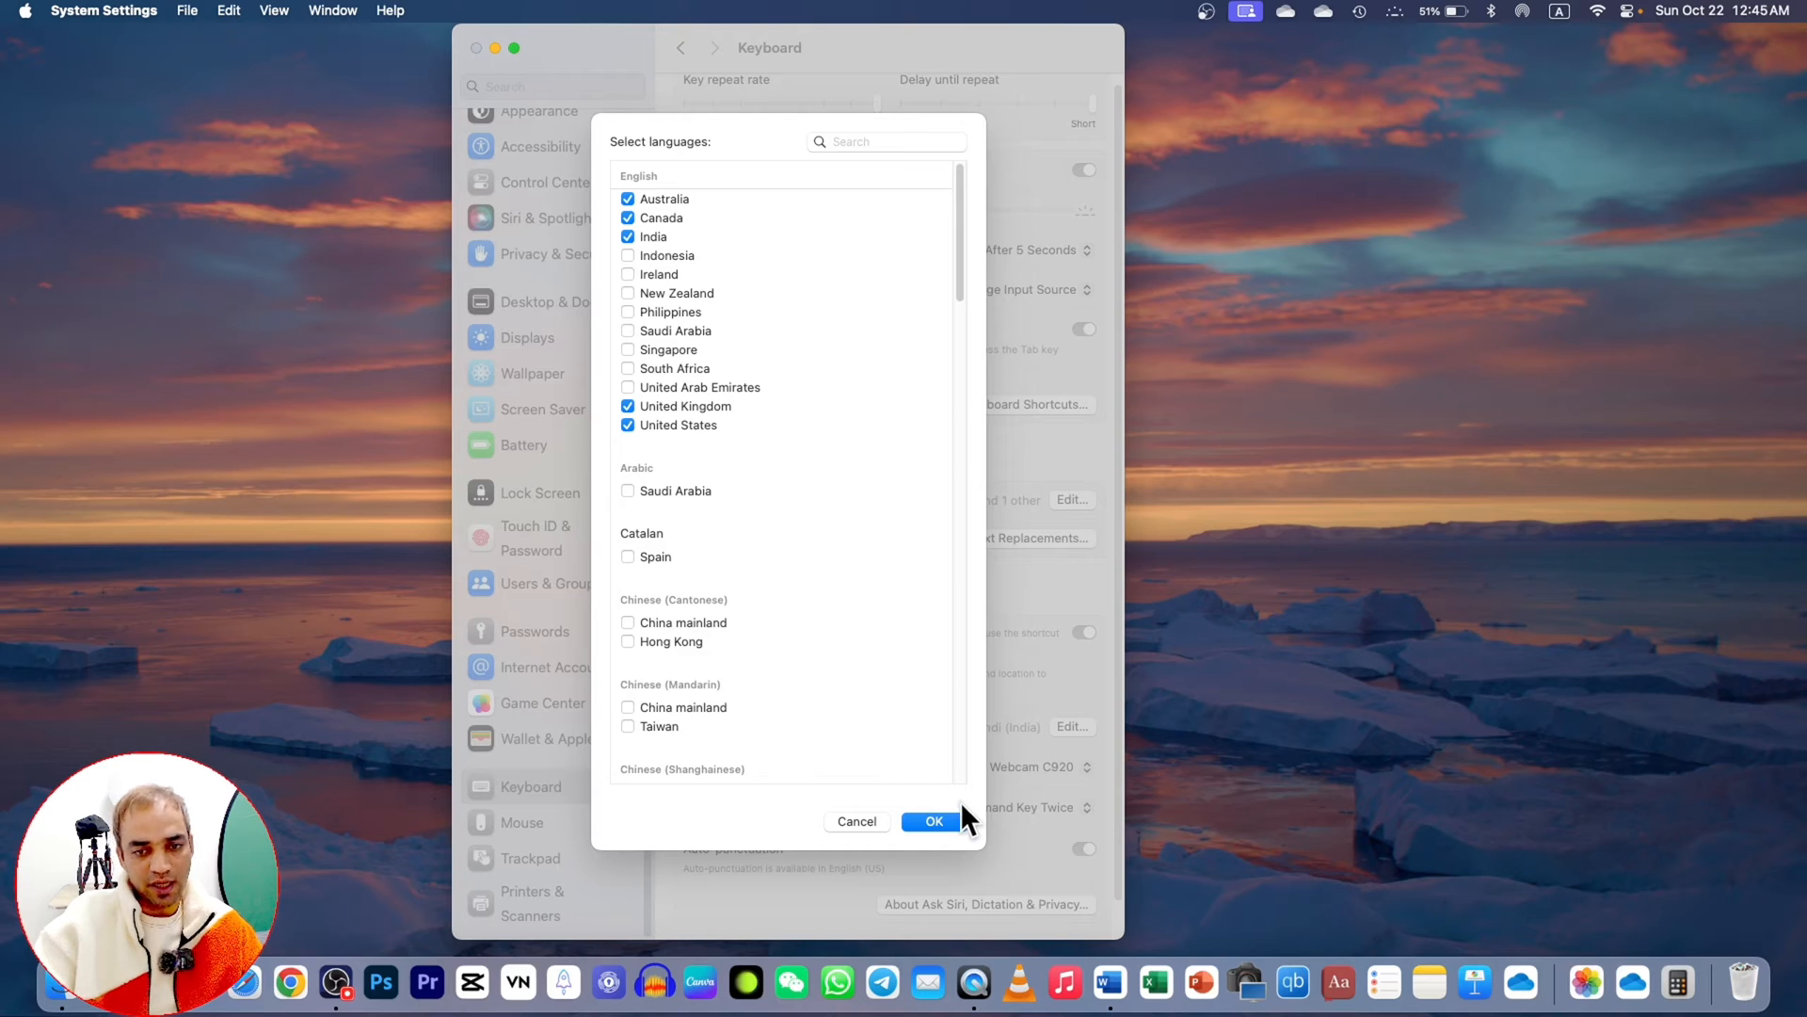
mouse_move(917, 767)
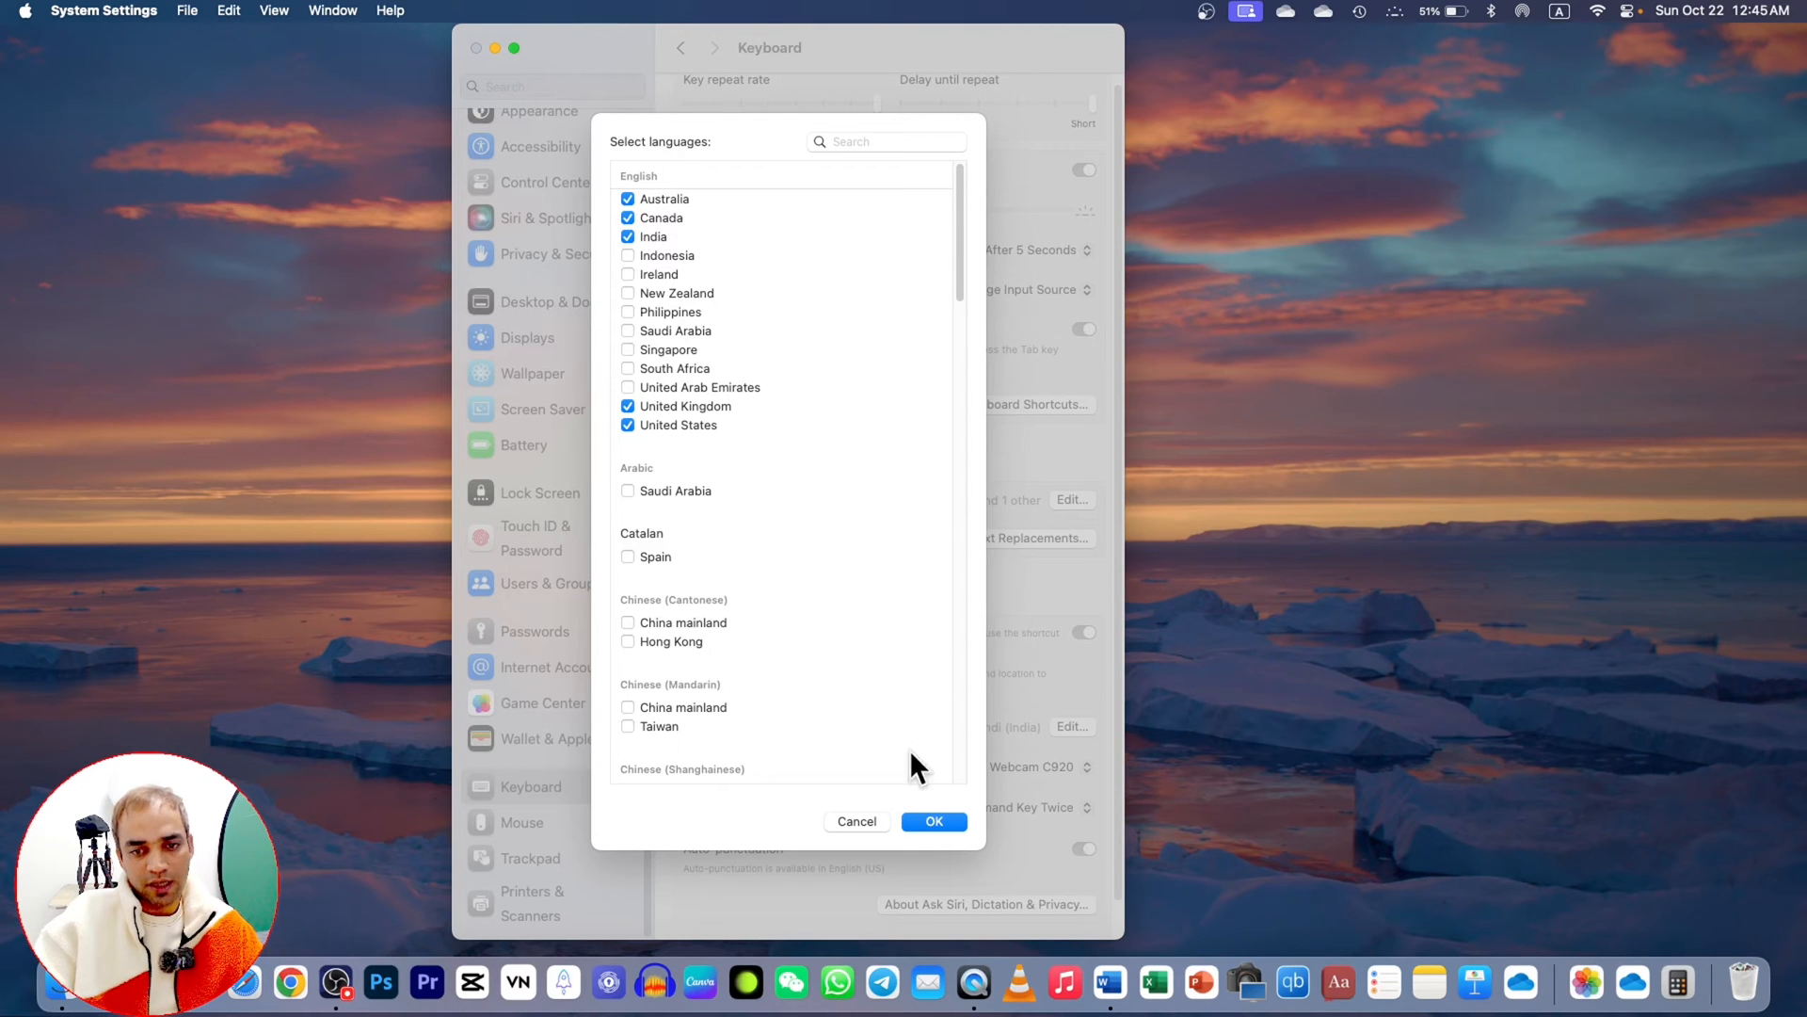
left_click(934, 820)
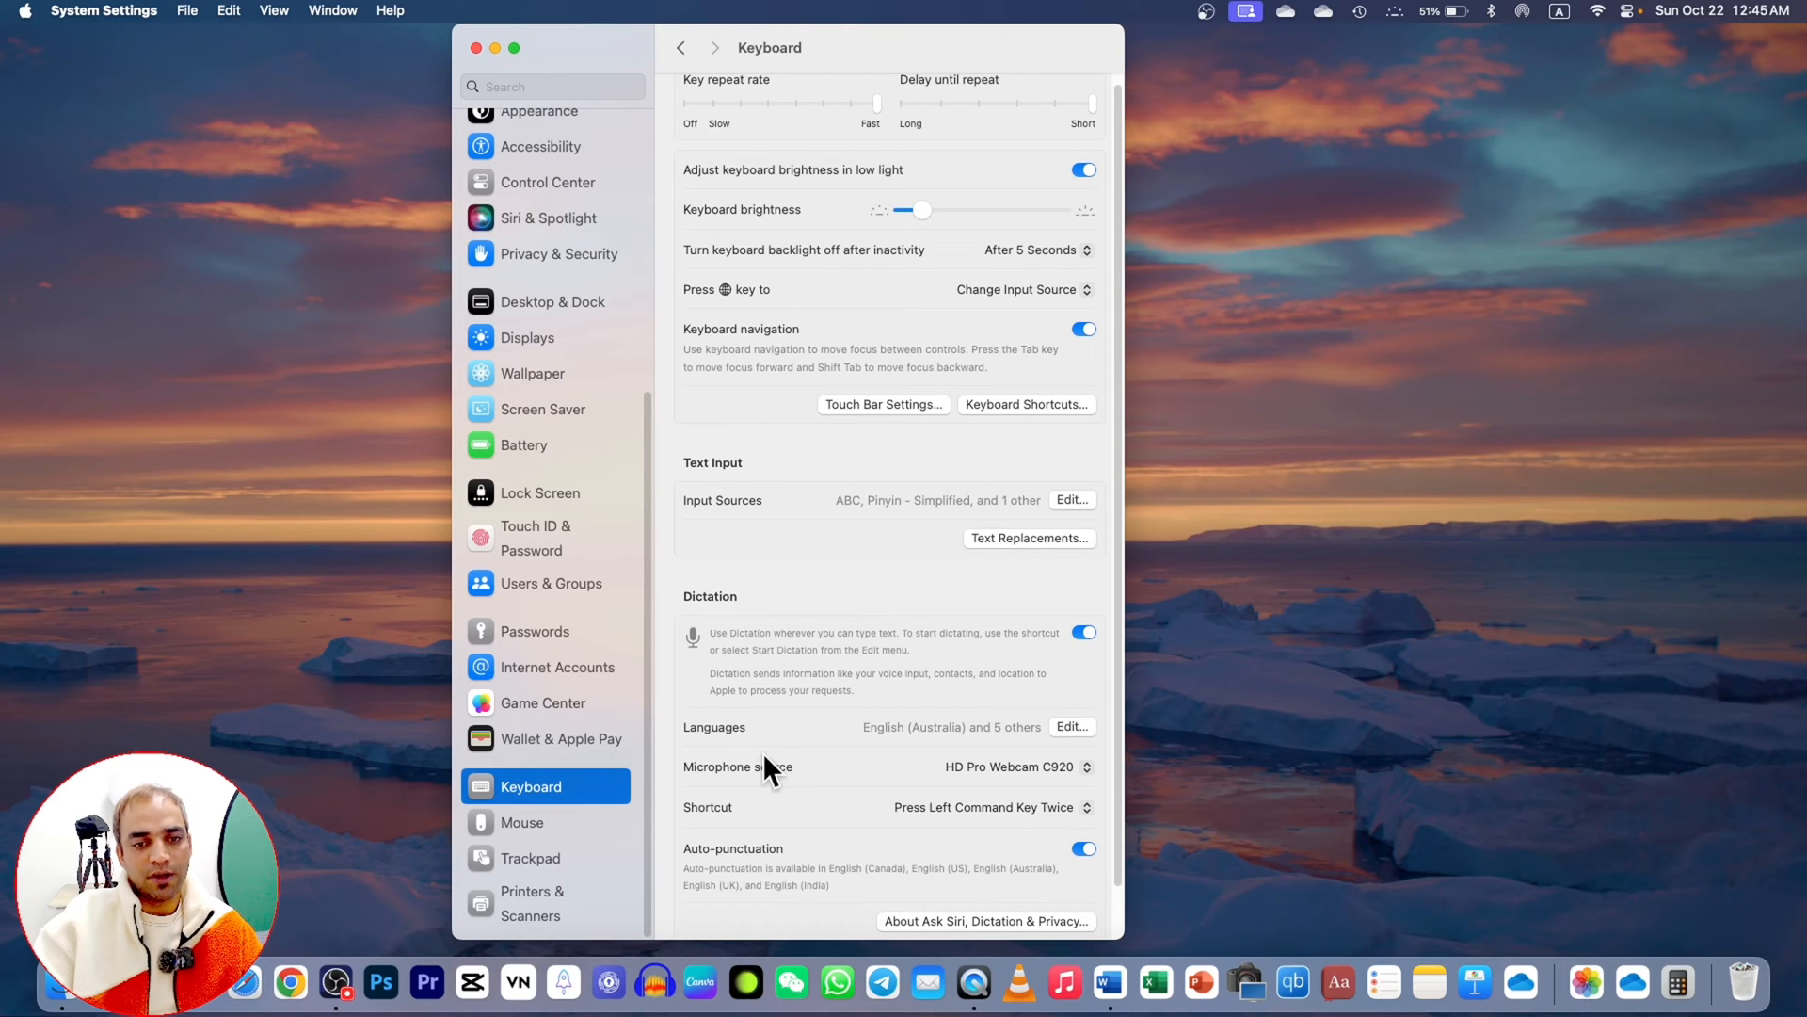
- Set Dictation's microphone source to External Microphone instead of the HD Pro Webcam C920
left_click(1018, 767)
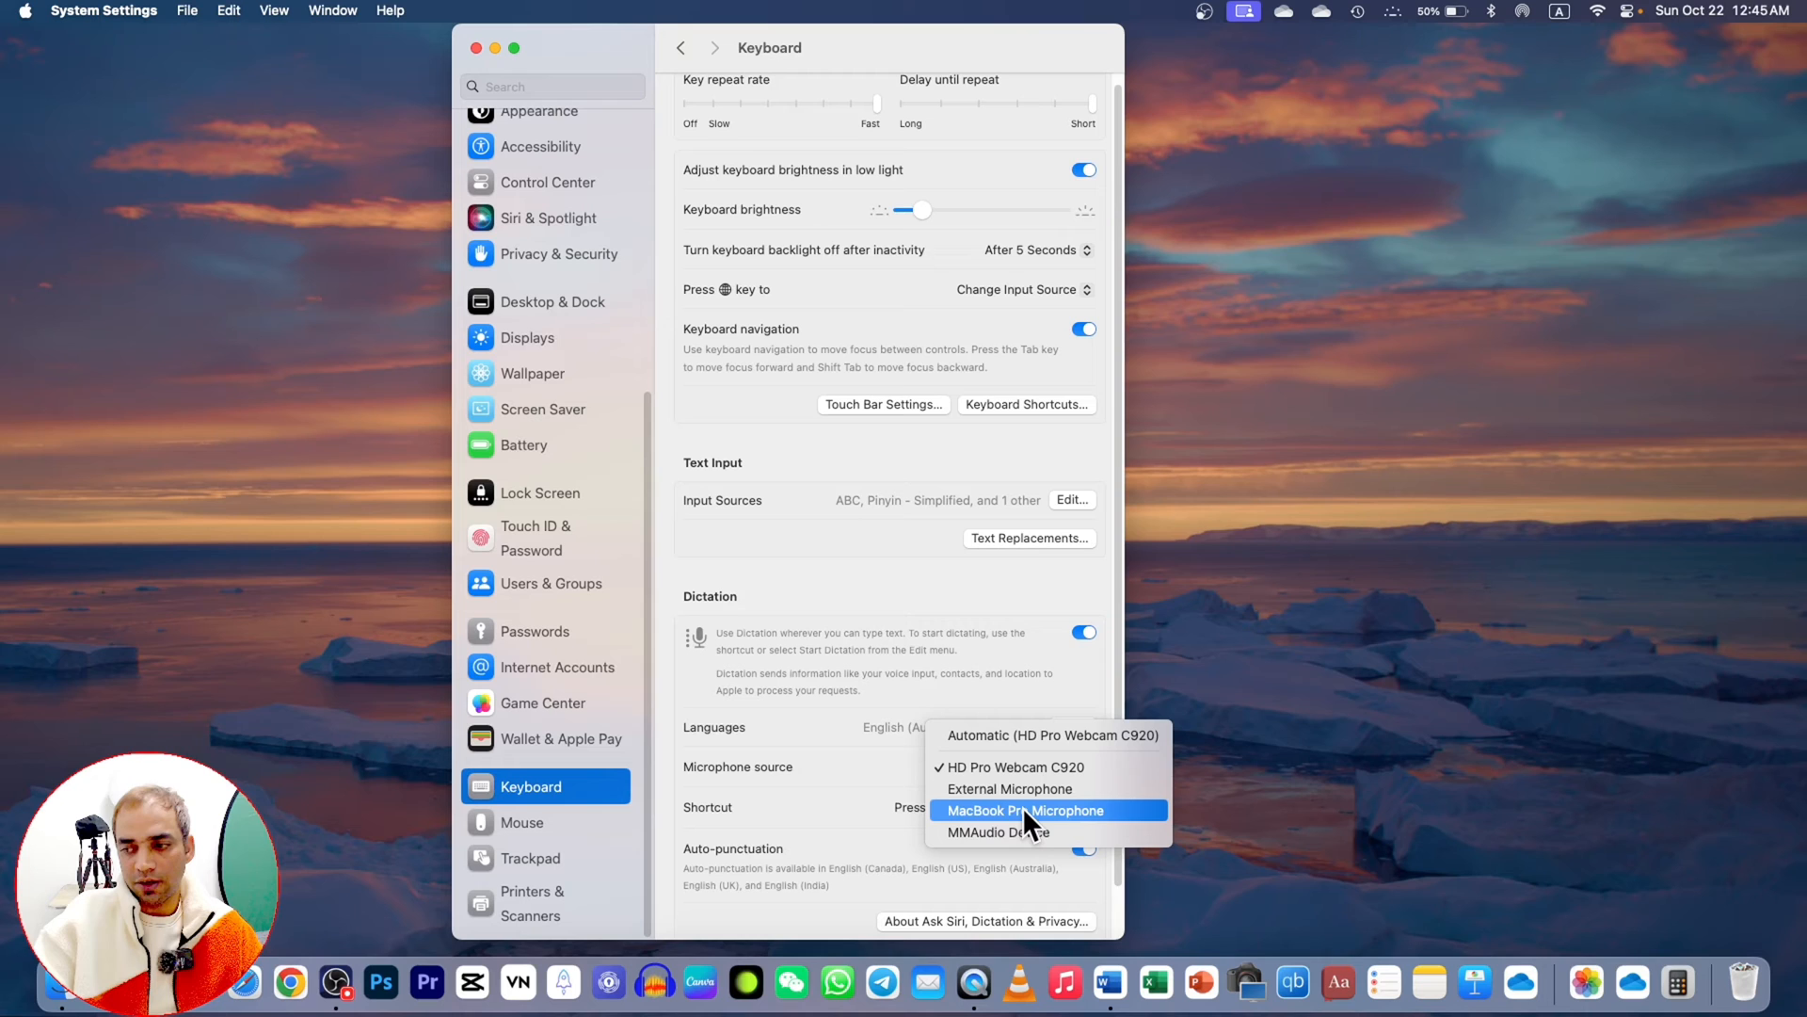
mouse_move(1026, 789)
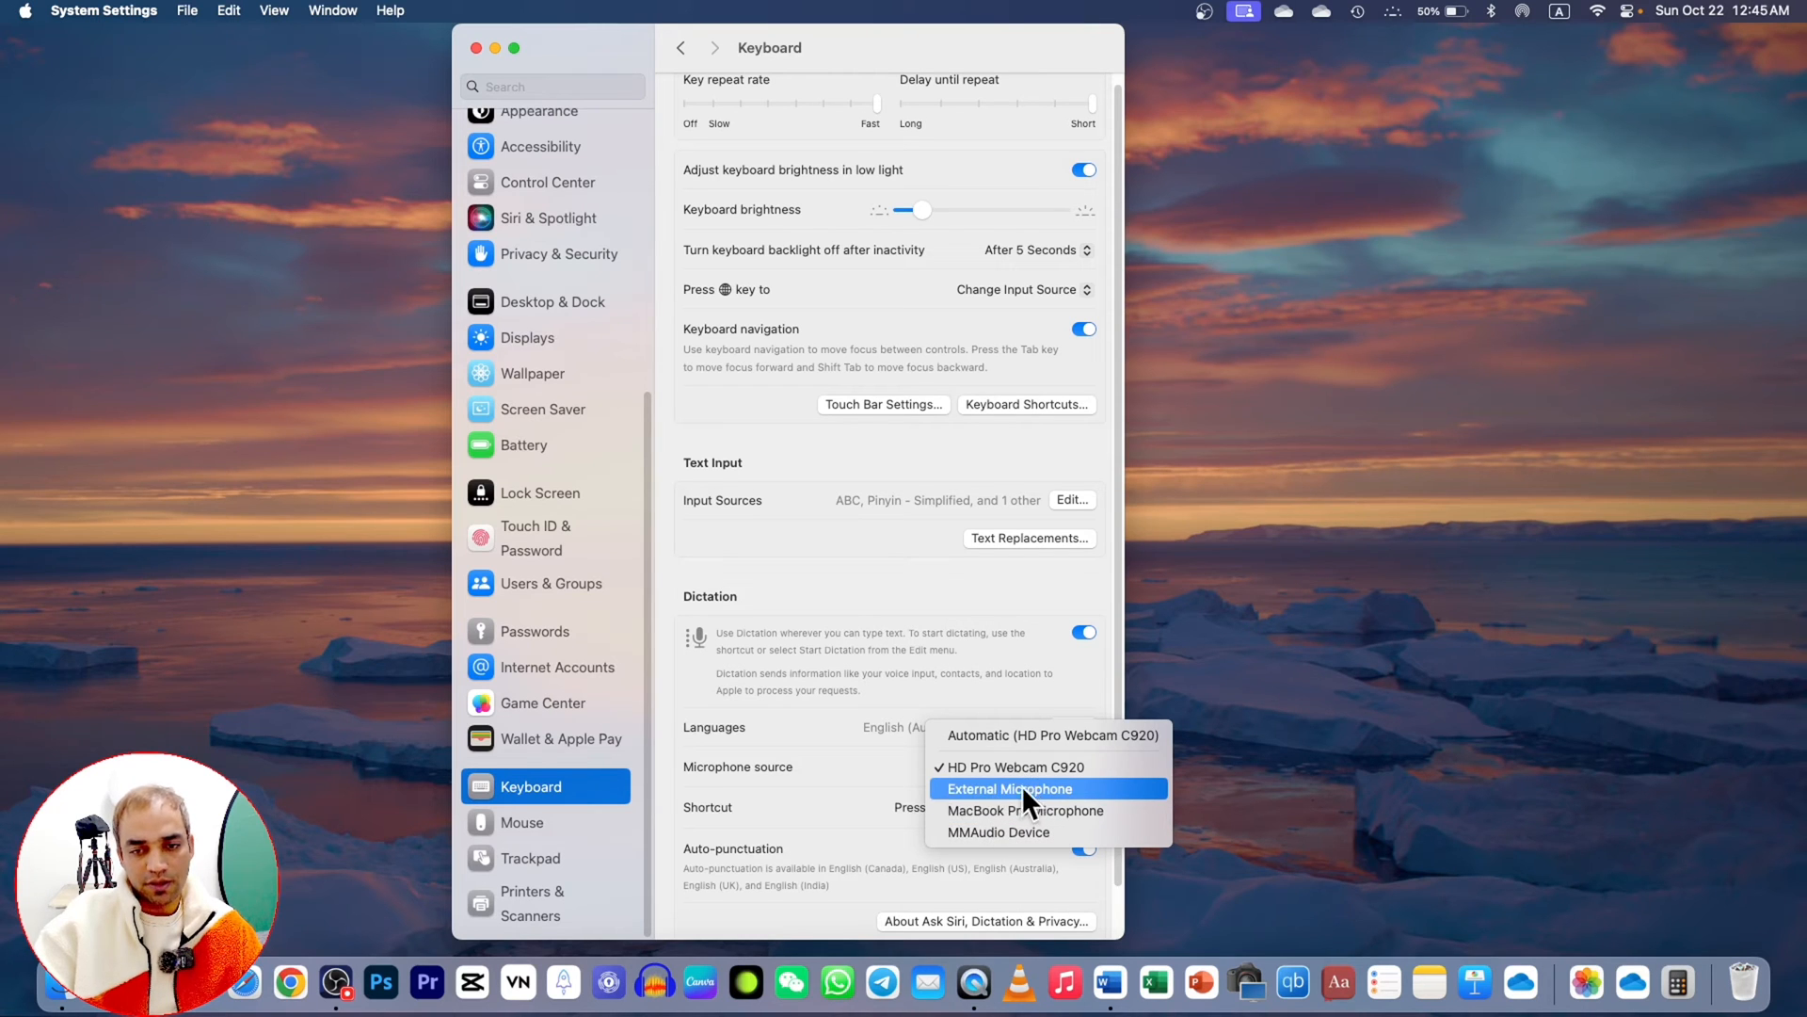
mouse_move(978, 814)
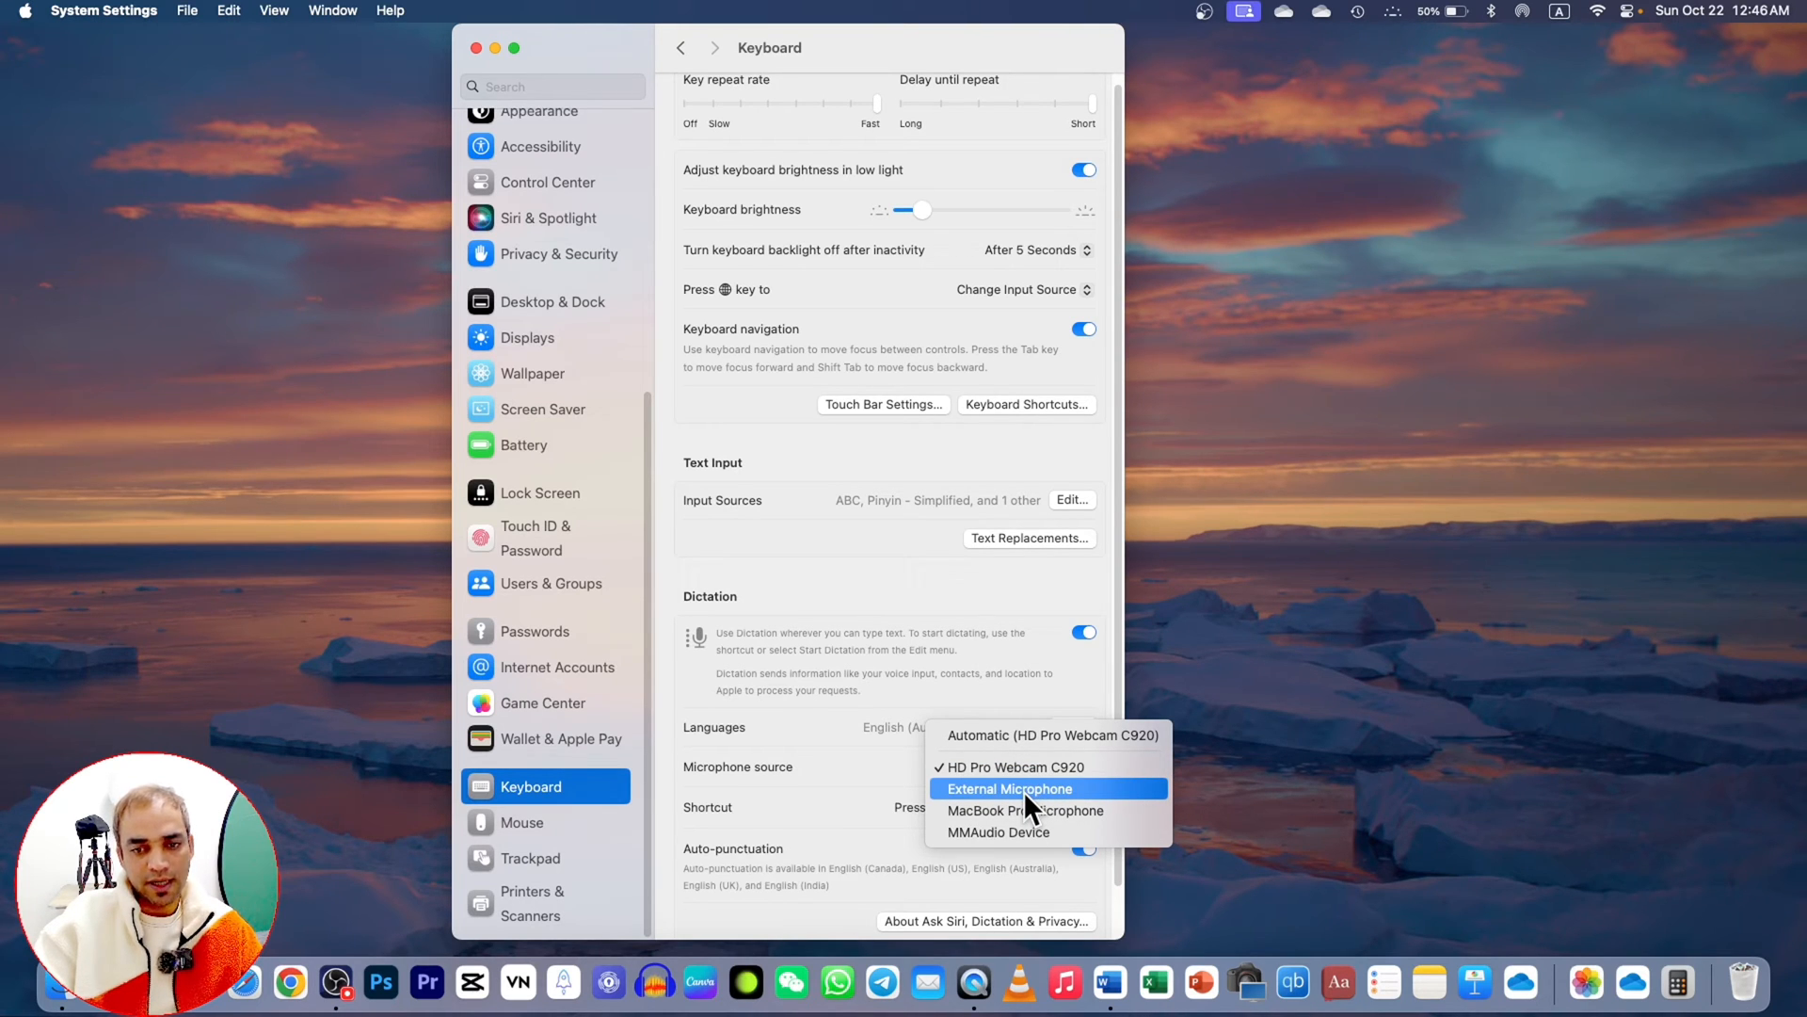
left_click(1009, 789)
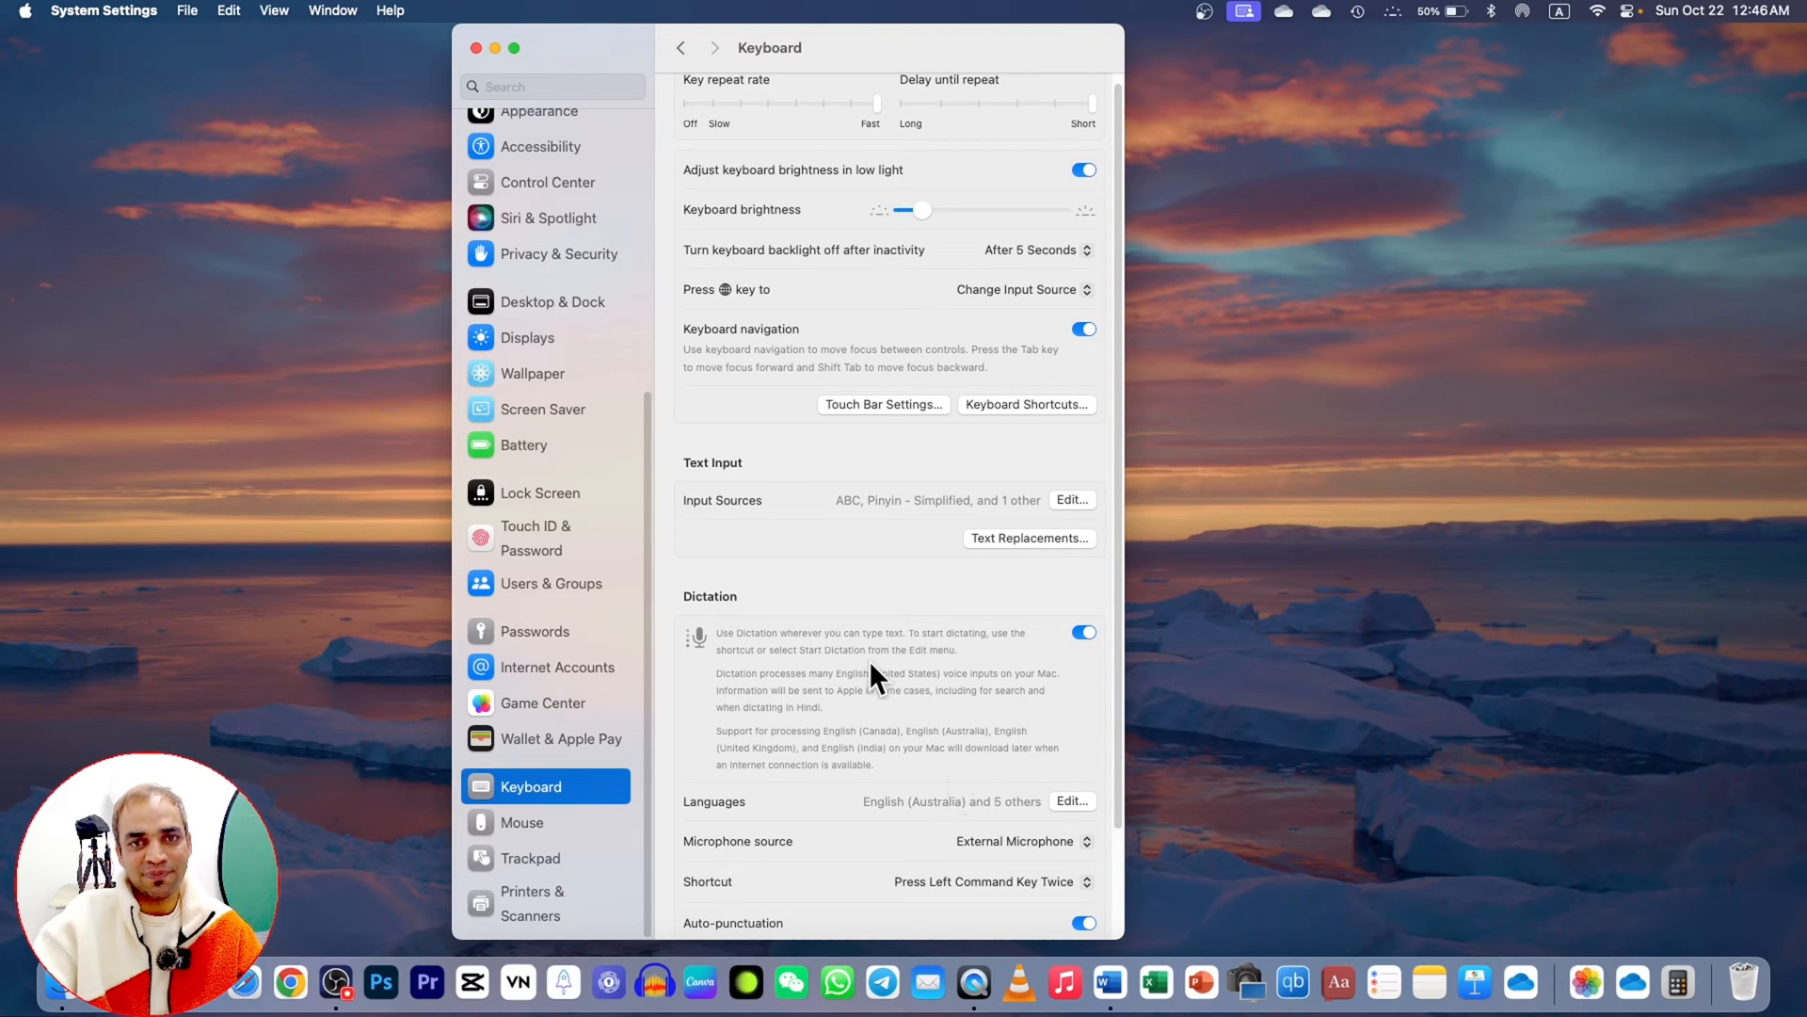
mouse_move(712, 755)
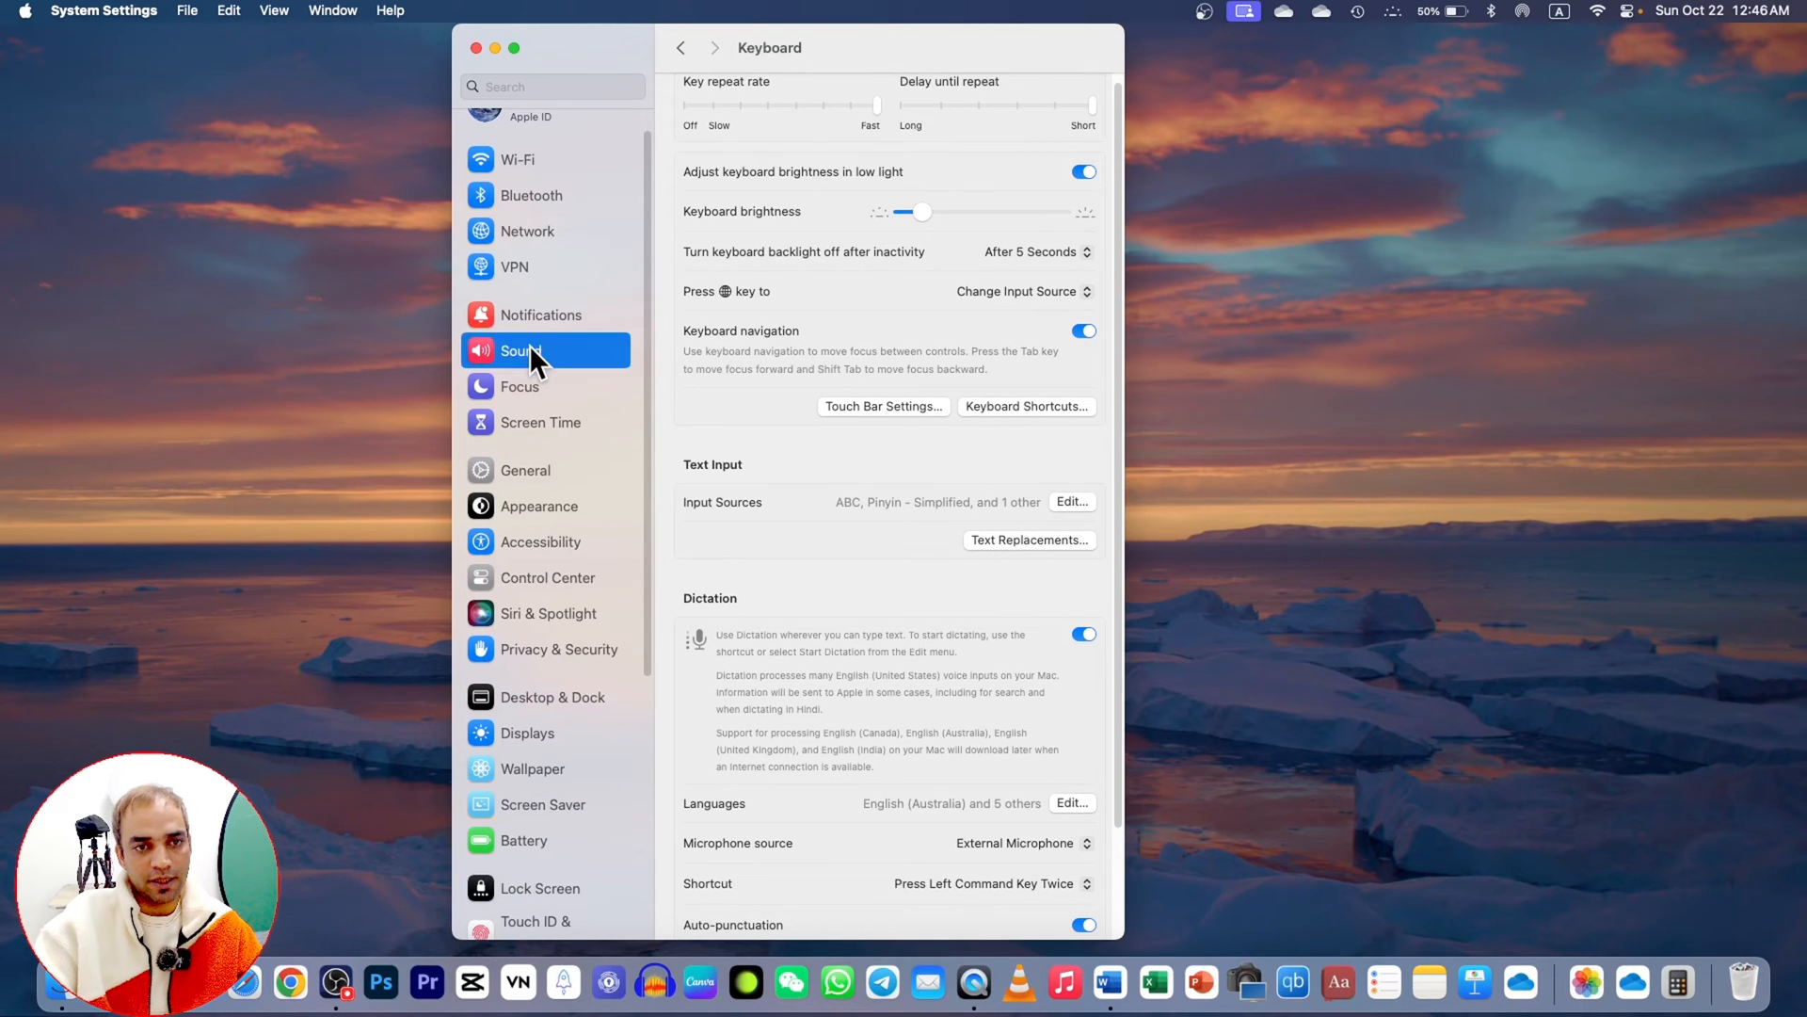
- In Sound settings, make External Microphone the input device, then return to the Output list
left_click(520, 351)
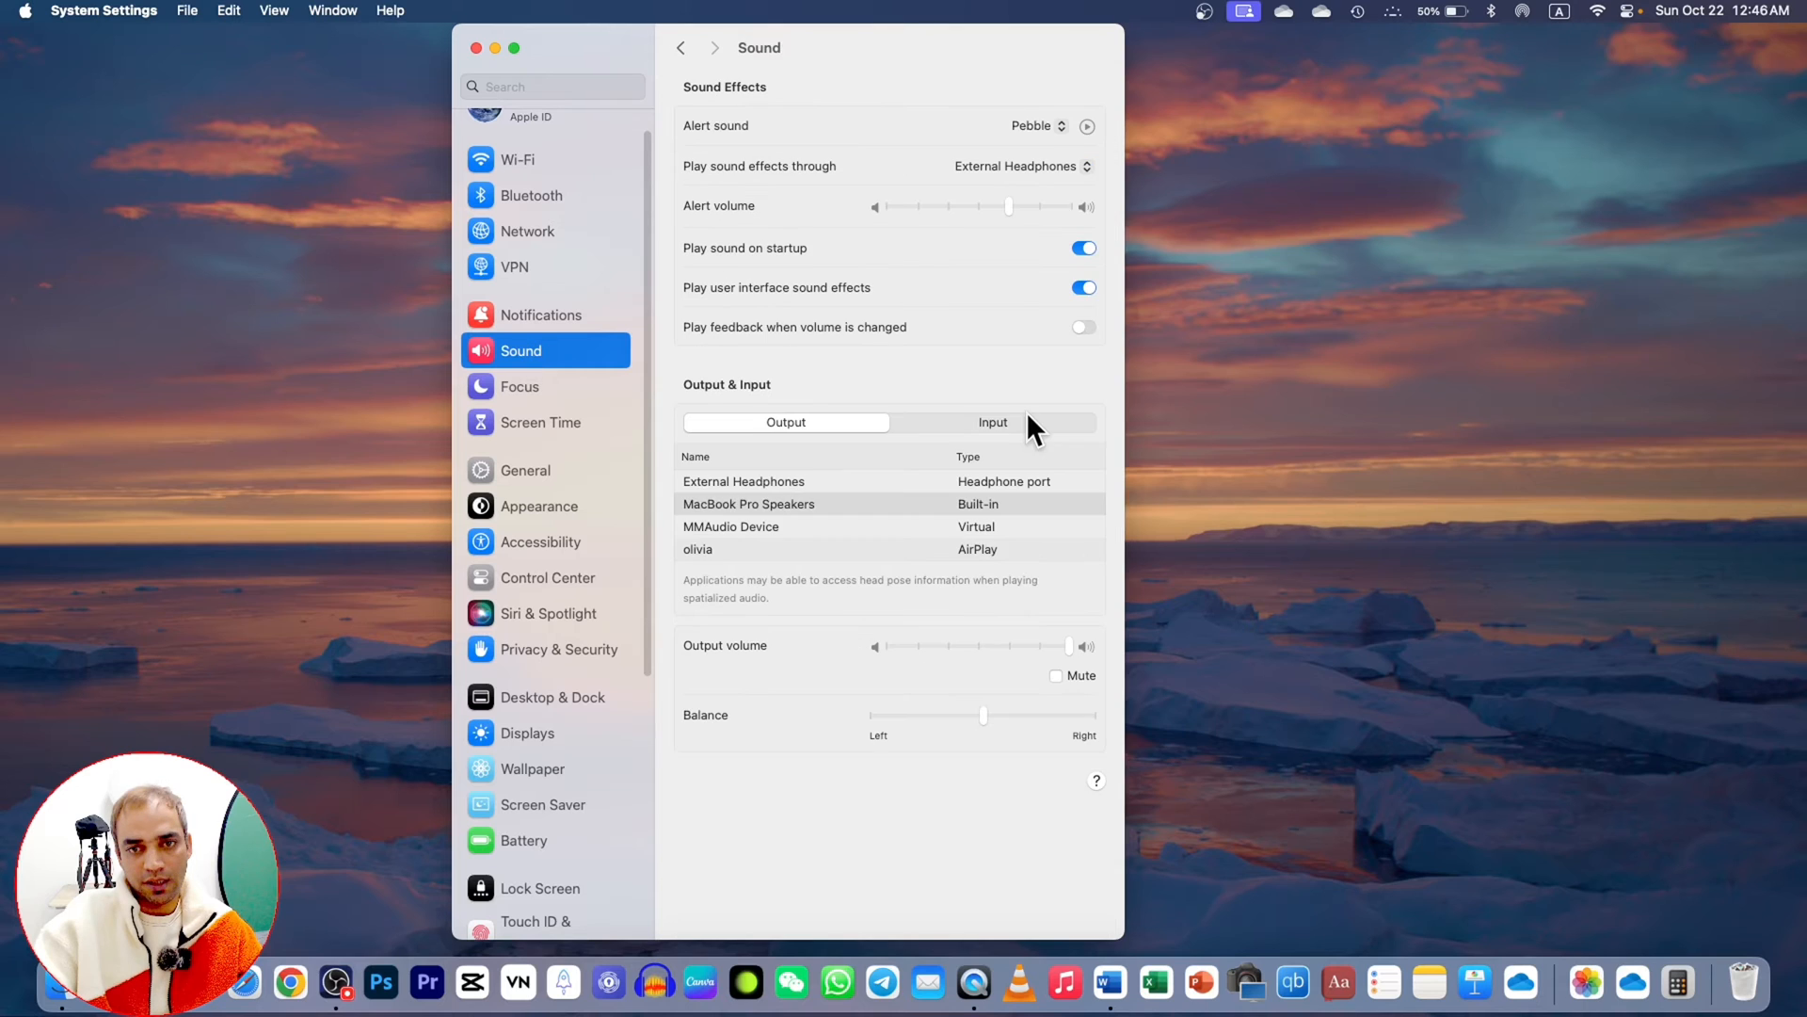
left_click(993, 421)
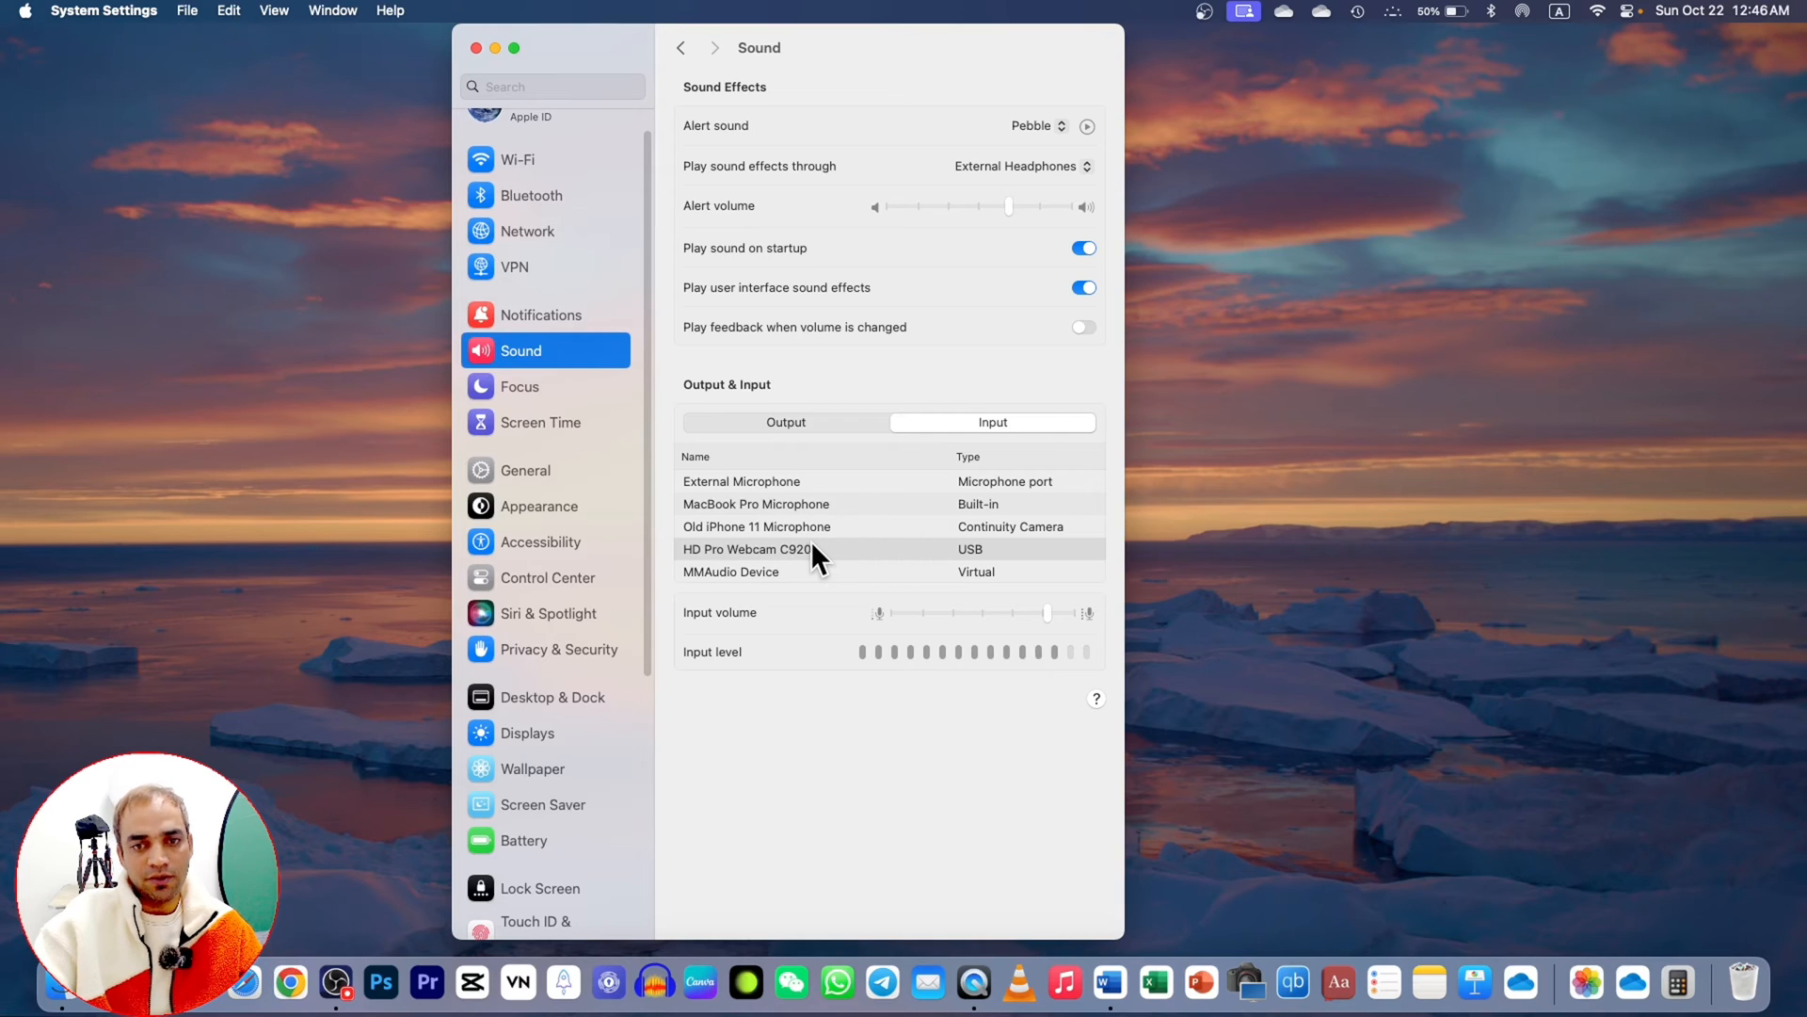
mouse_move(794, 528)
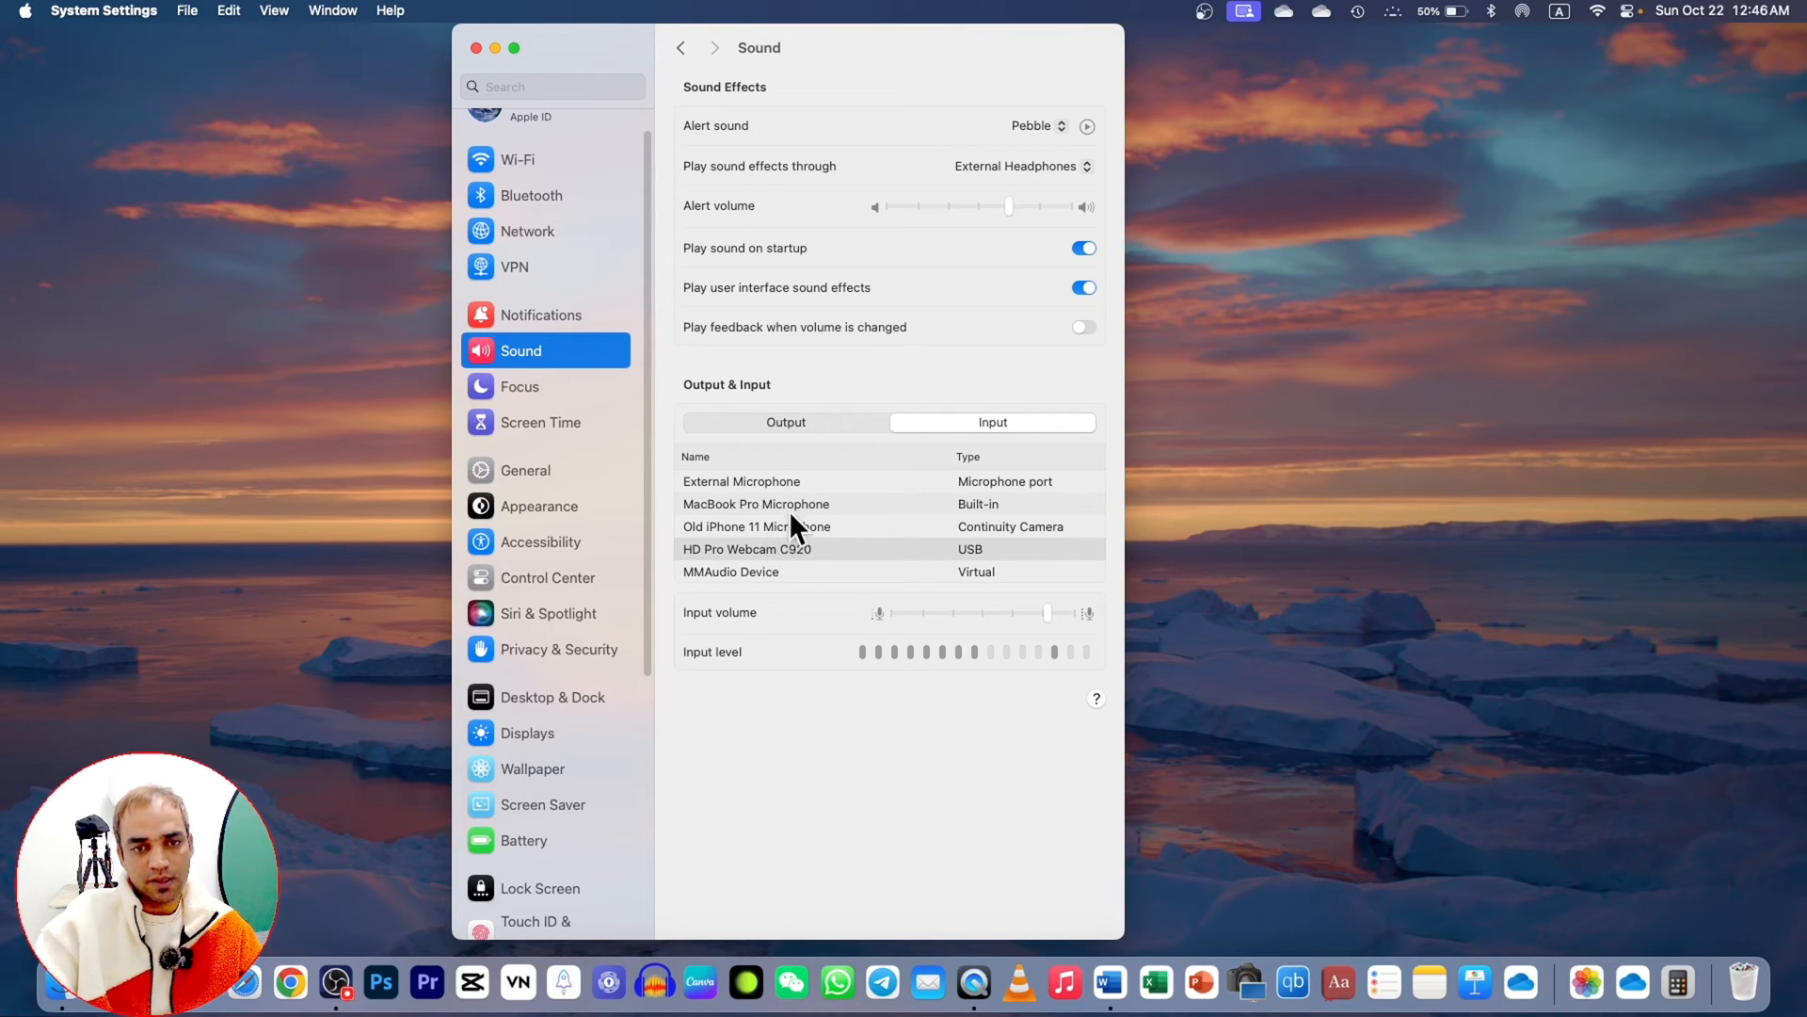
mouse_move(761, 564)
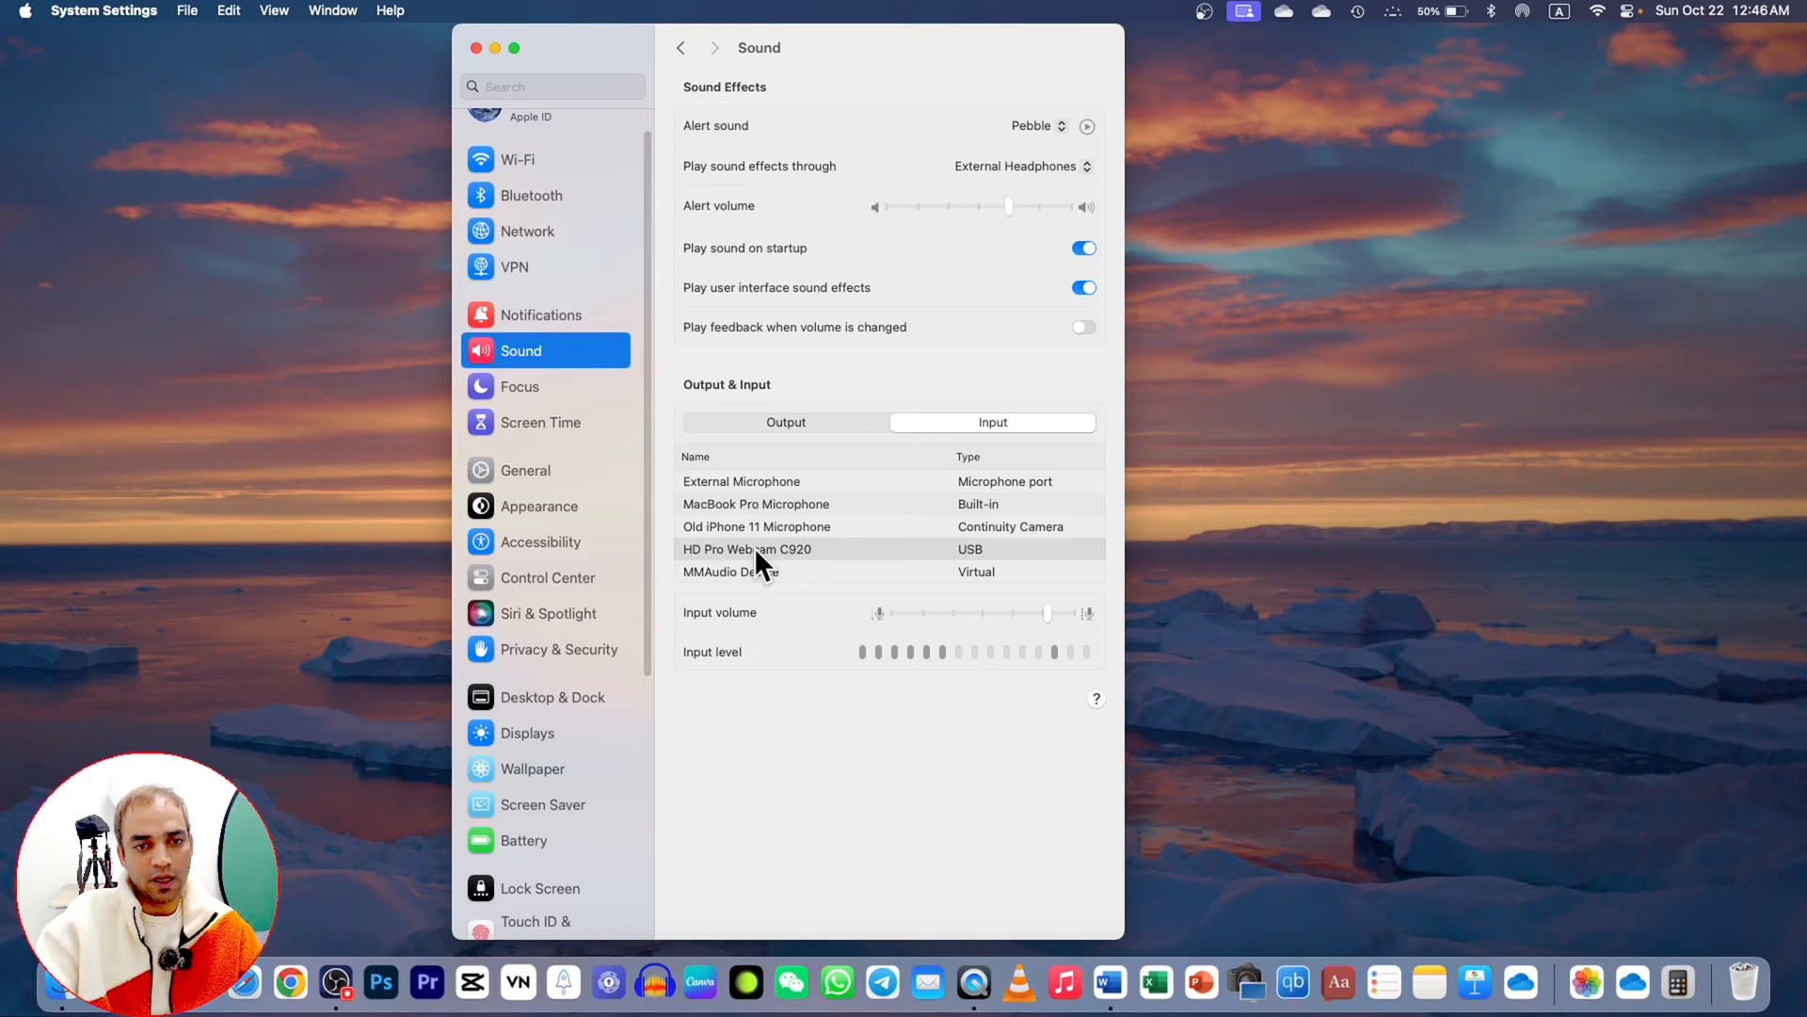
left_click(745, 548)
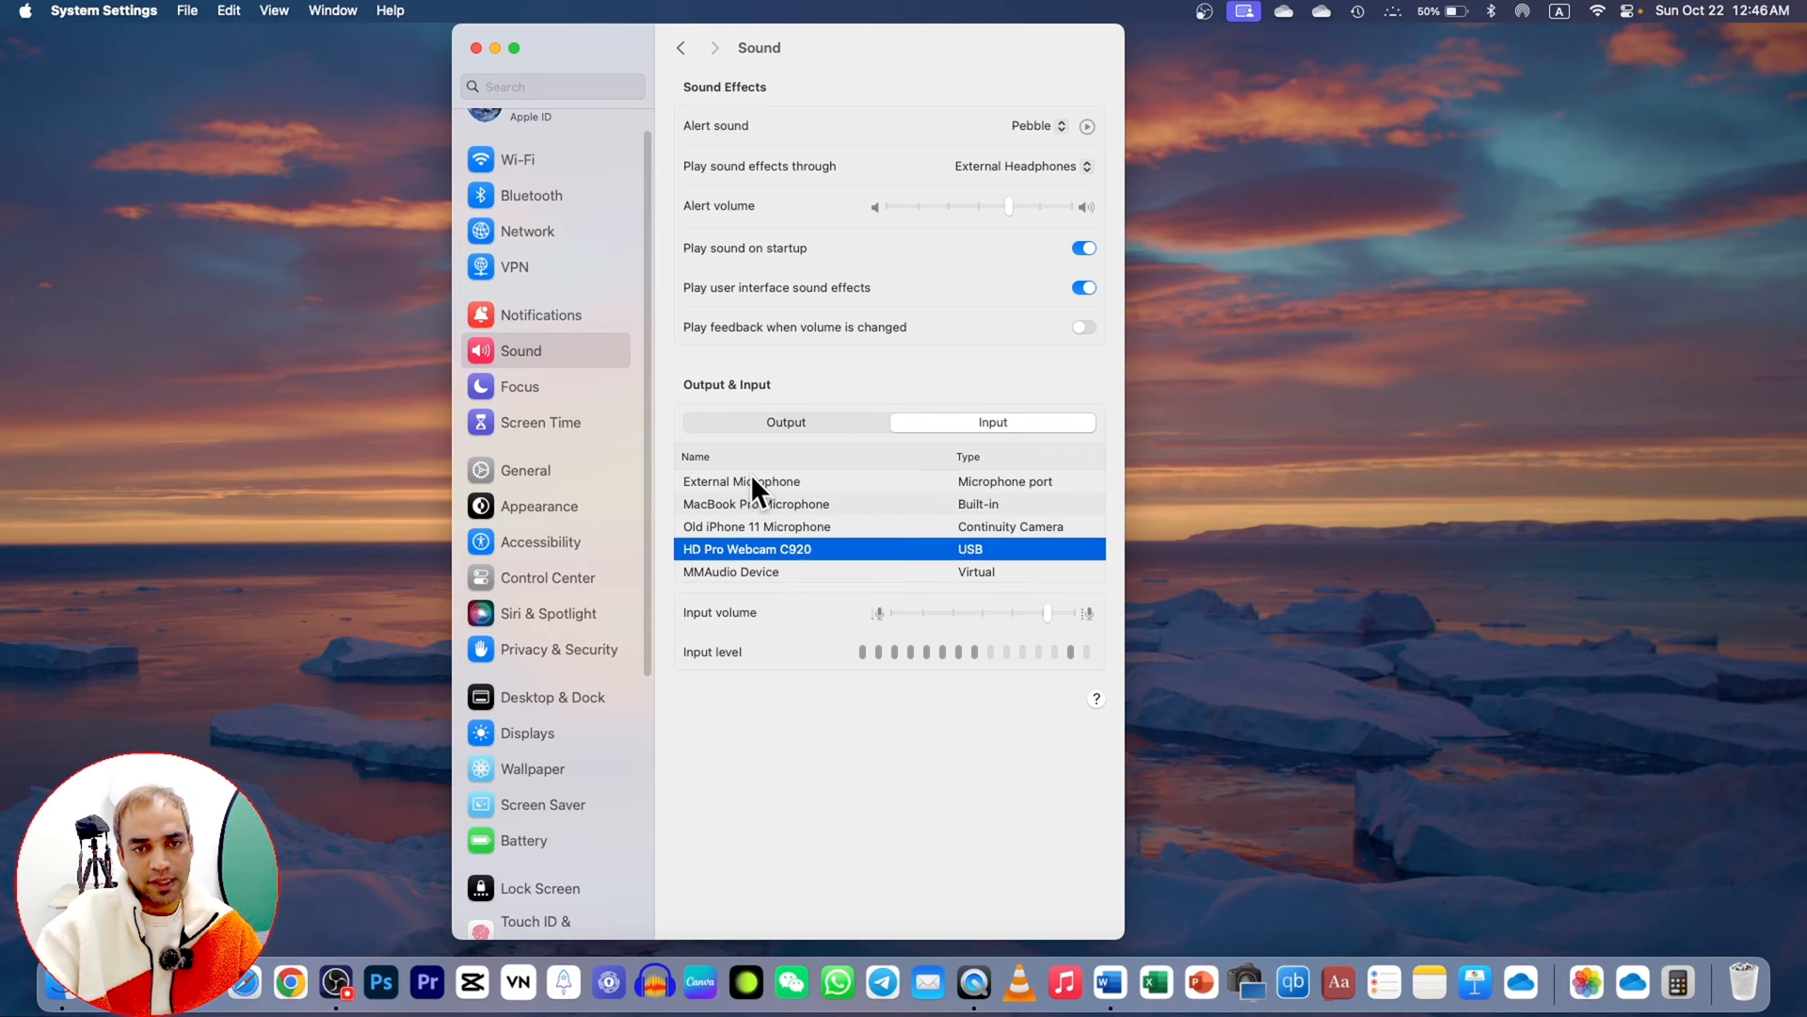
left_click(742, 480)
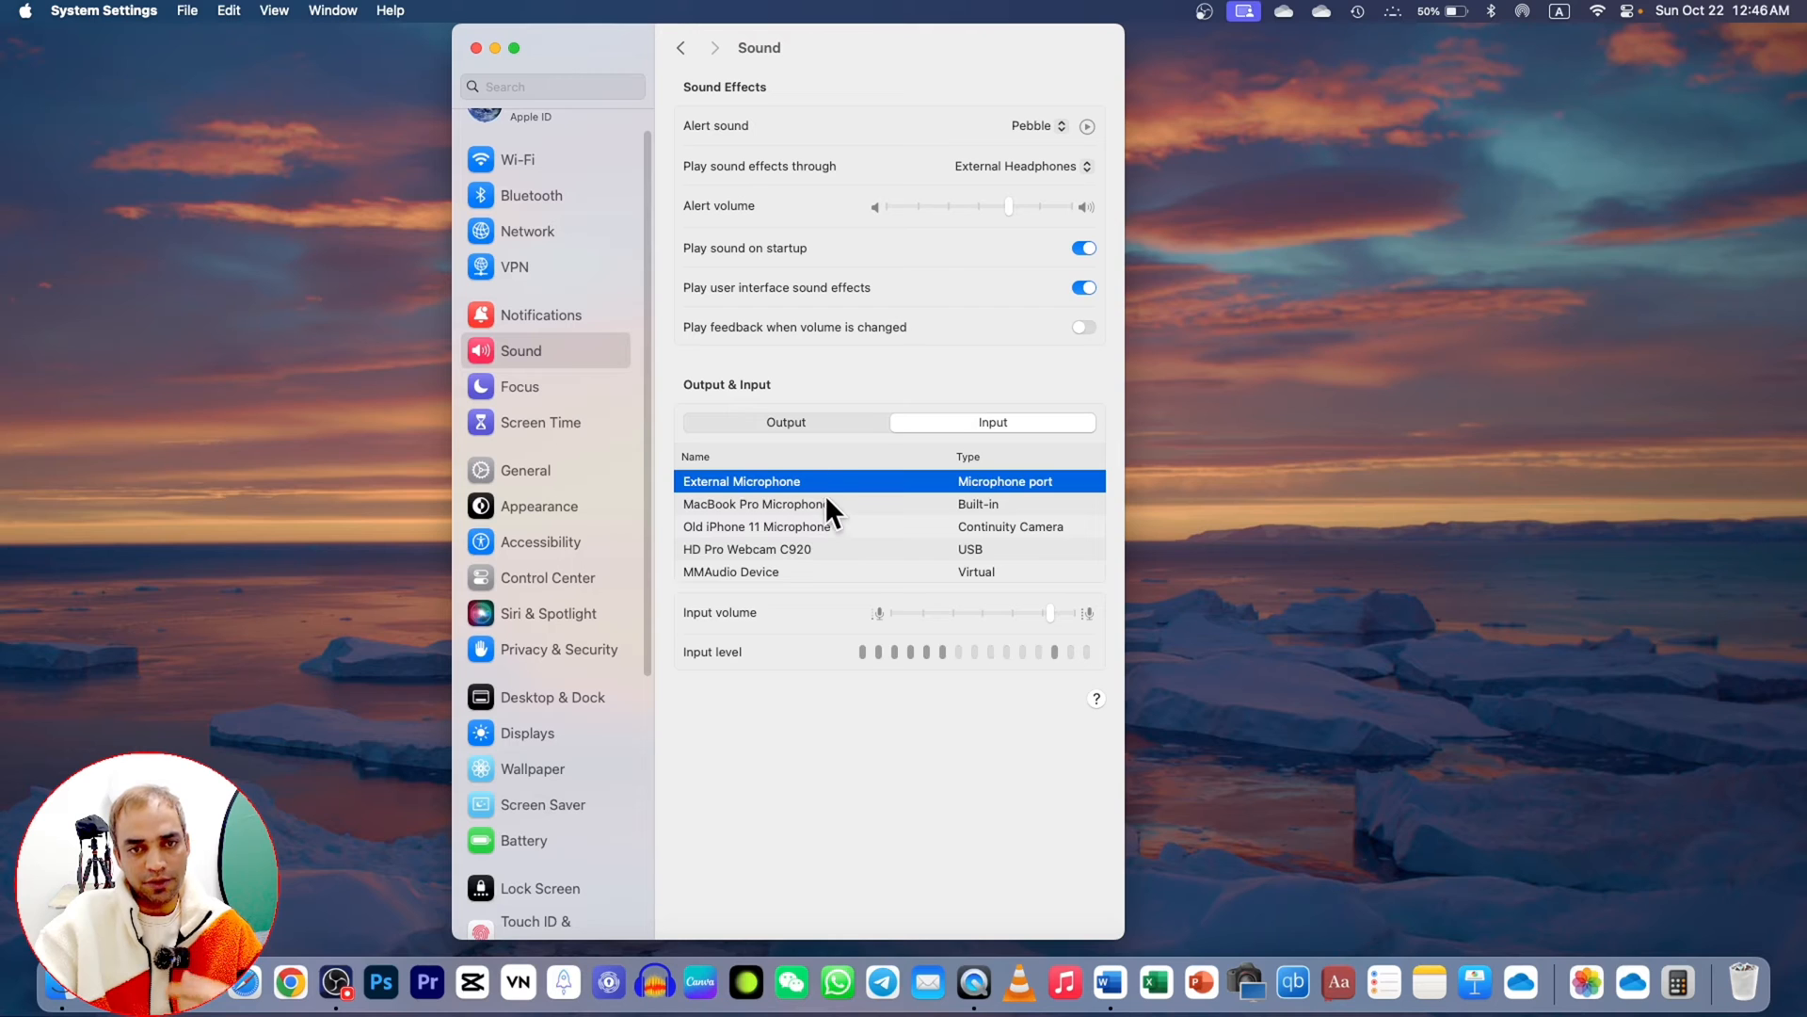
left_click(785, 422)
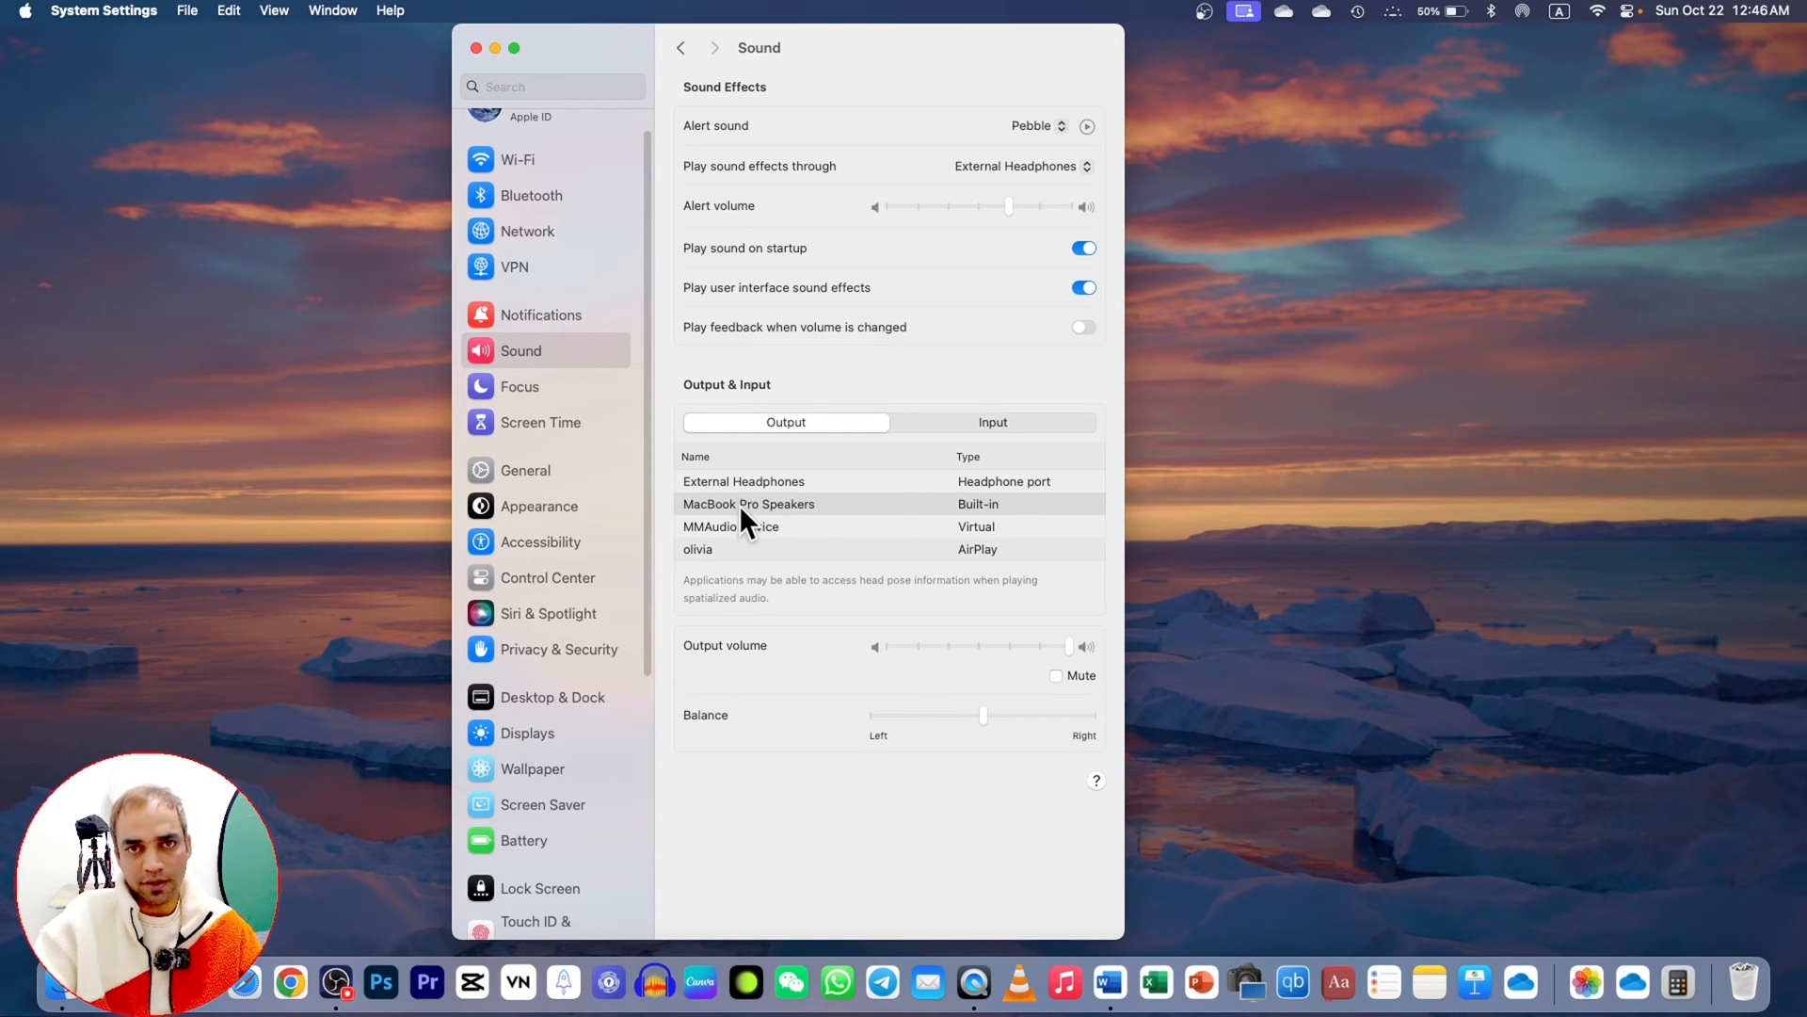
mouse_move(748, 531)
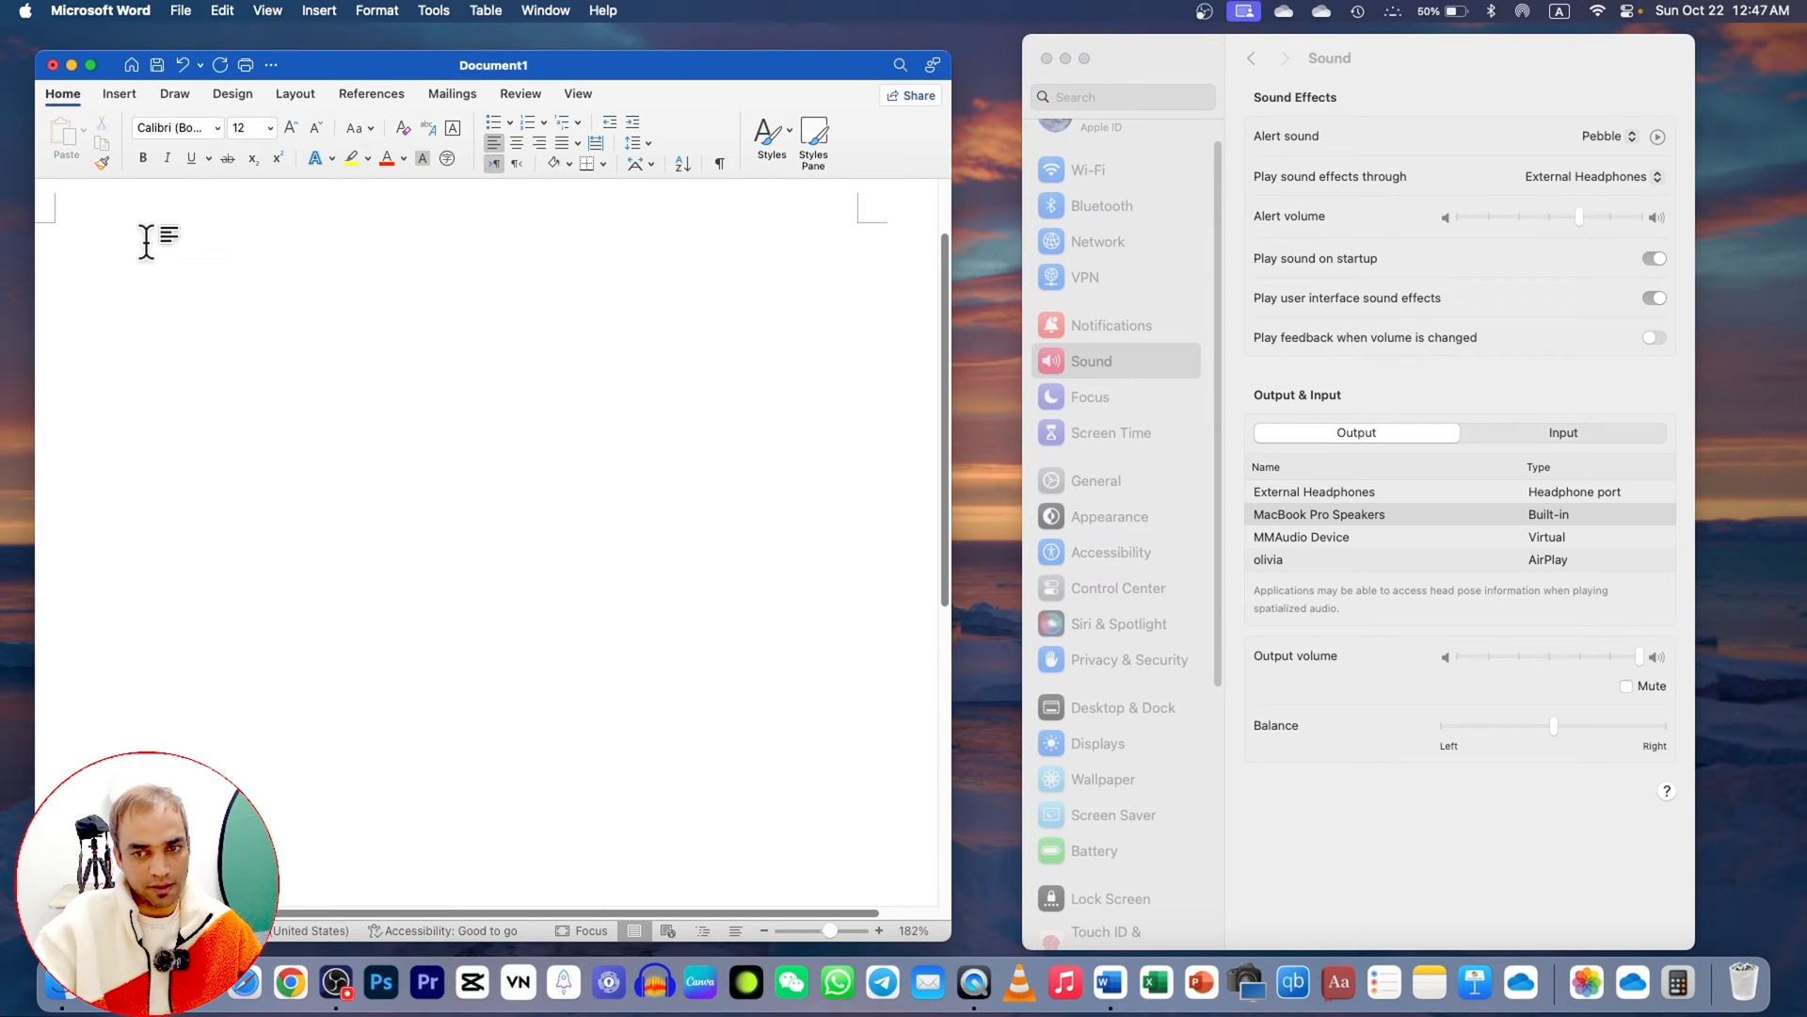
- Beside a blank Word document, return to Keyboard and confirm the Dictation shortcut is Left Command twice
scroll("down", 3)
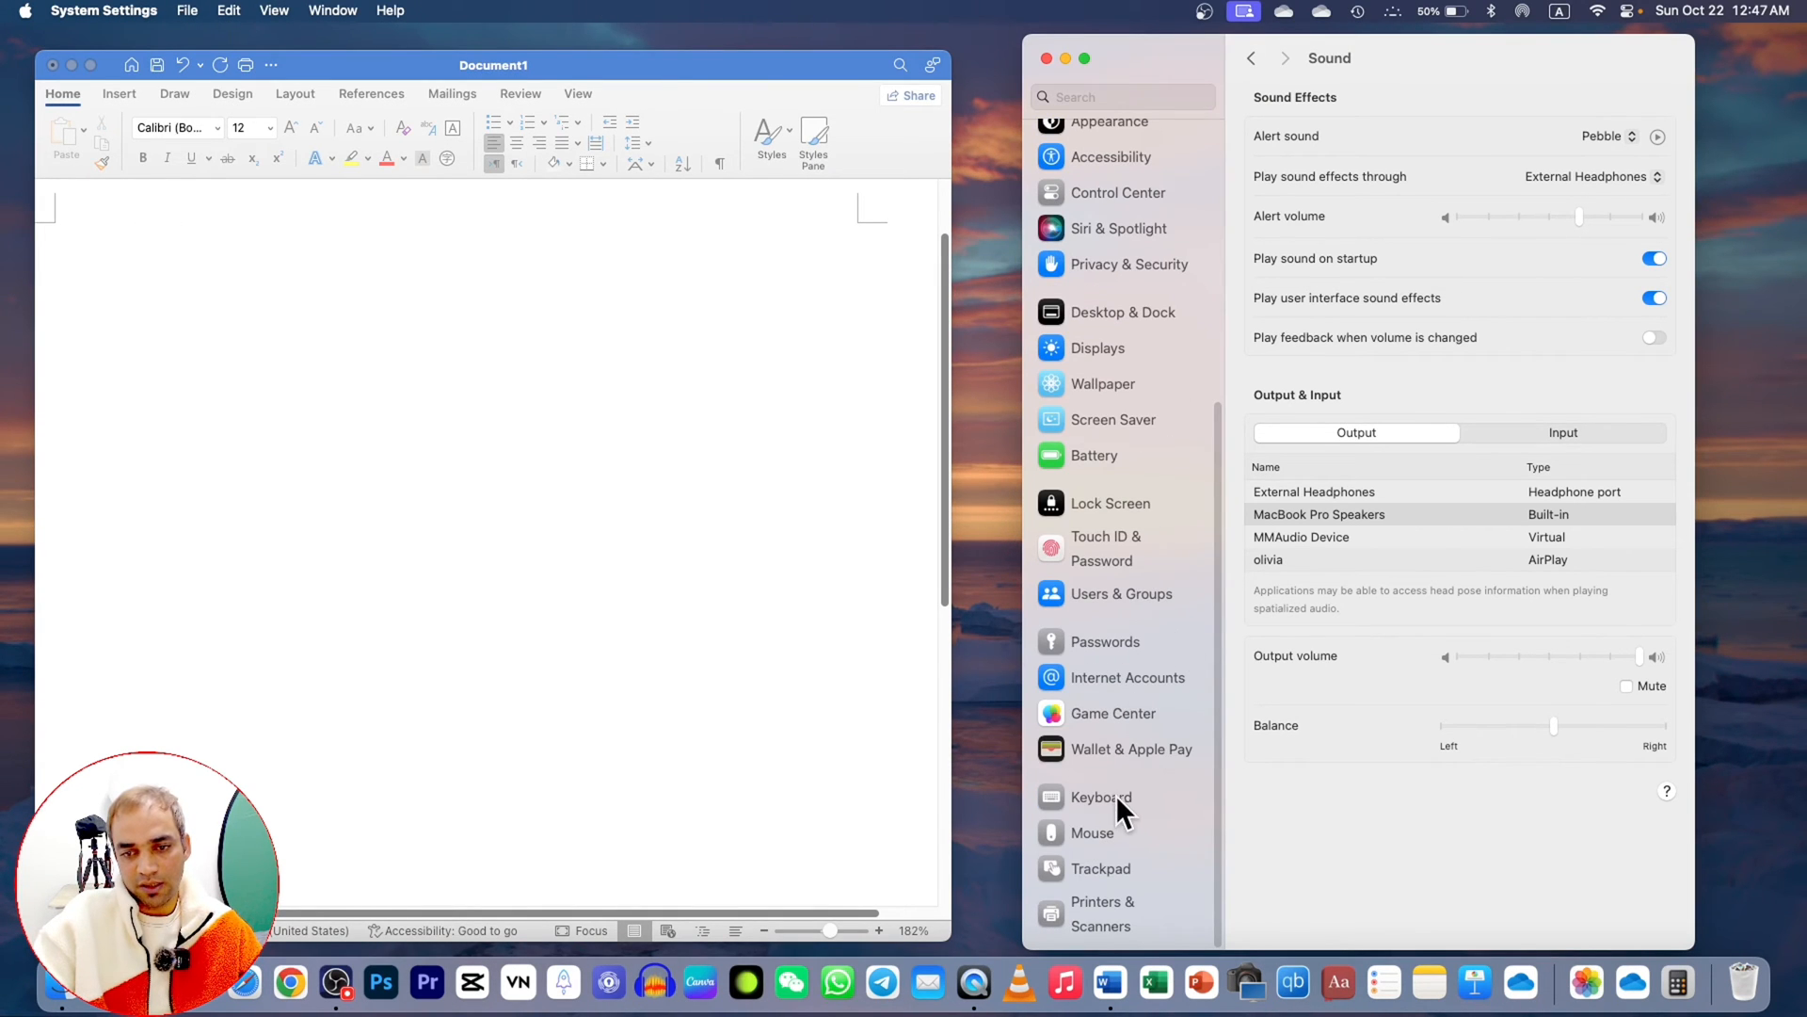
left_click(1098, 796)
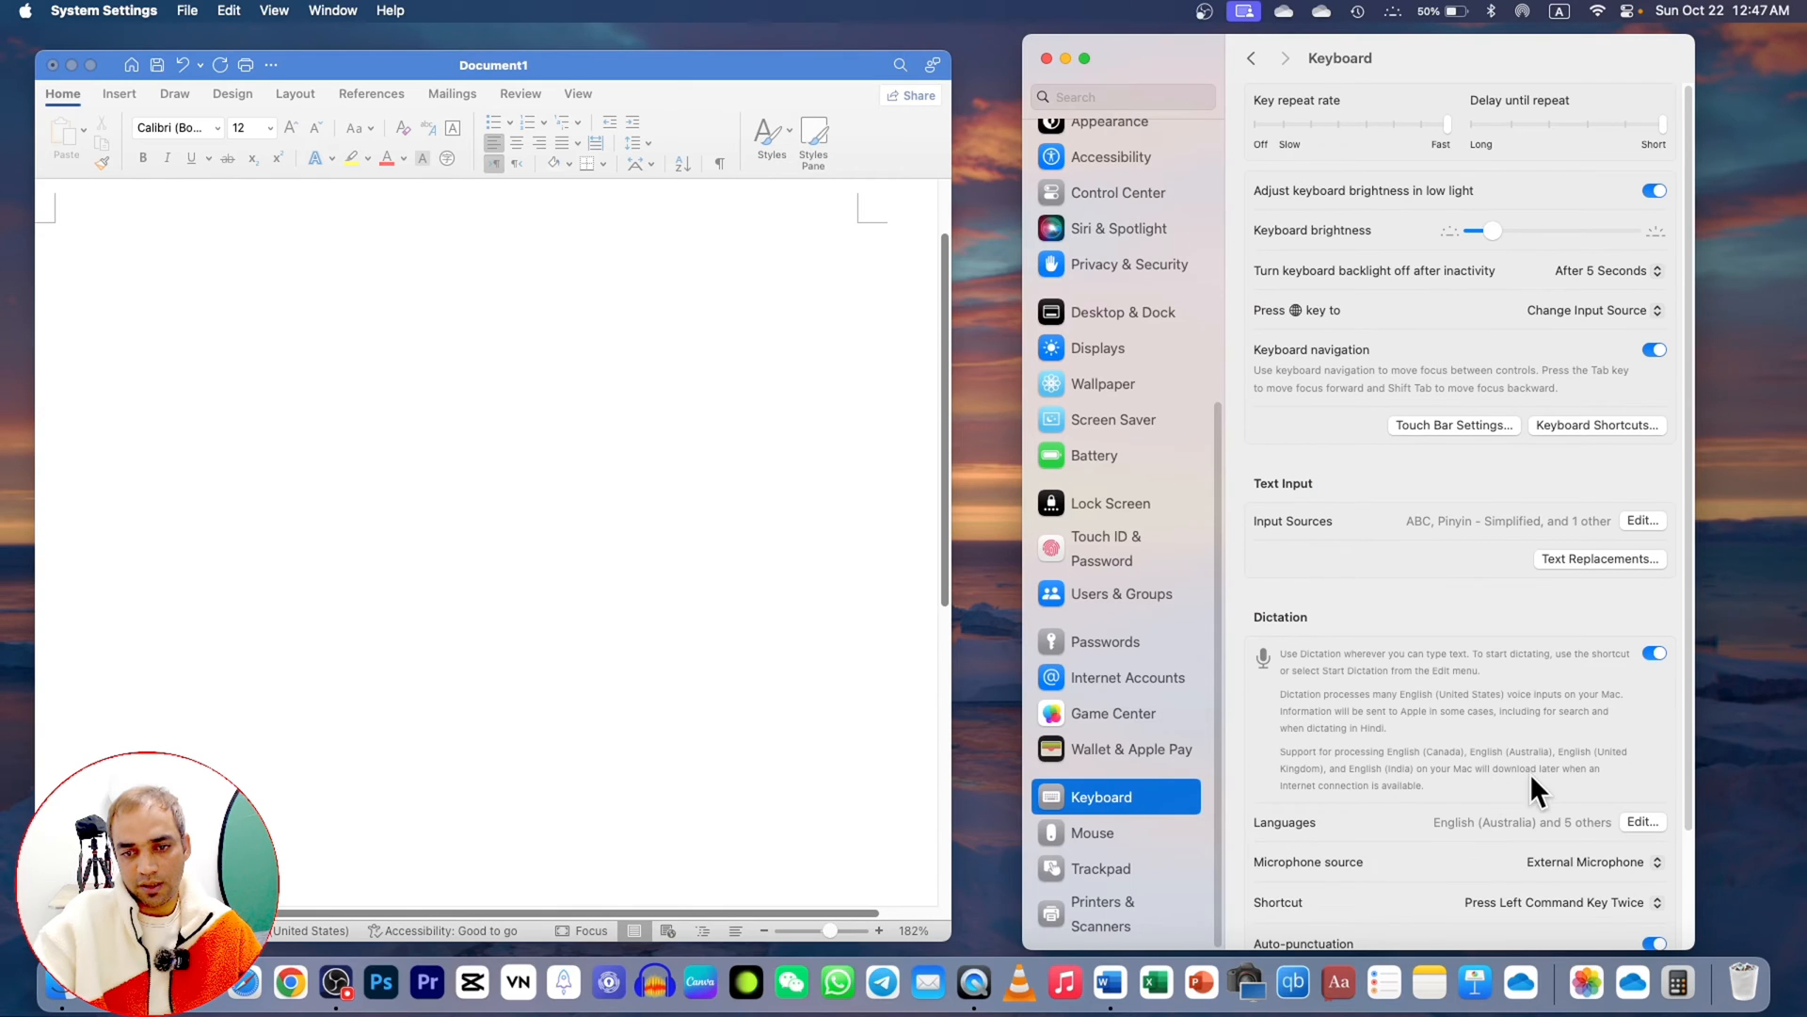
scroll("down", 3)
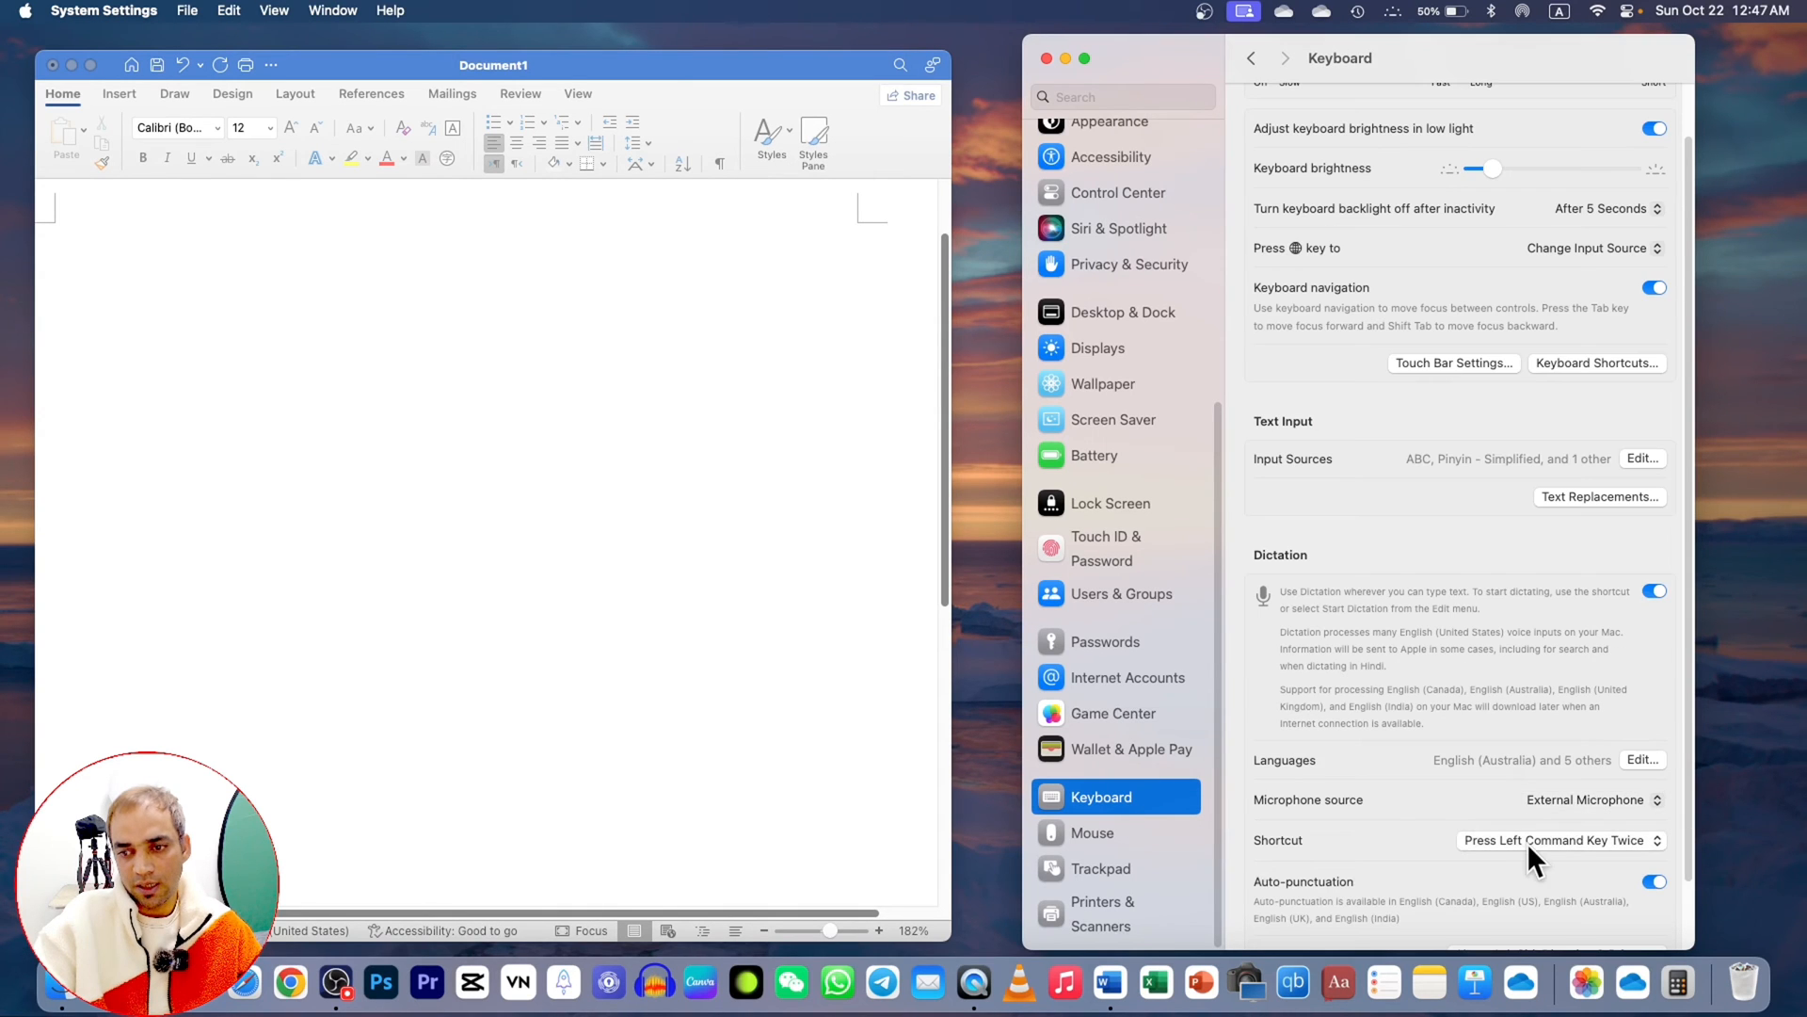
left_click(1555, 840)
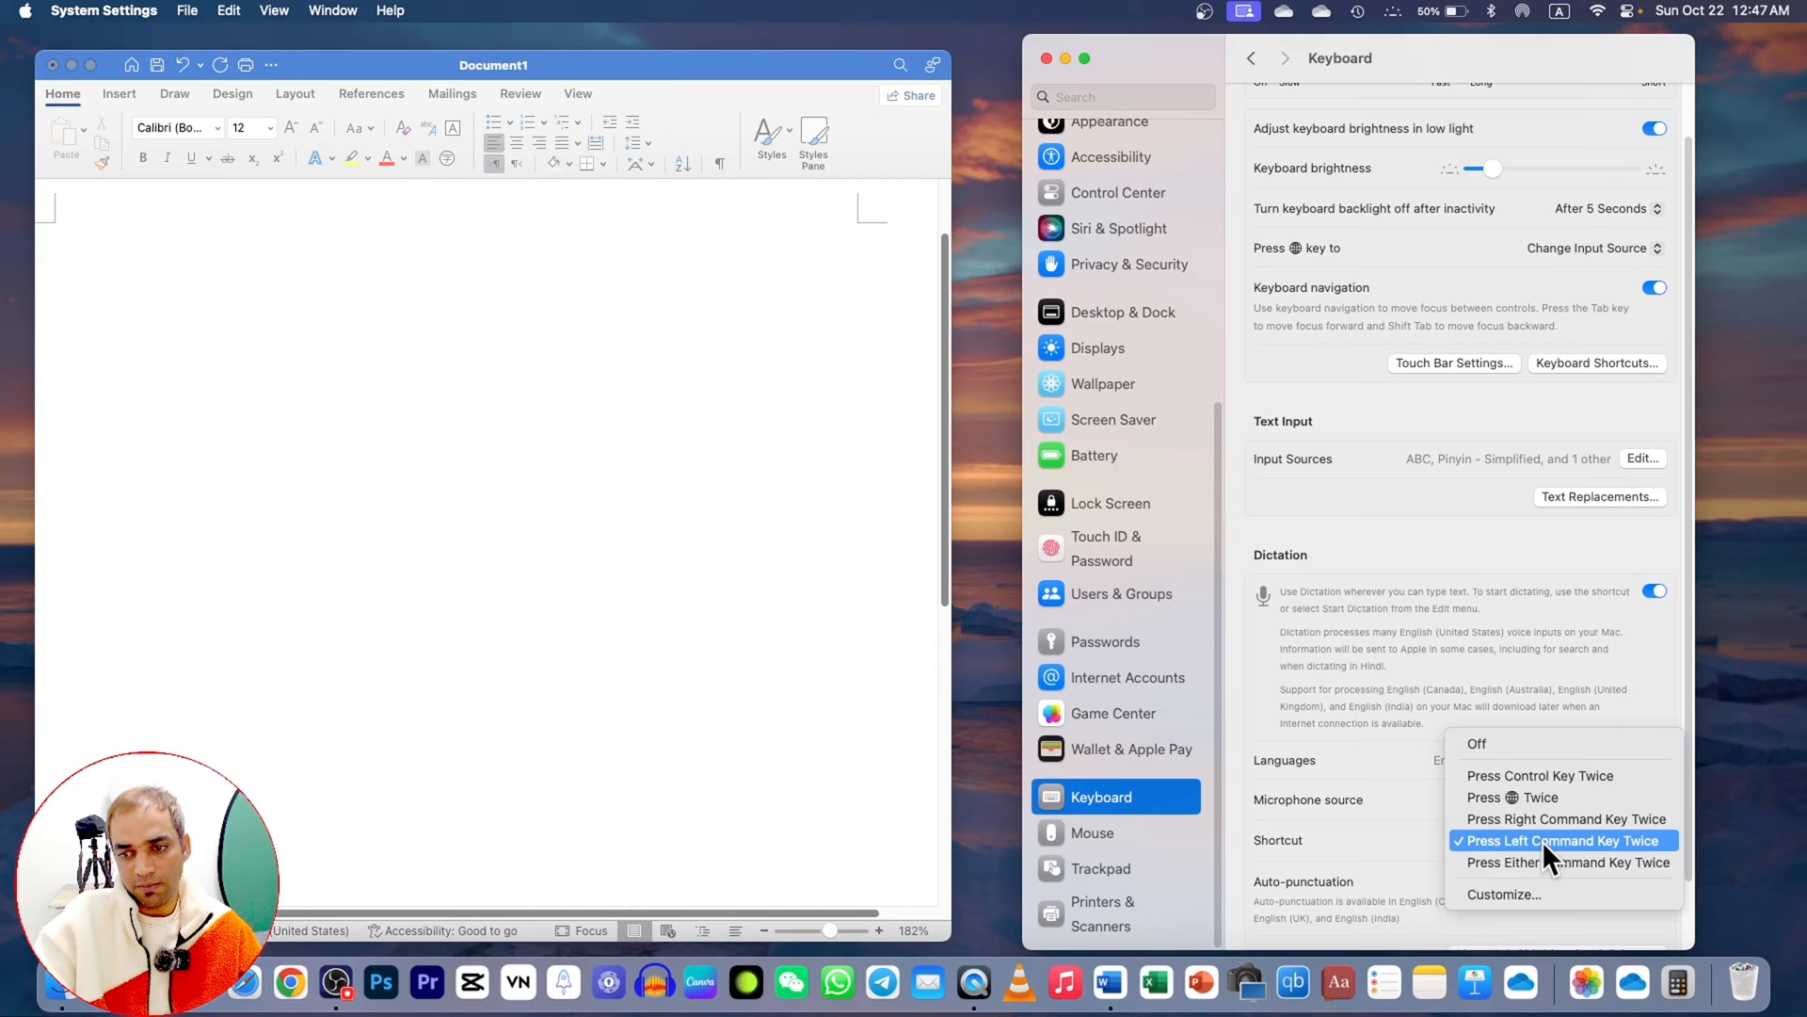
mouse_move(1499, 858)
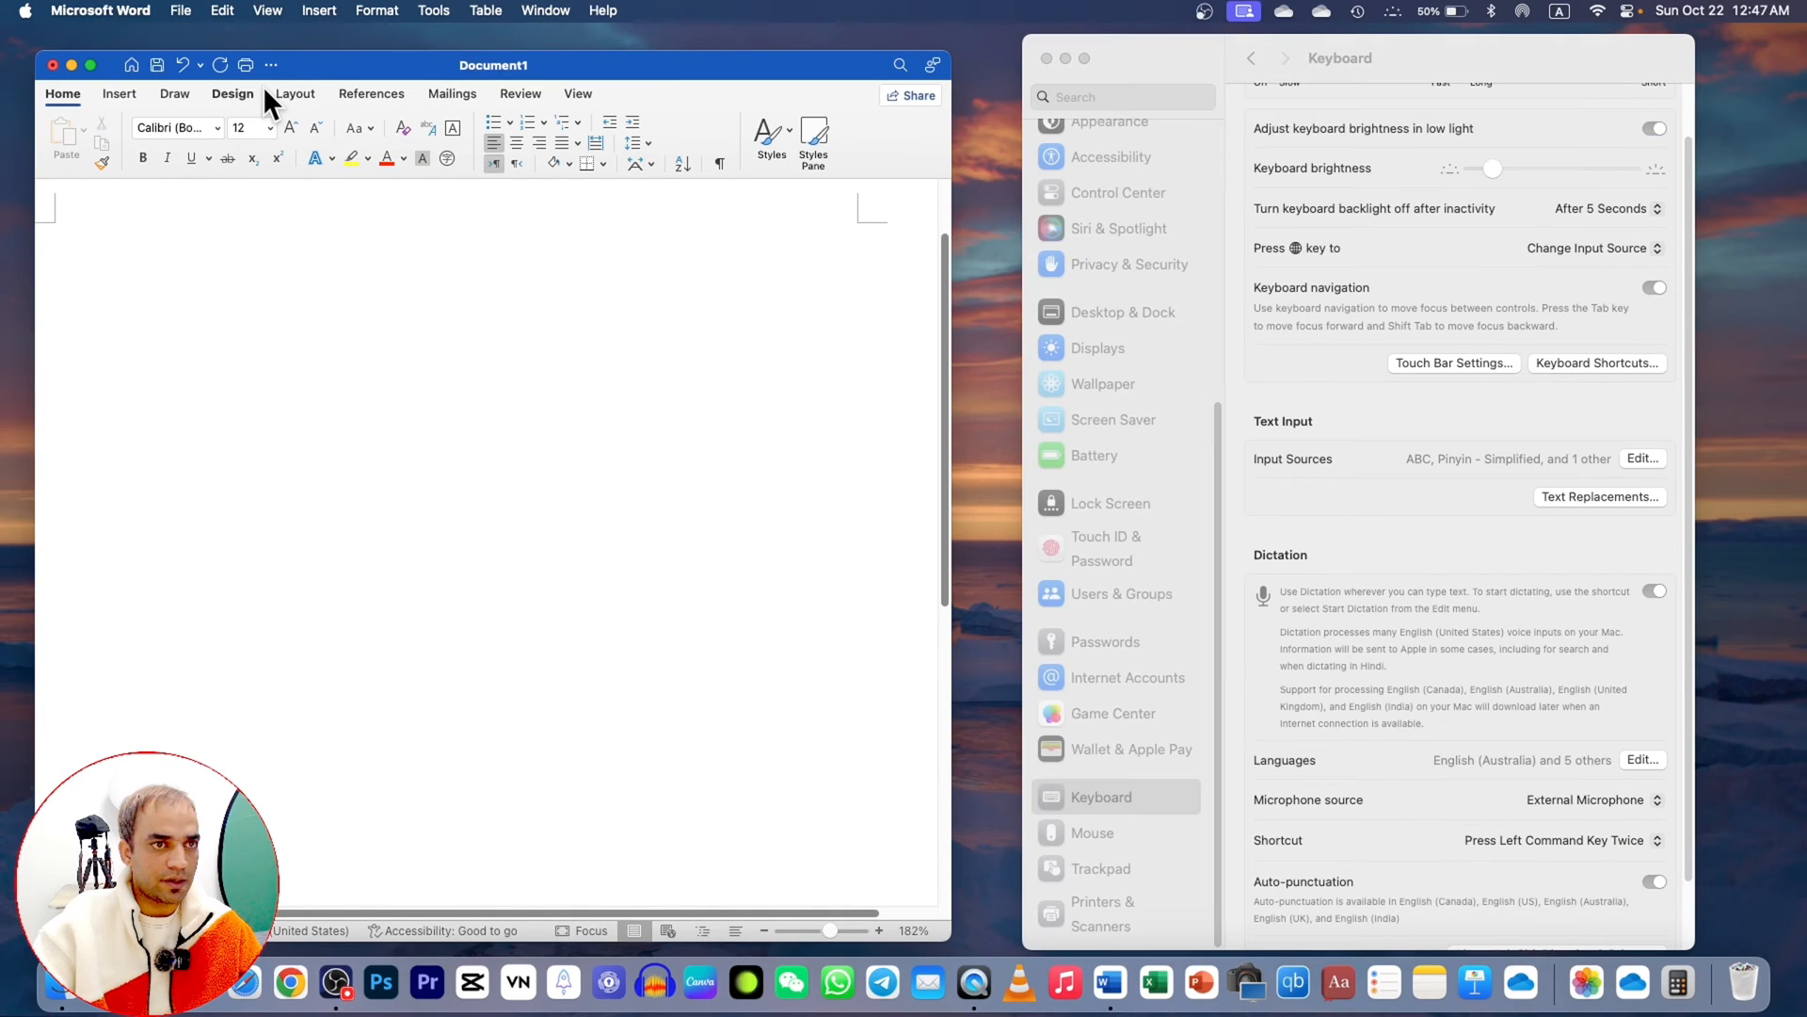
mouse_move(222, 11)
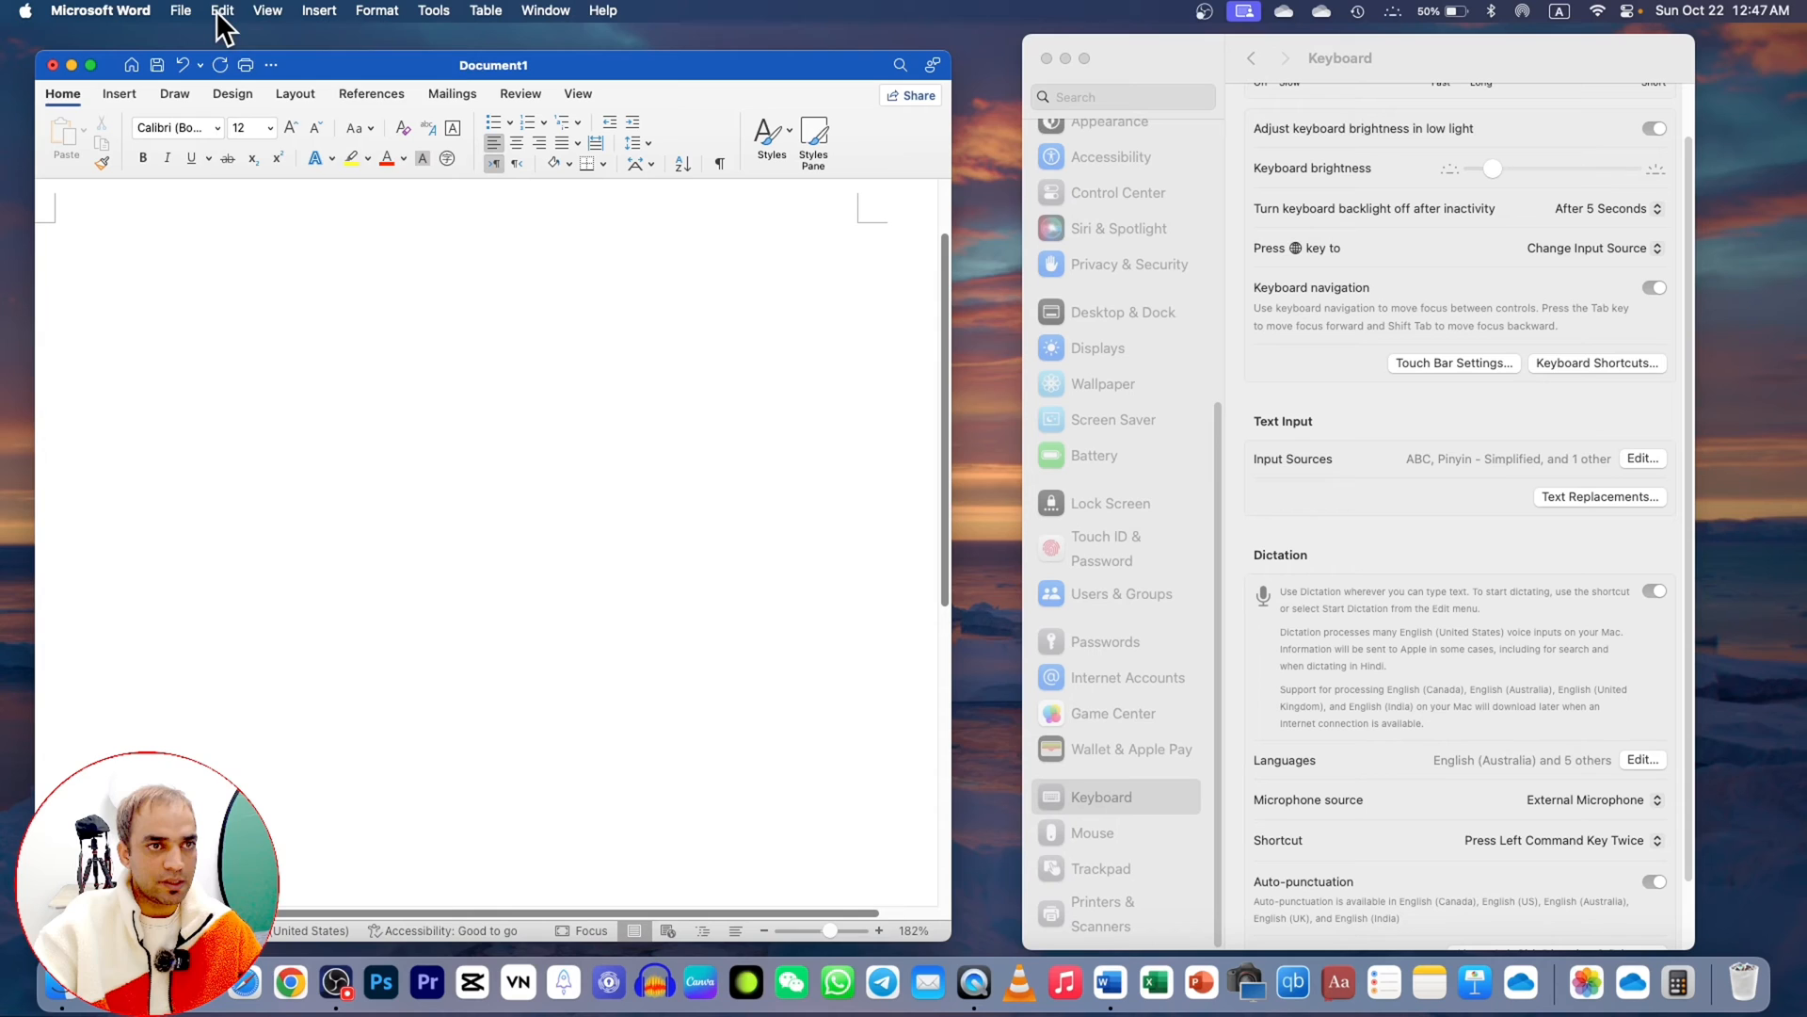
- Check Word's Edit menu for Start Dictation, then start dictating in the blank document
left_click(222, 11)
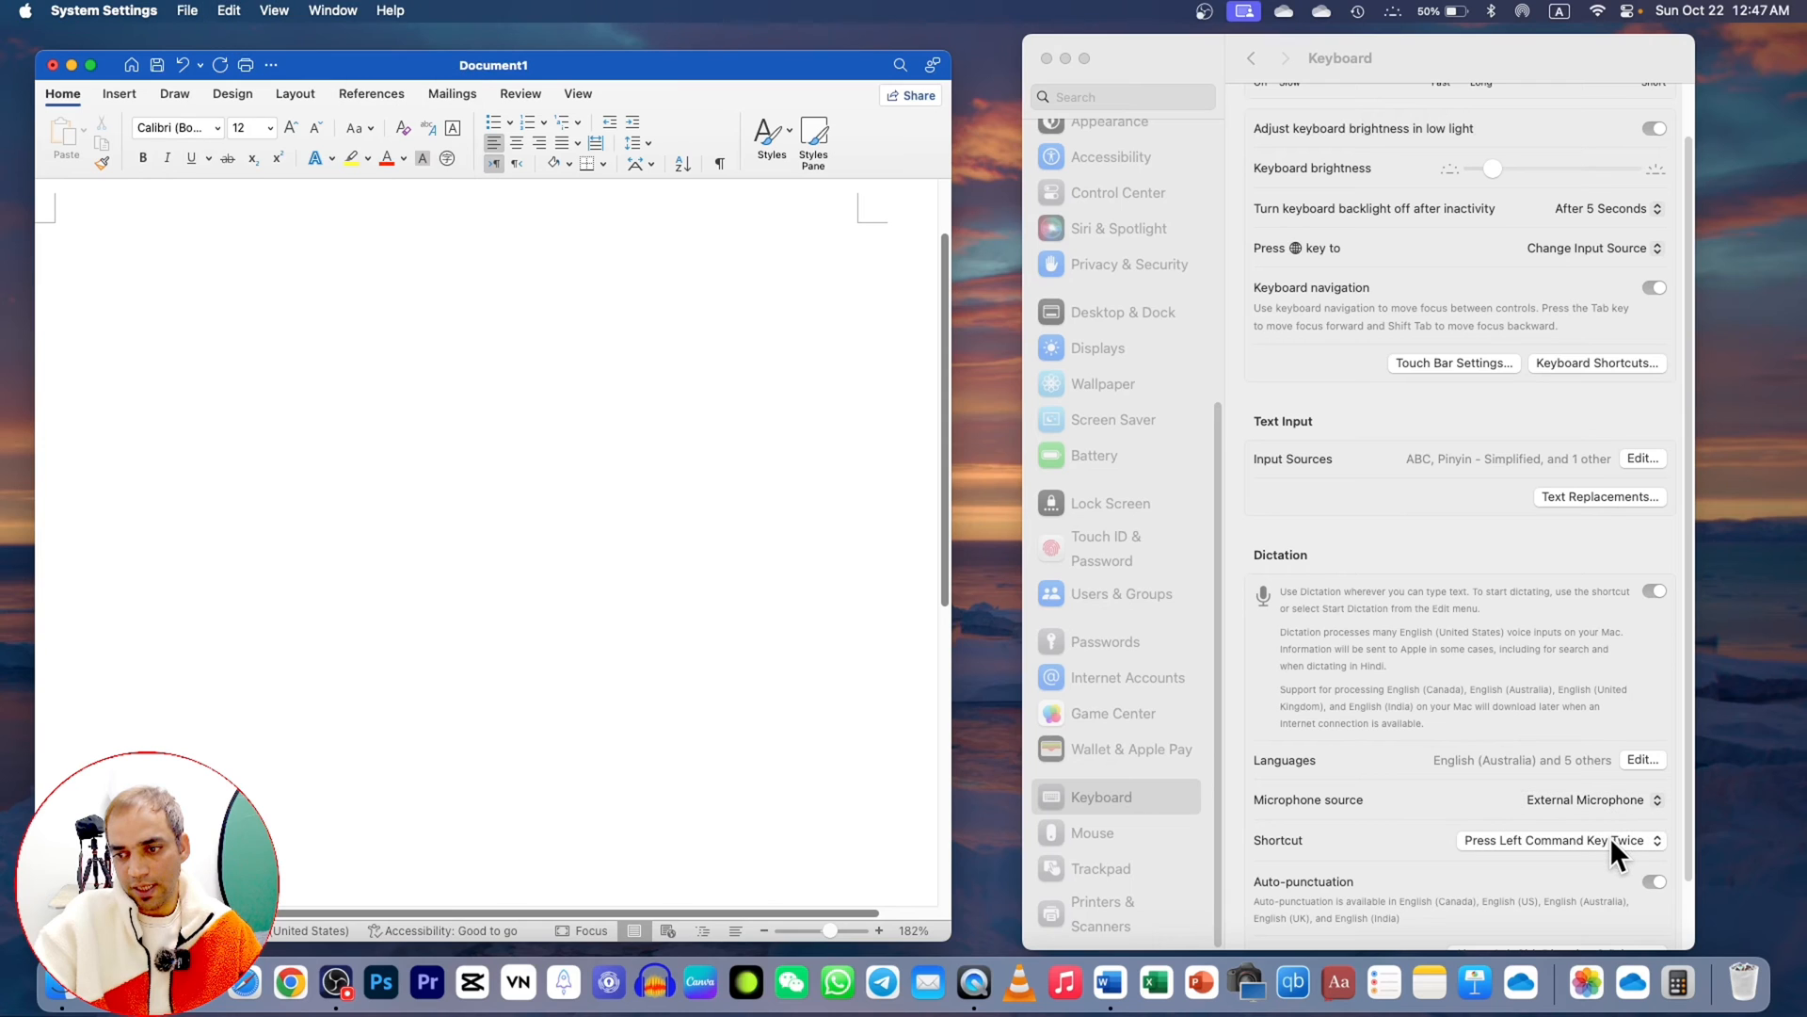
left_click(1562, 839)
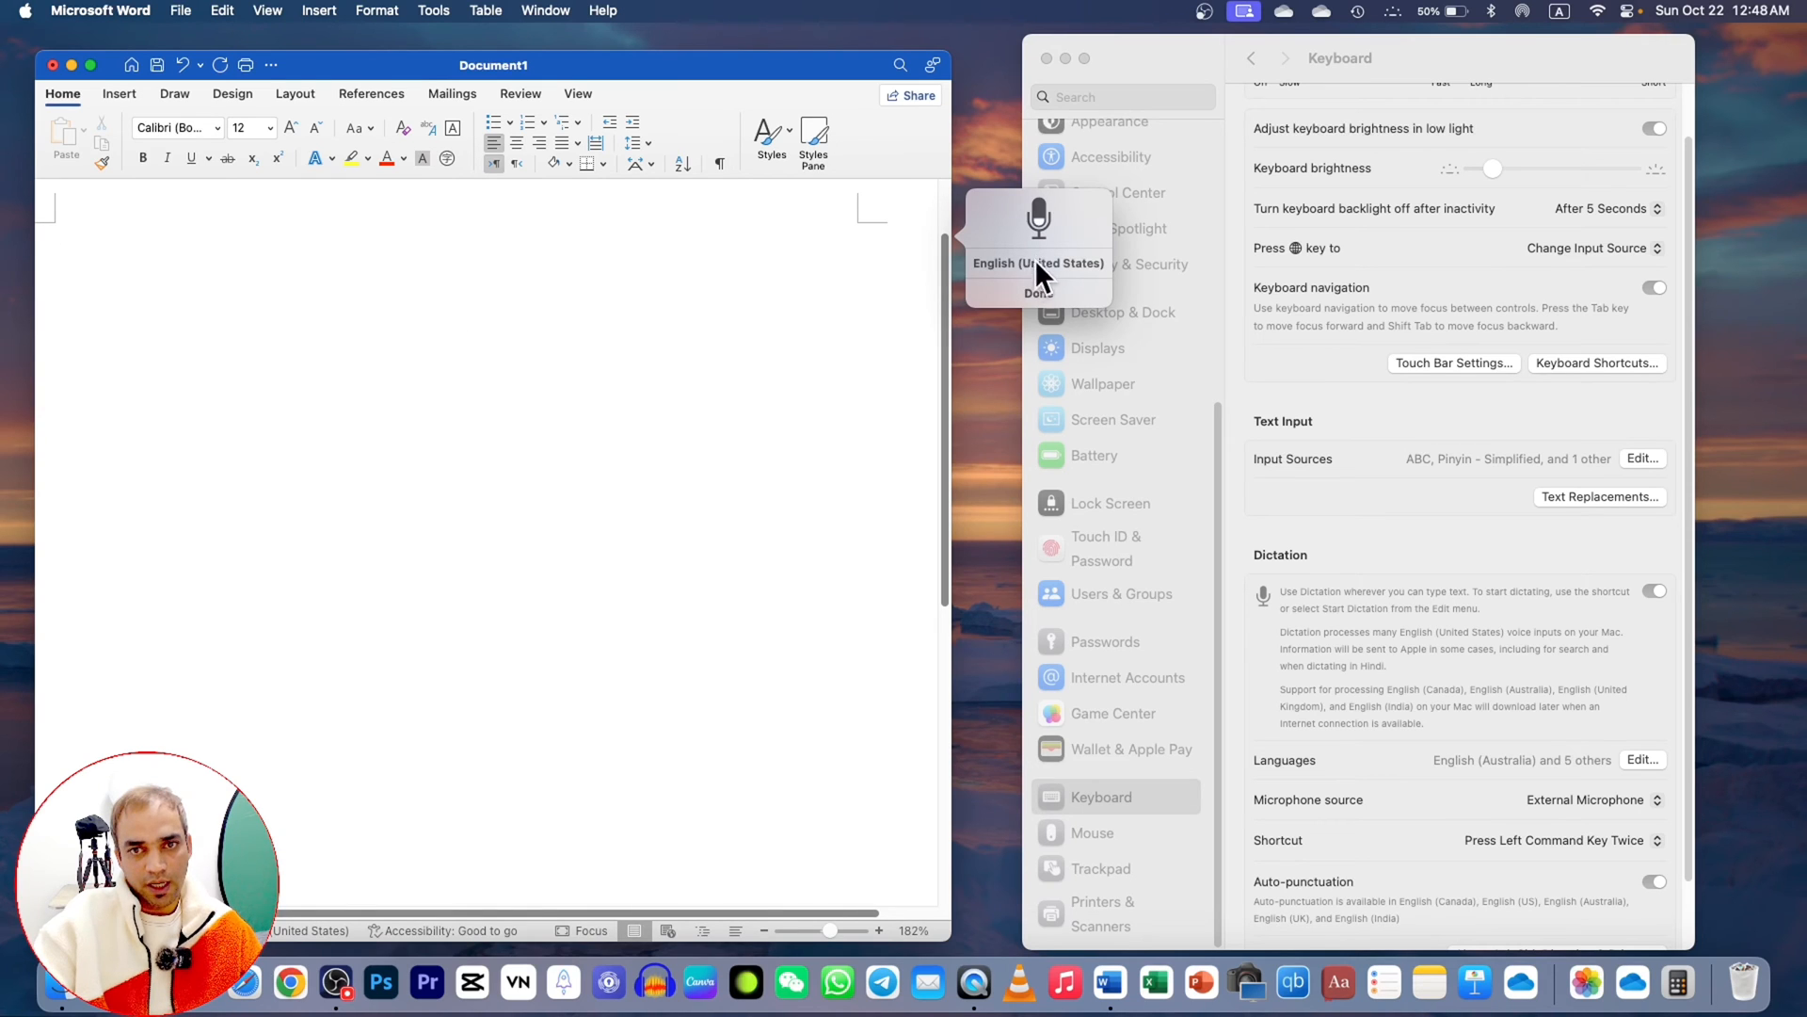
- Dictate the passage beginning "Hello you can see that the Dictation has started" into the document
type("Hel")
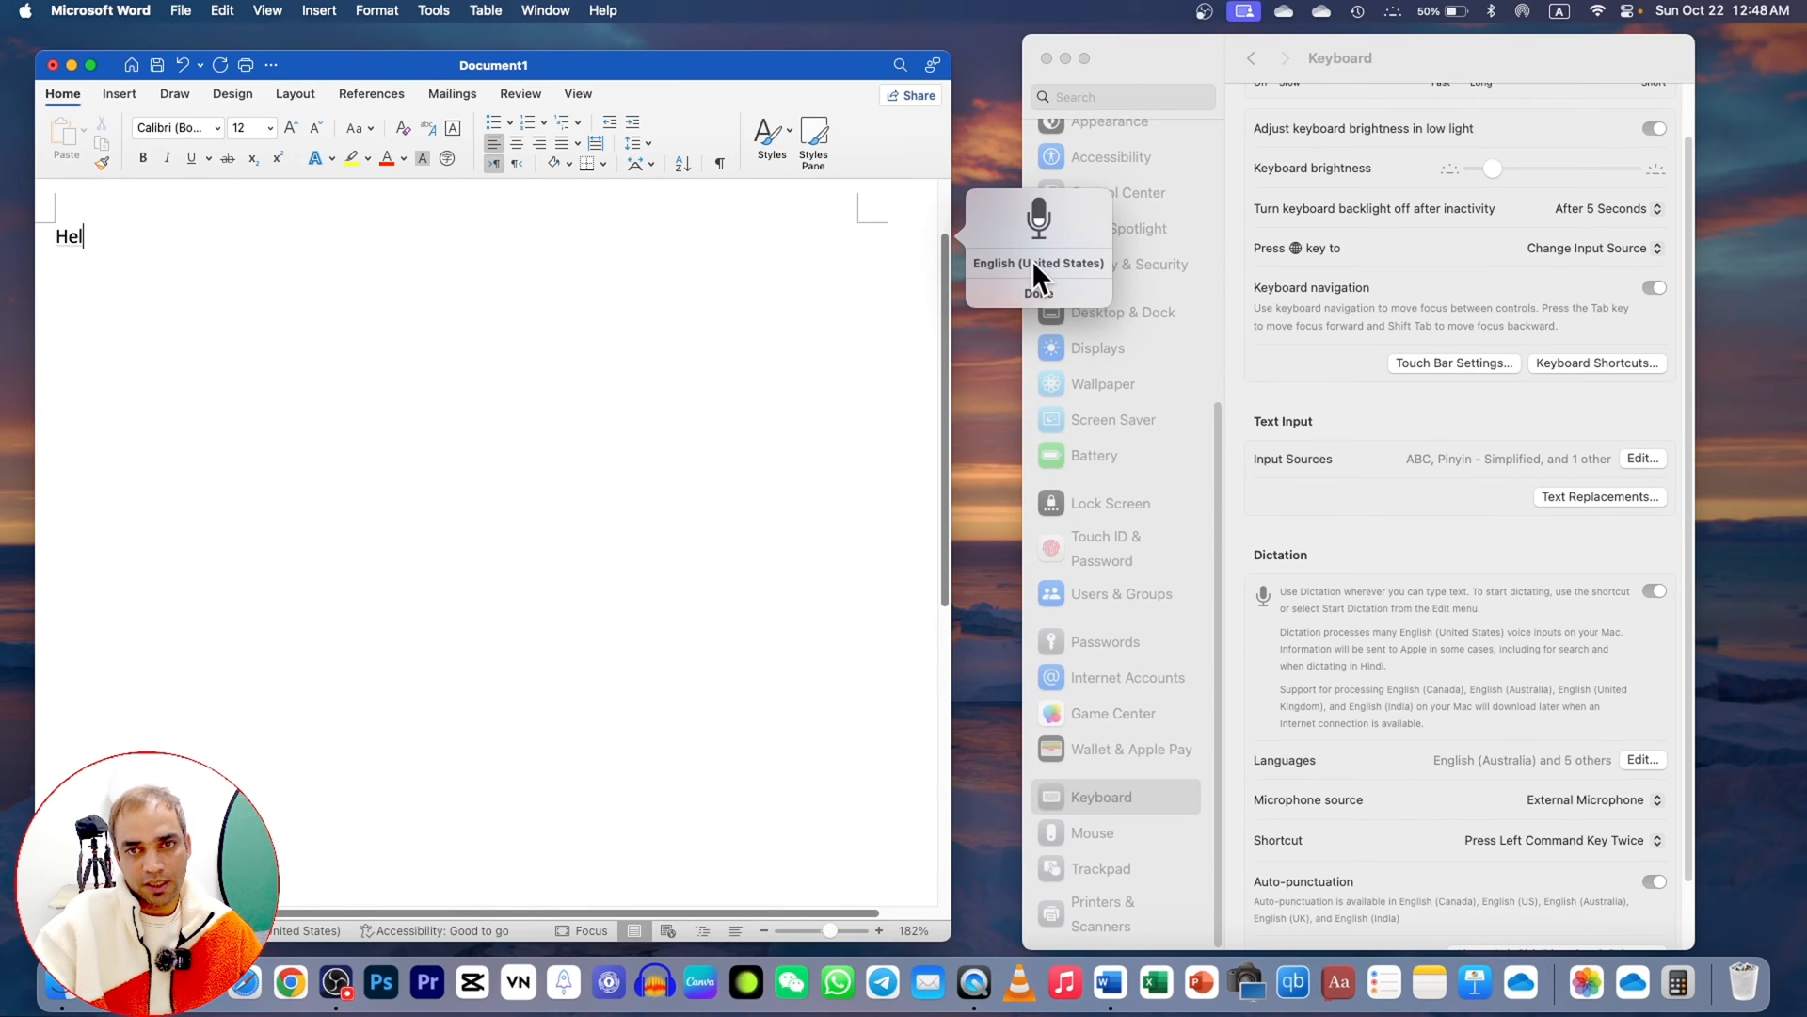
type("l")
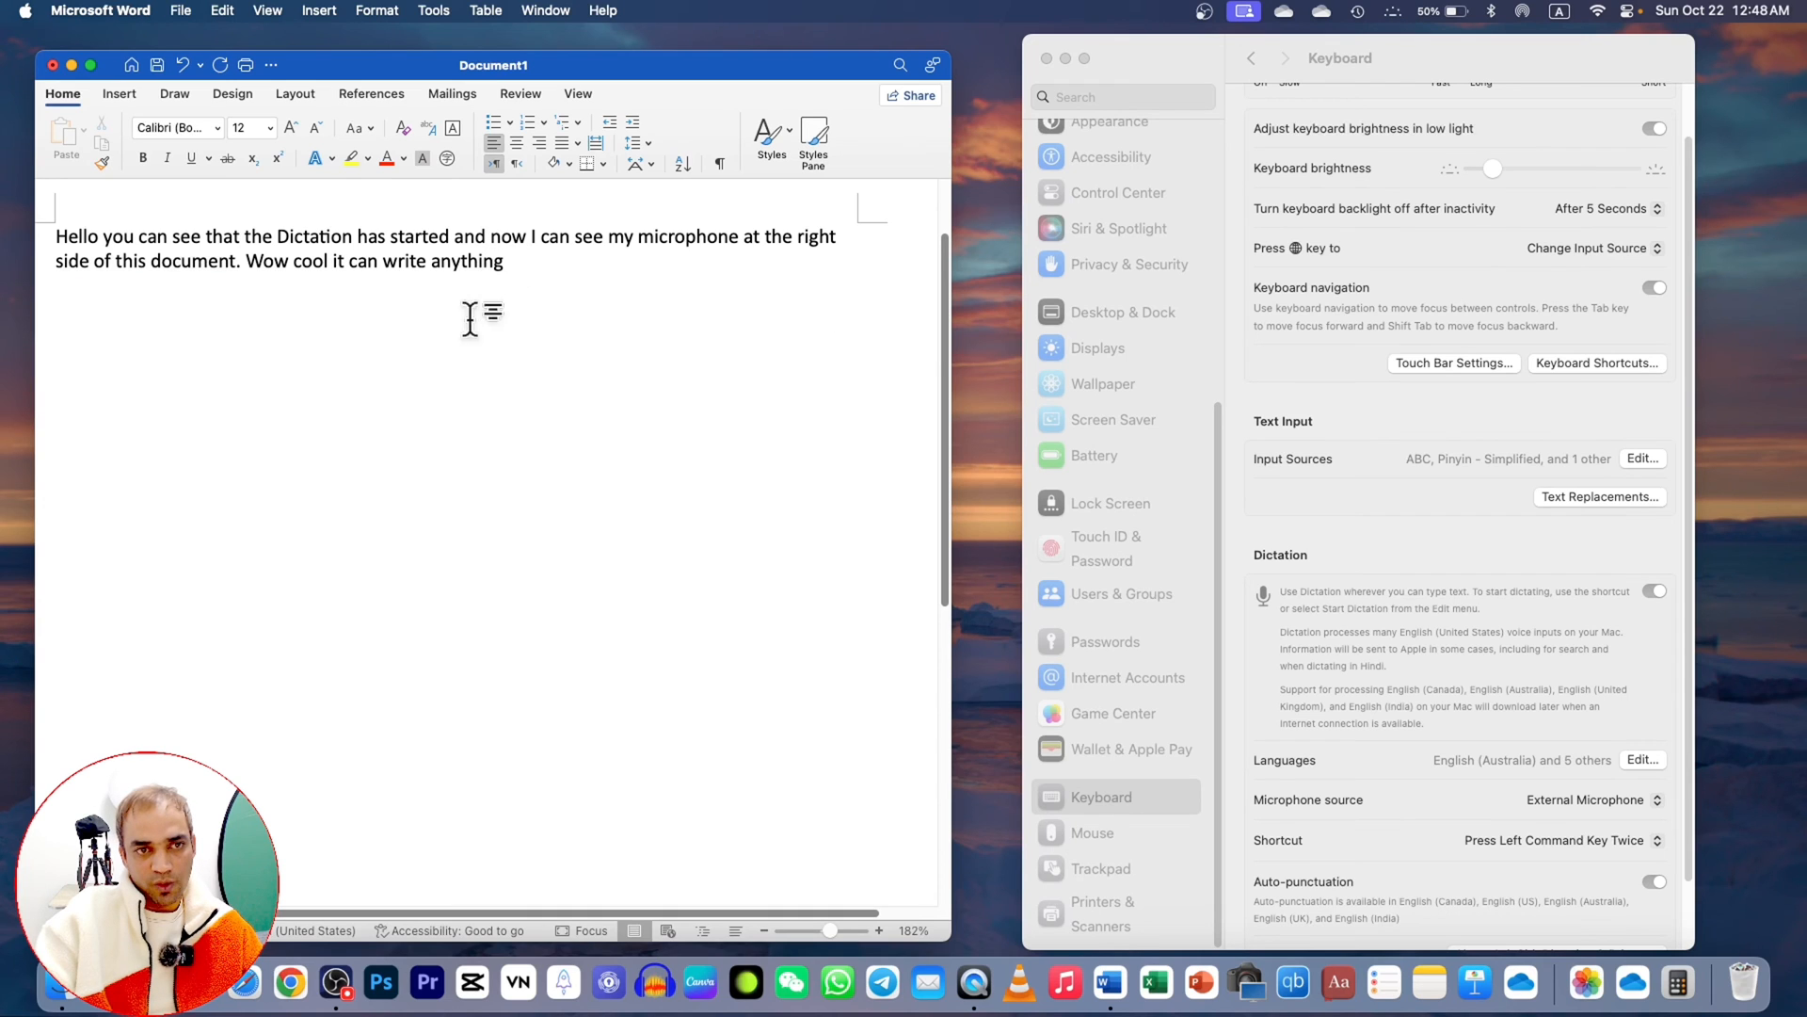
mouse_move(1008, 322)
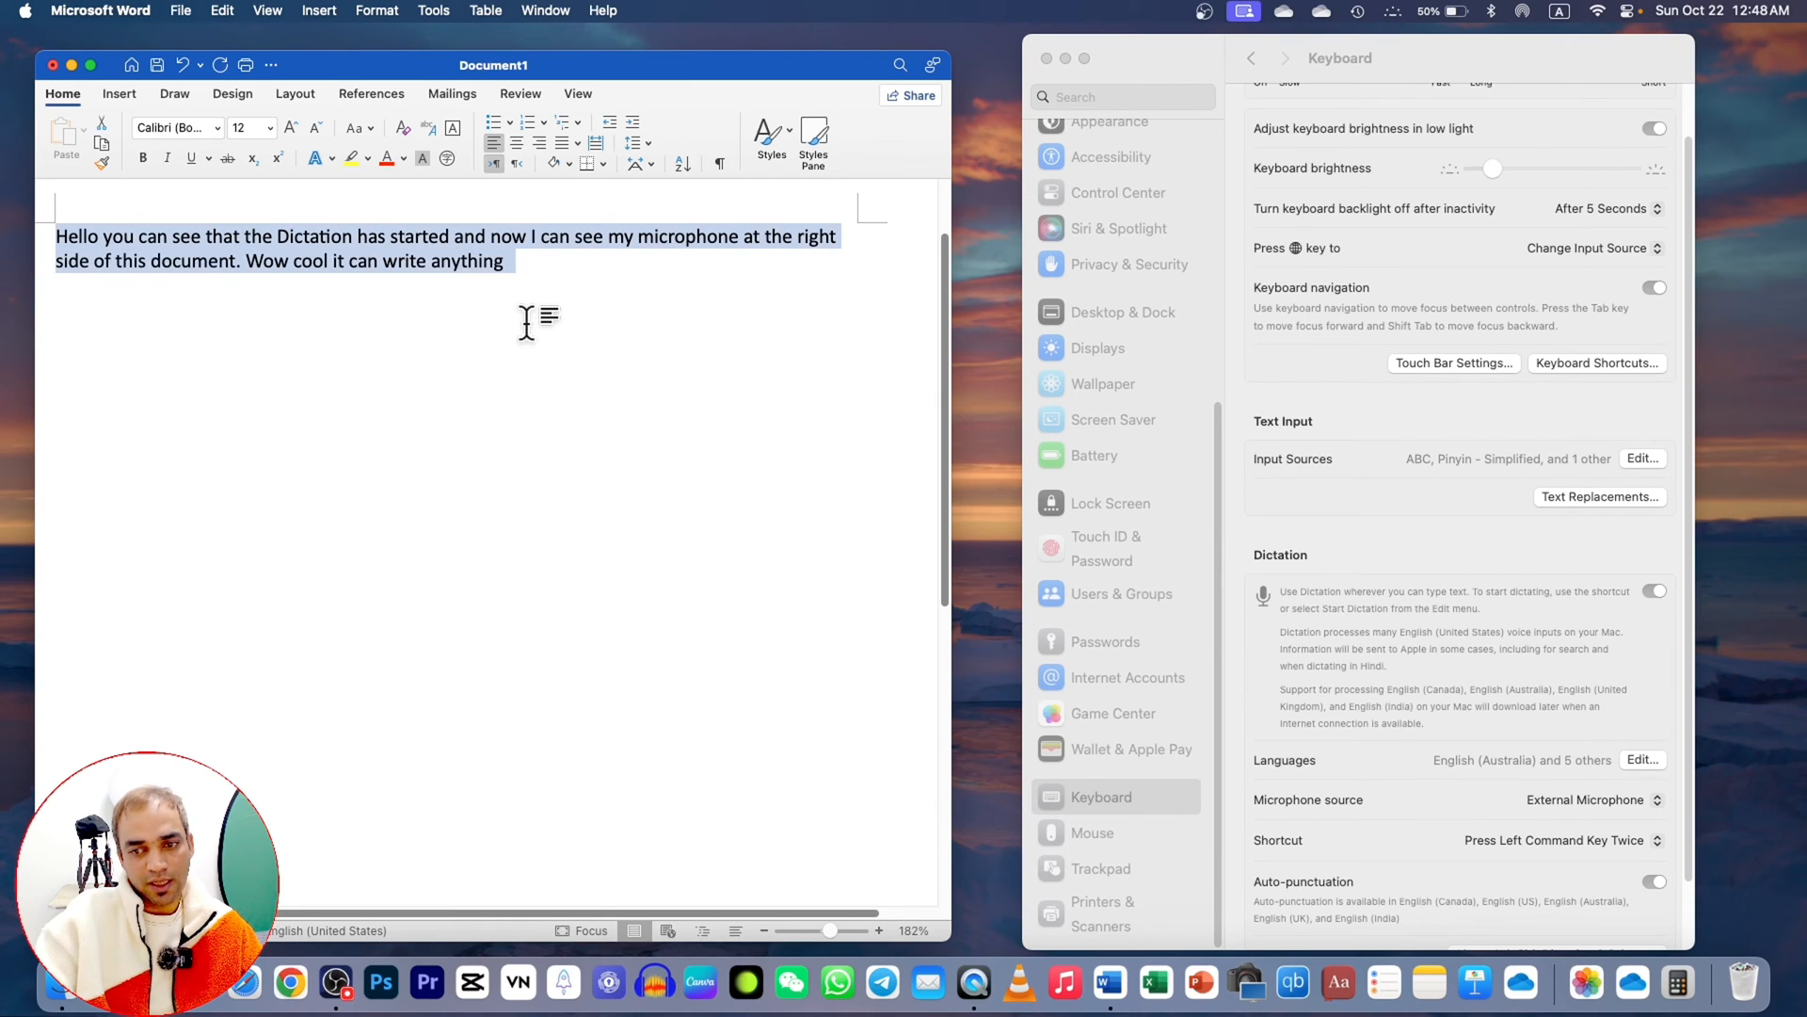
mouse_move(746, 578)
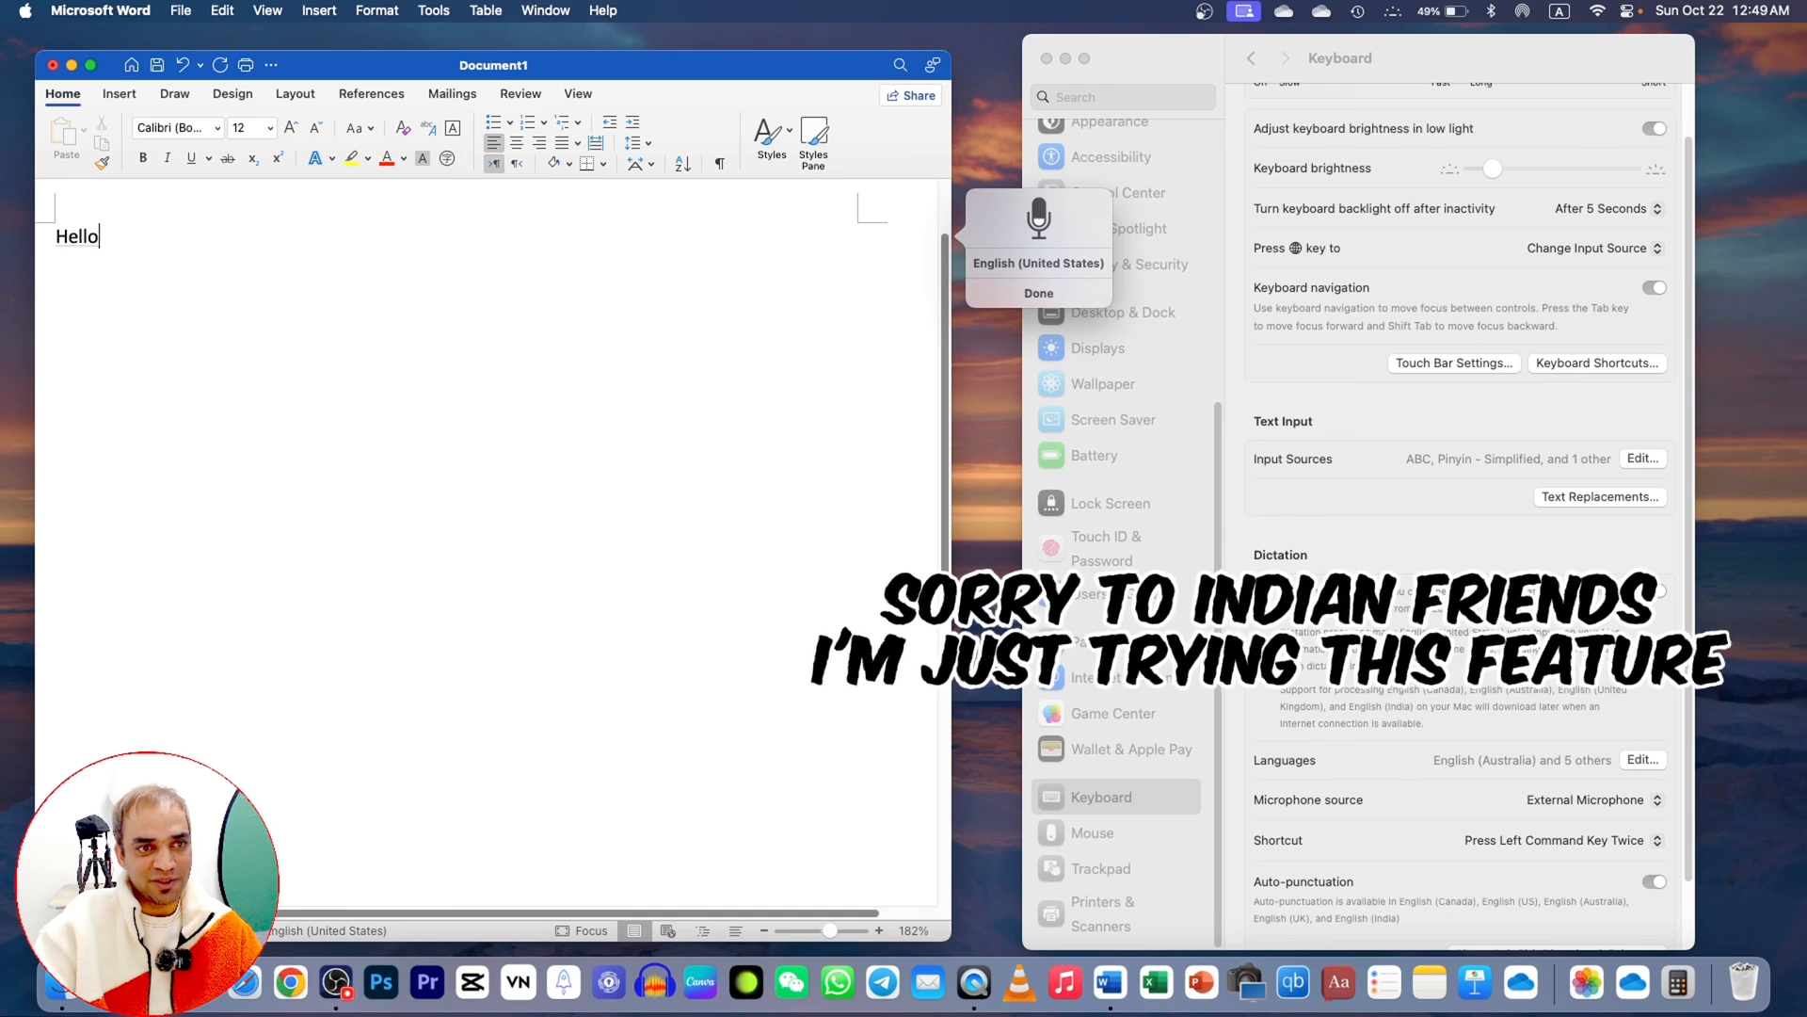
- Replace the passage with the dictated line "Hello, what are you doing? Do you live in Canada? Nice to meet you"
type(", what are you doing? Do you live in Canada? Nice to meet you")
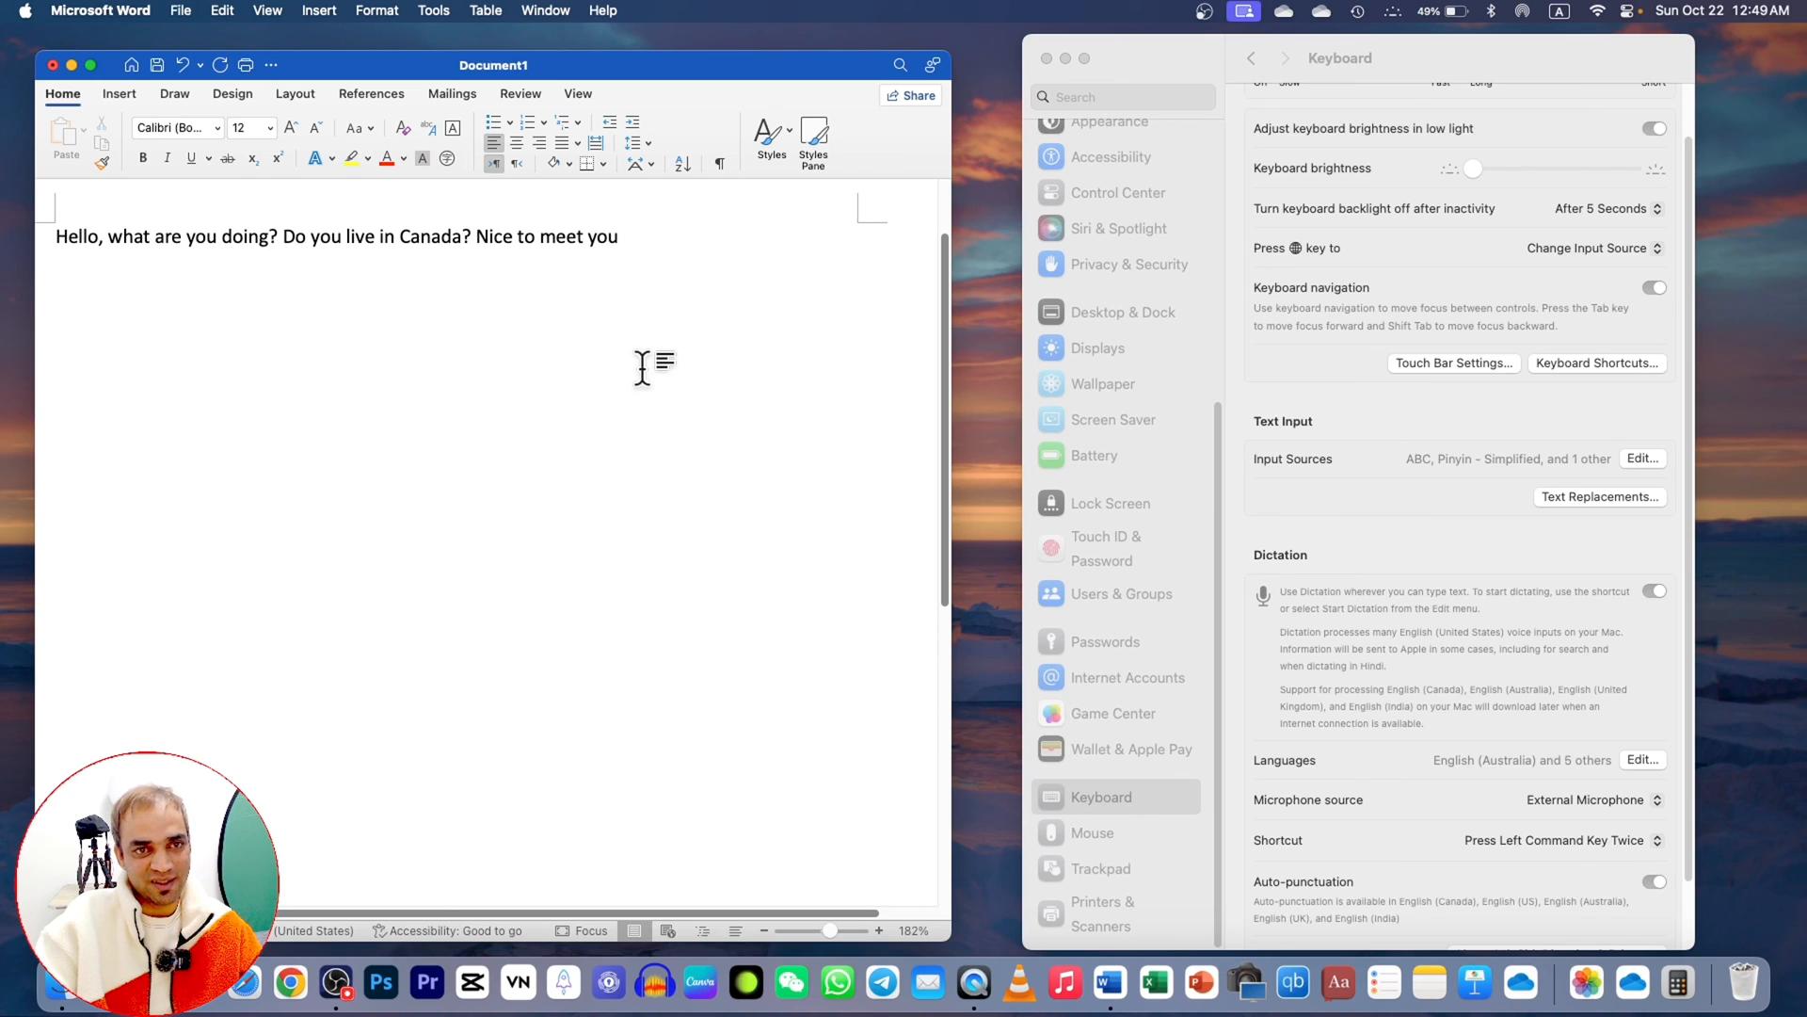
mouse_move(610, 243)
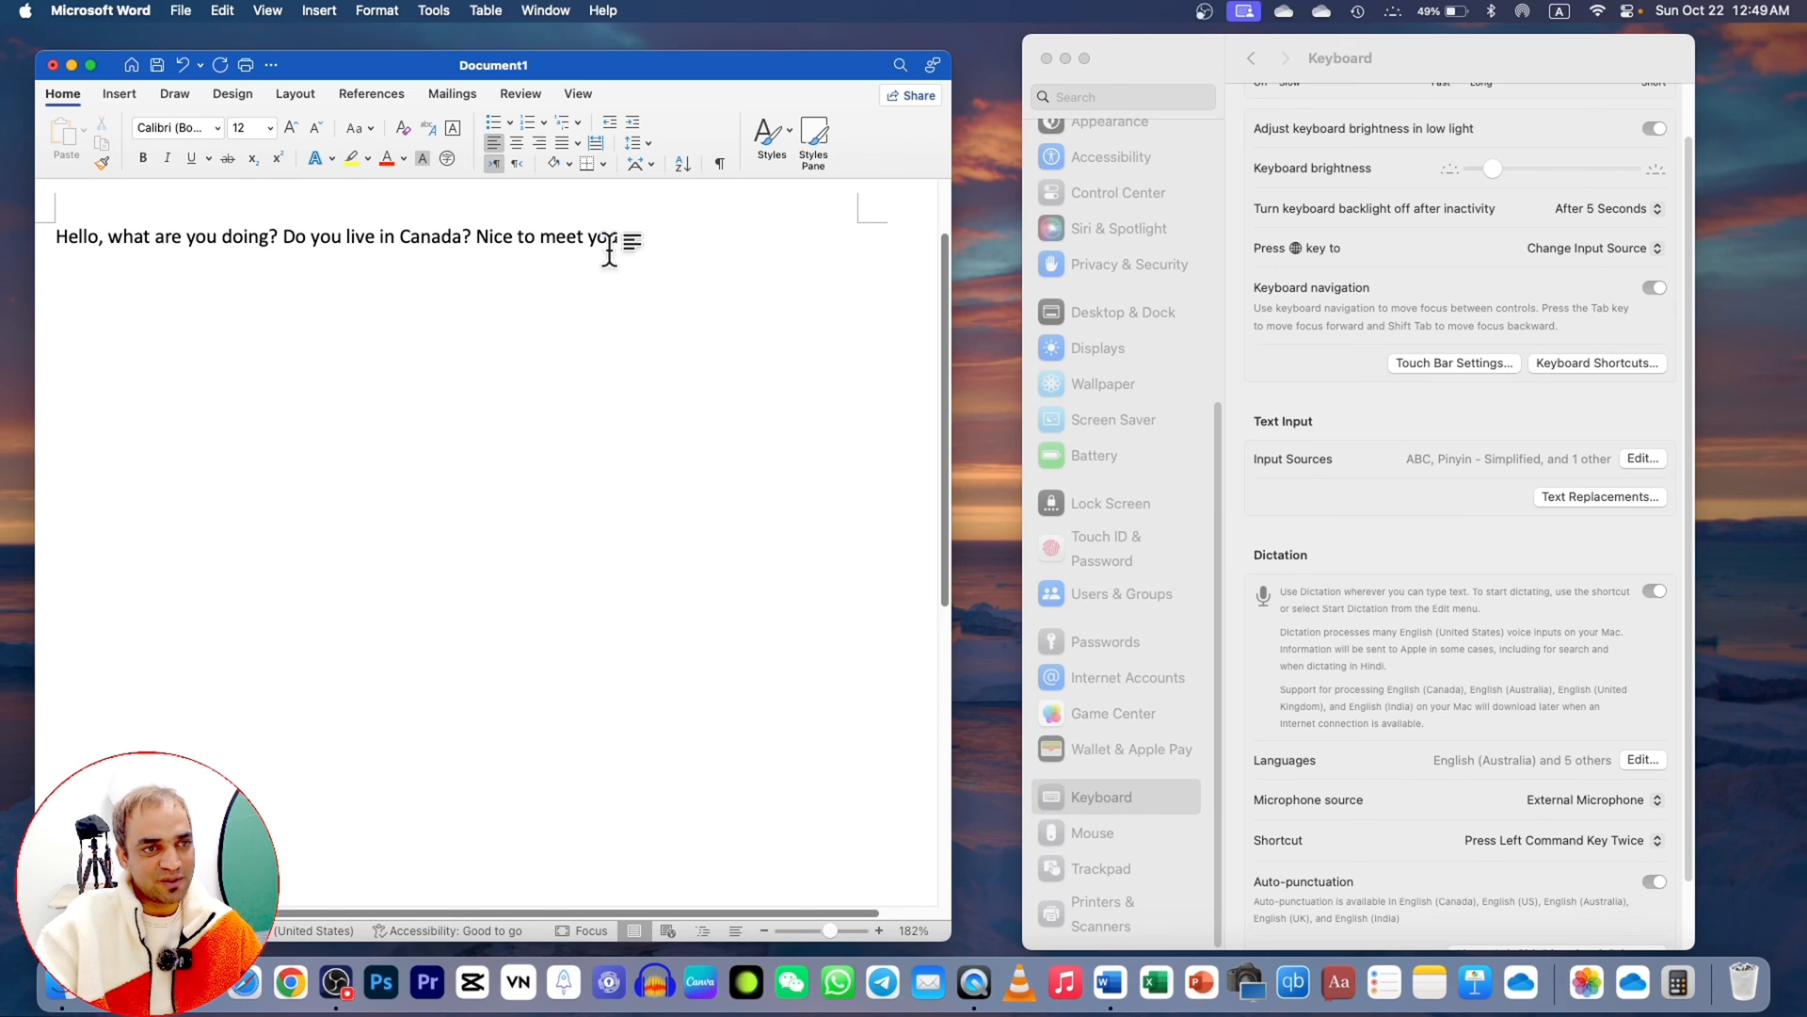